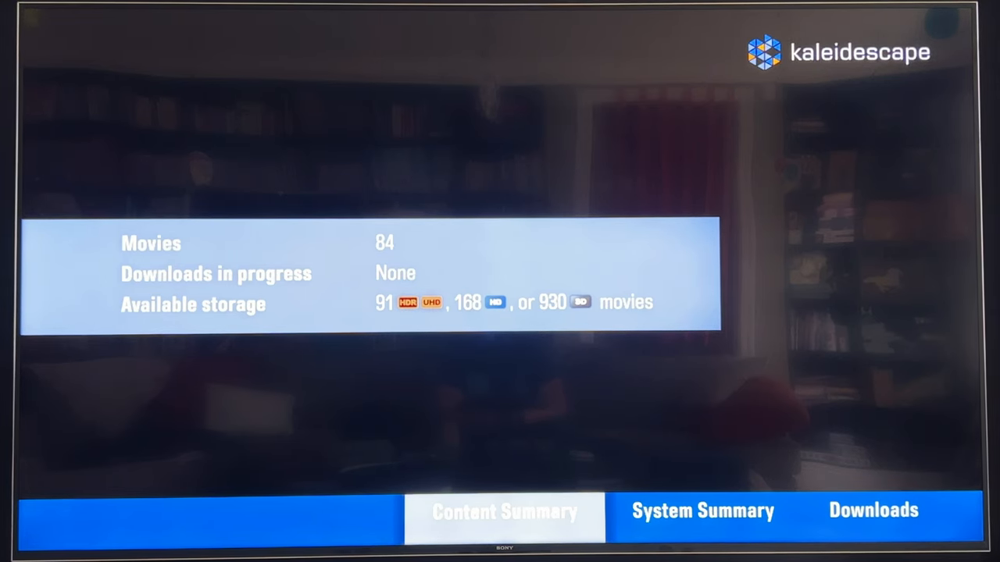
Step: Switch the status screen from Content Summary to System Summary, showing name, kOS version and address
left_click(702, 511)
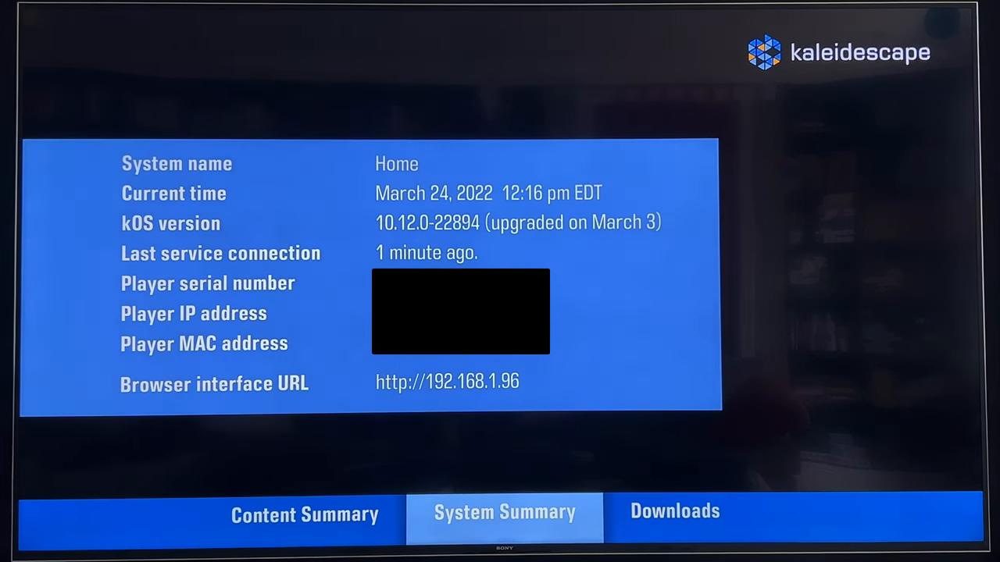
Step: Step maximum download speed through 400, 600 and Unlimited without applying any, returning to System
left_click(674, 512)
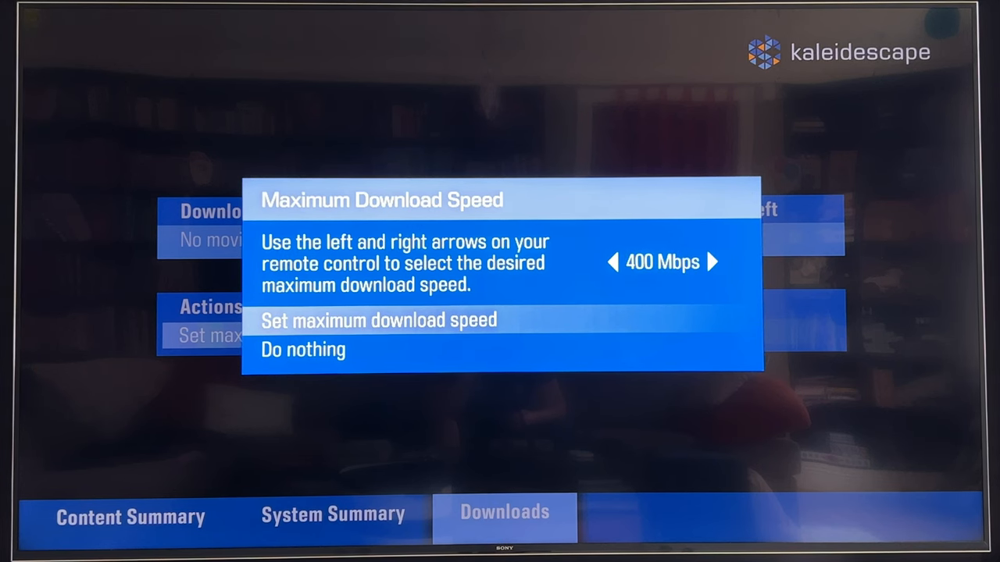
left_click(712, 261)
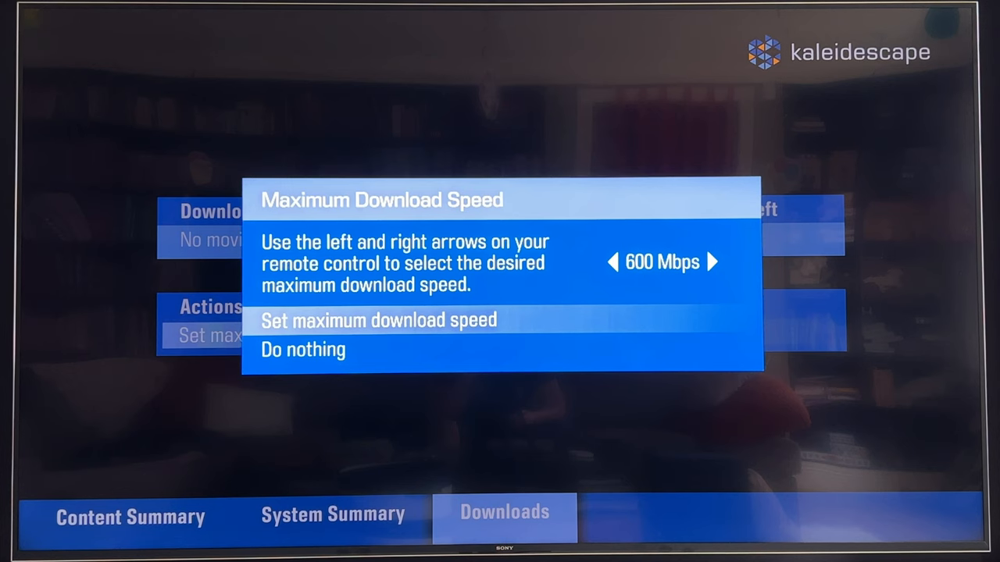
key("right")
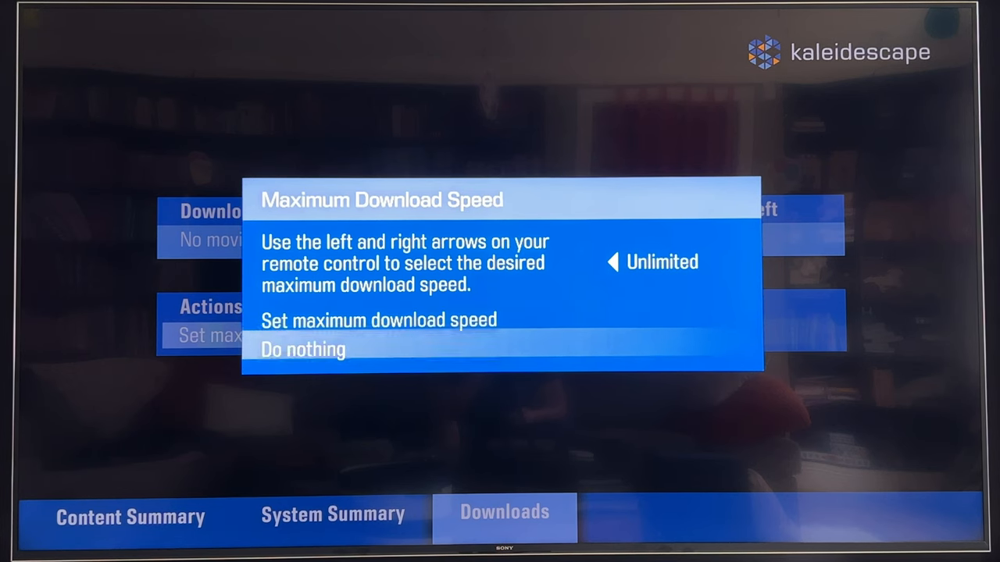
key("Up")
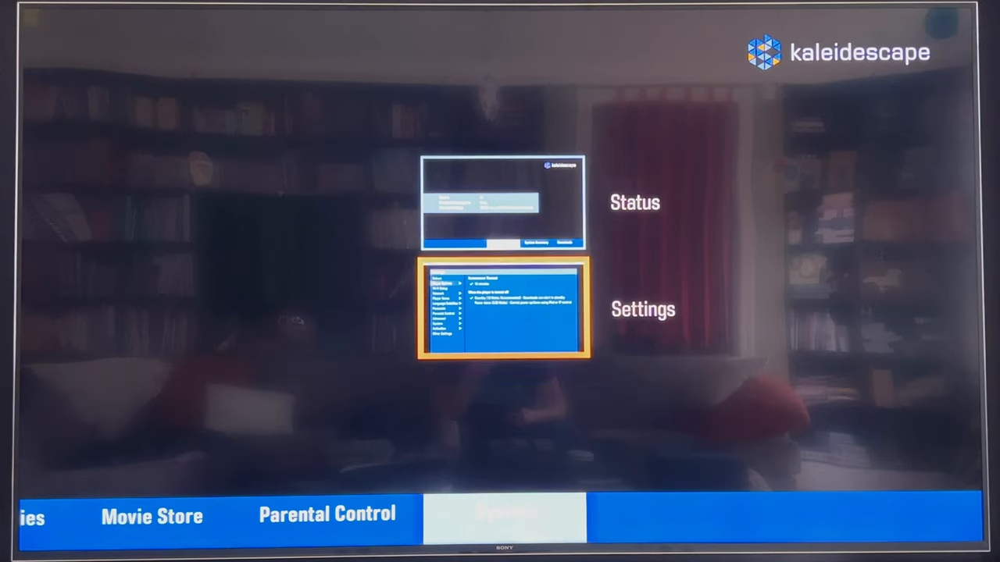
Step: Open Player Options and keep Screensaver Timeout at No screen saver
left_click(504, 307)
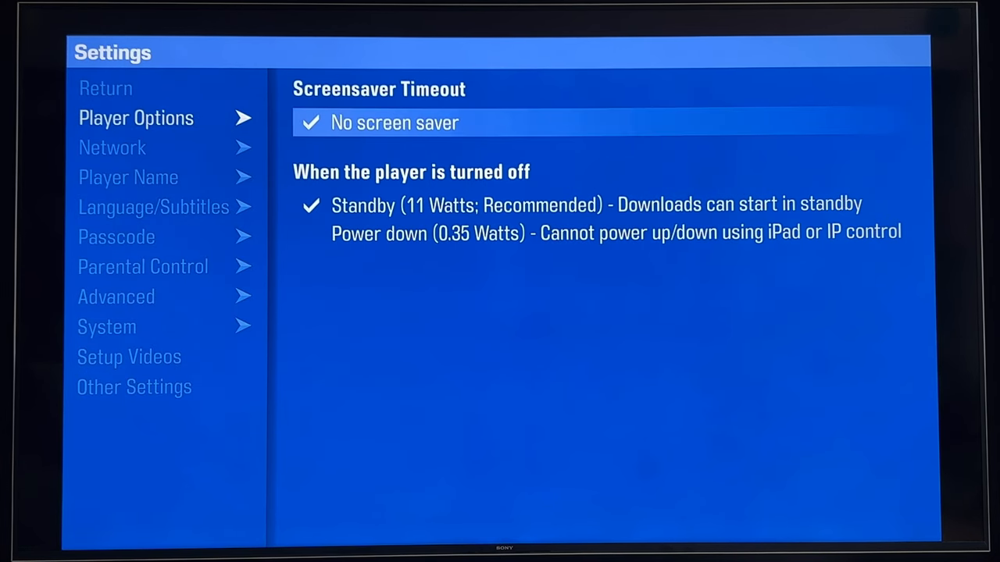
left_click(394, 123)
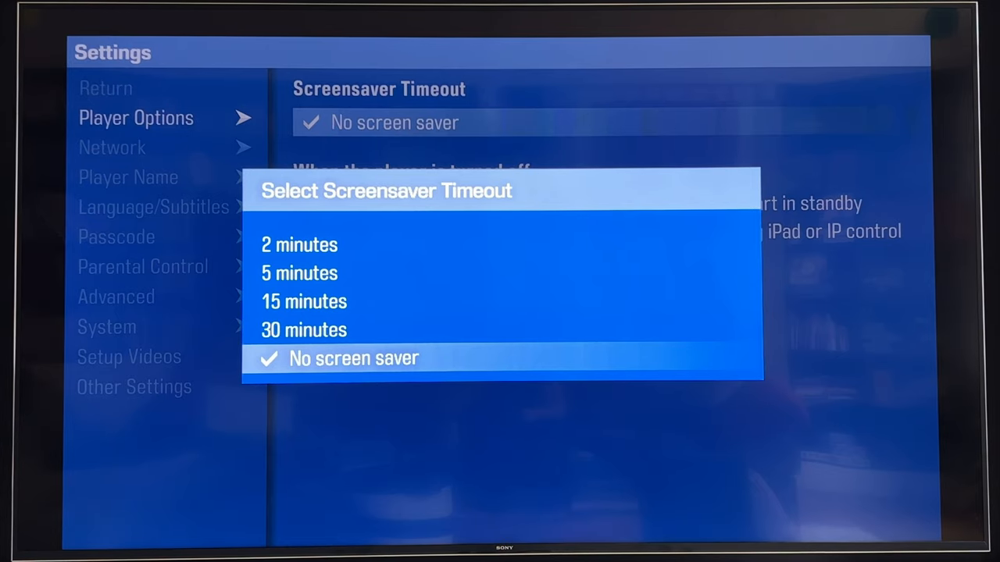
left_click(353, 358)
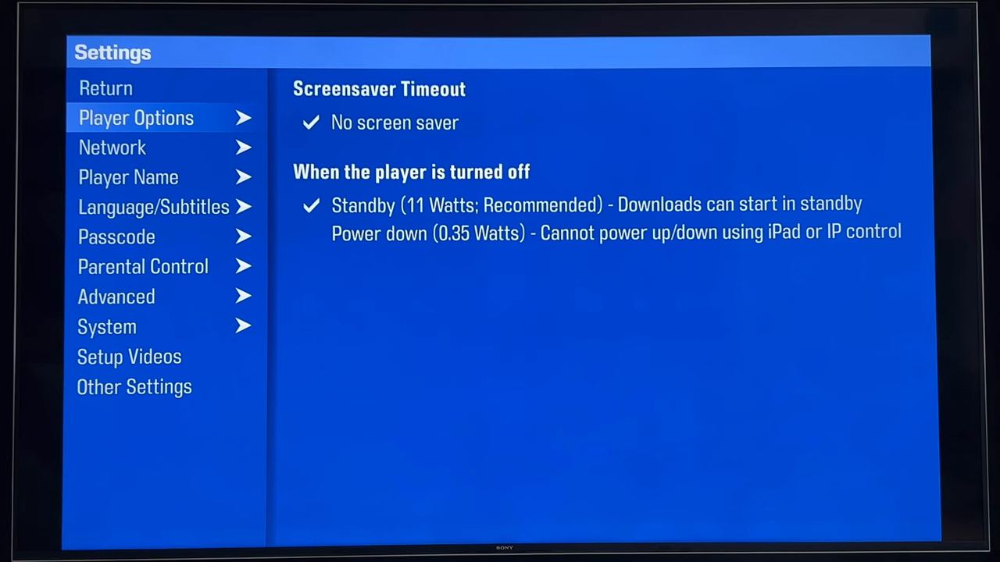
Step: View the Network page with the static IP, subnet, gateway and DNS details
left_click(111, 147)
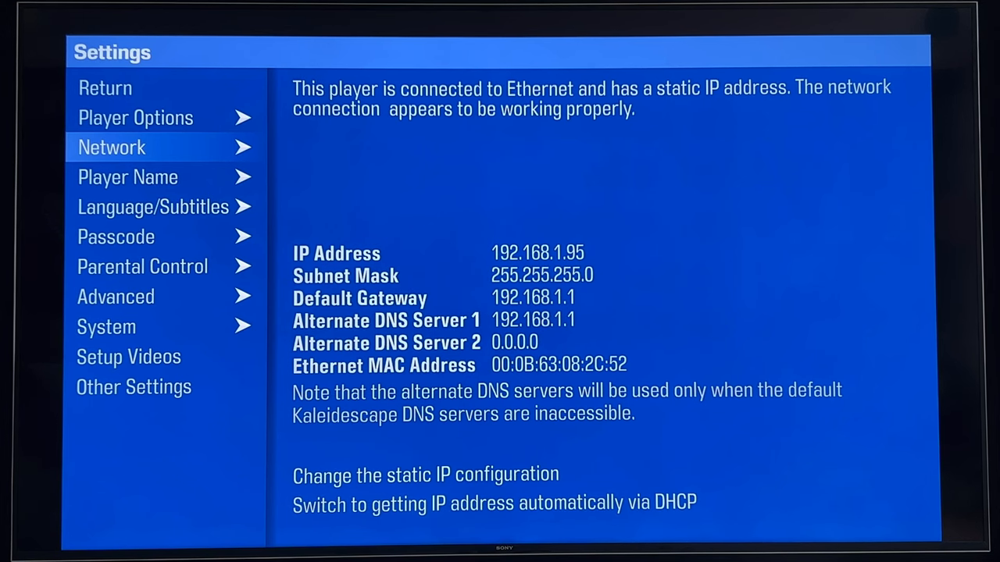
Step: Browse the preset player names and back out, keeping the name K Strato
left_click(128, 177)
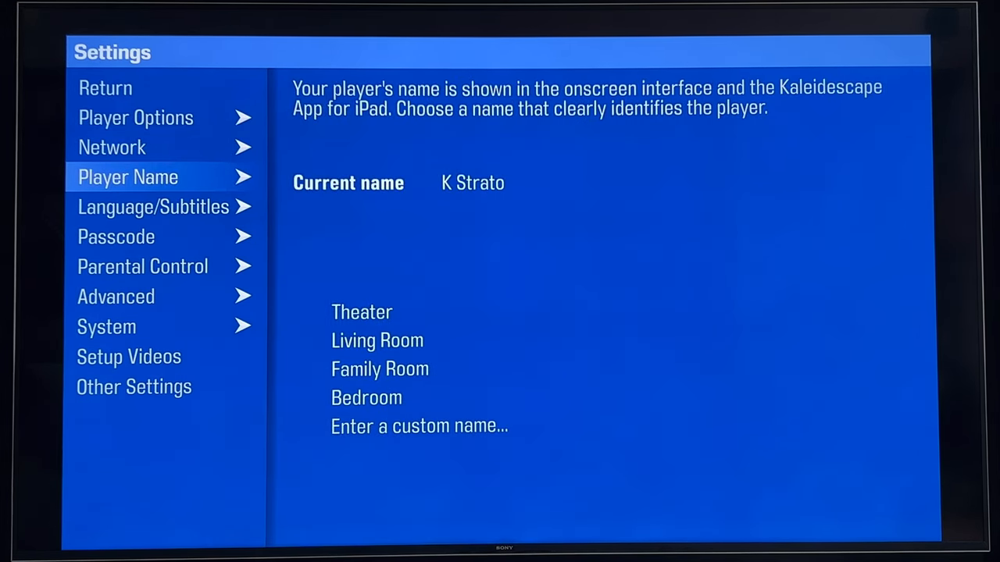
left_click(362, 312)
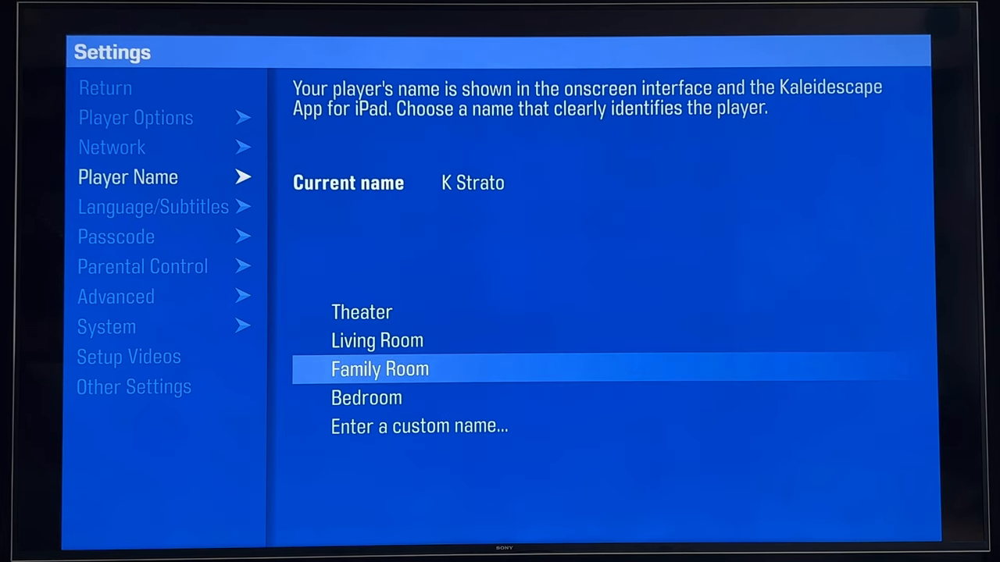
key("up")
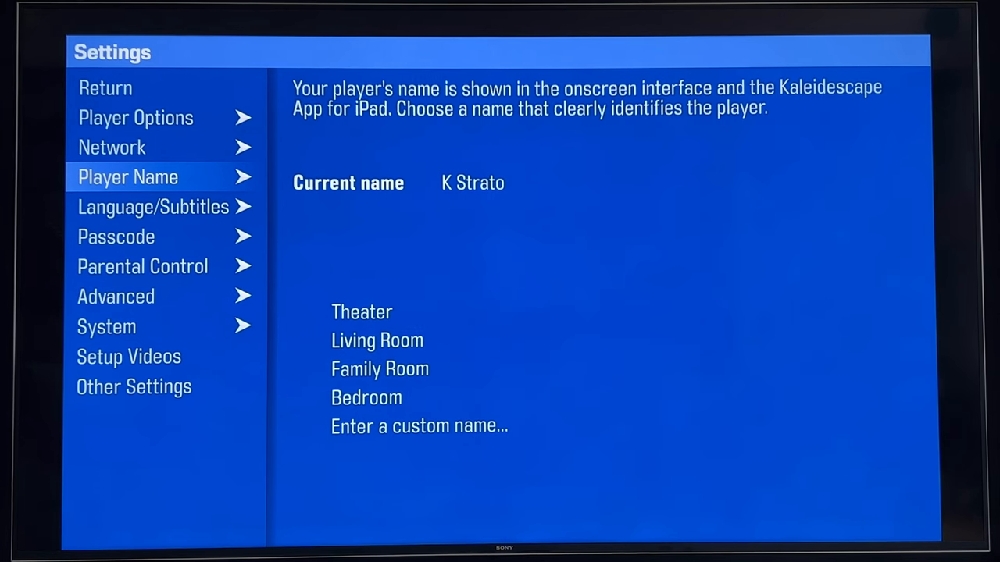
Step: Enable English movie audio when available, cancel a French language search, and open Passcode
left_click(154, 206)
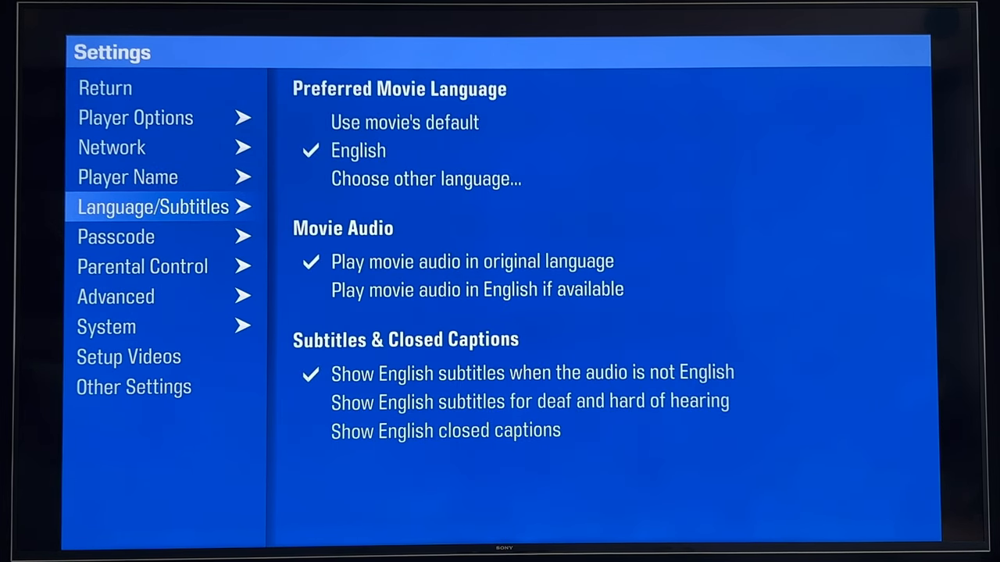
left_click(477, 289)
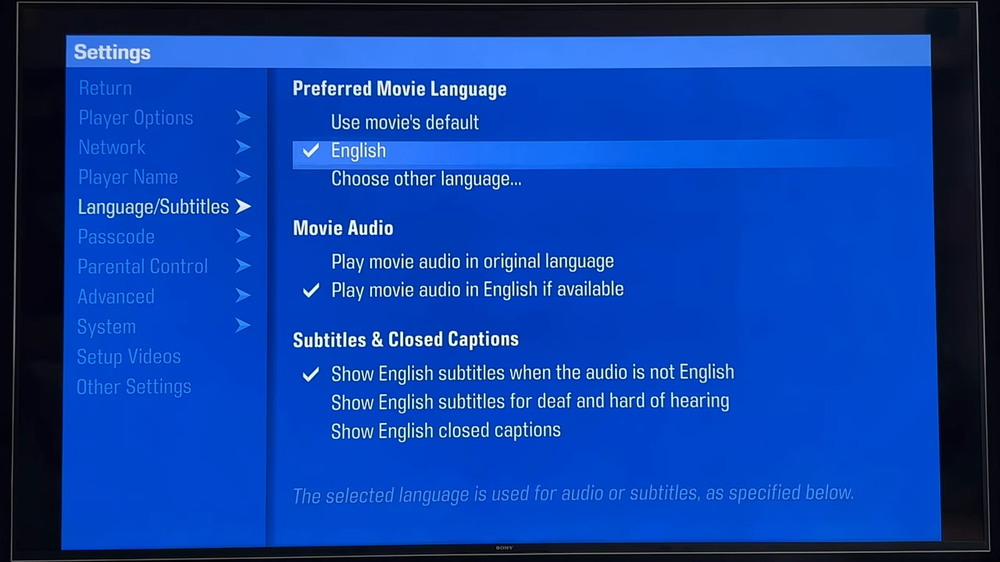
left_click(426, 179)
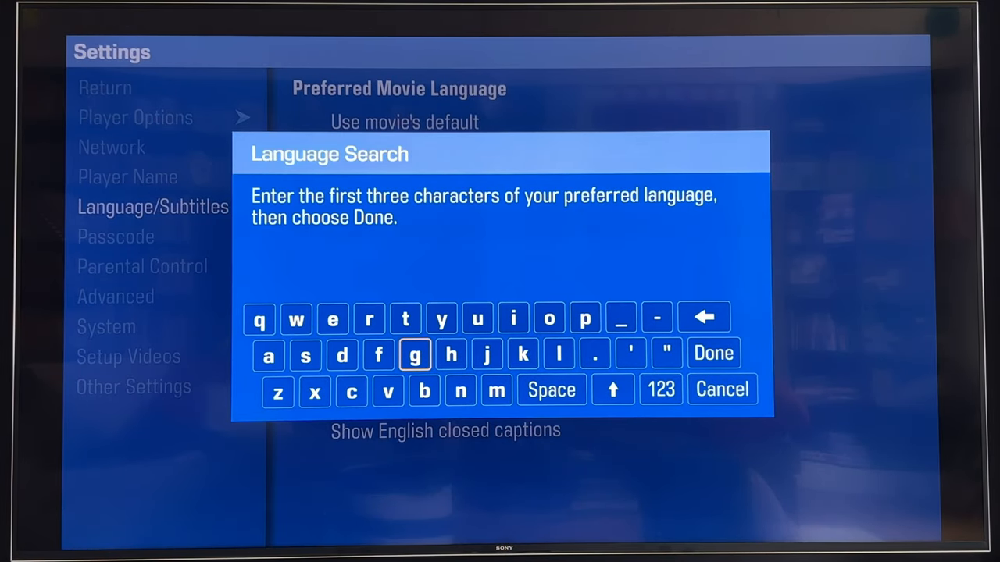
left_click(332, 318)
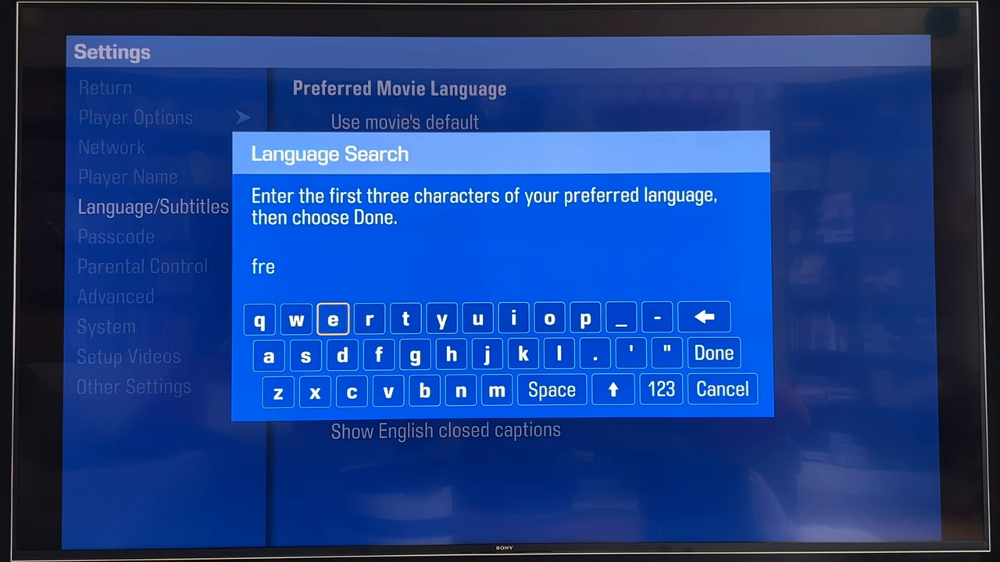
mouse_move(552, 390)
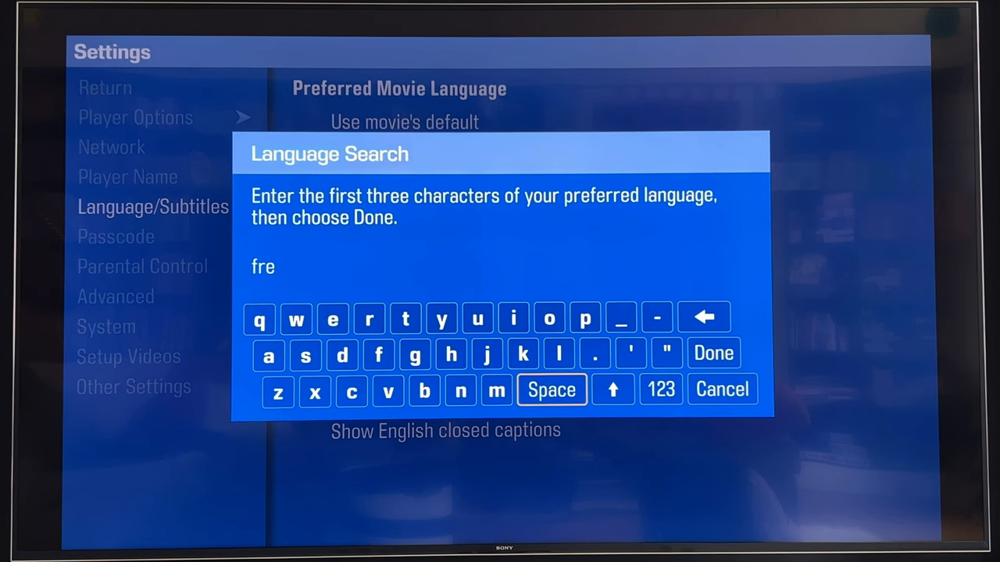
left_click(713, 353)
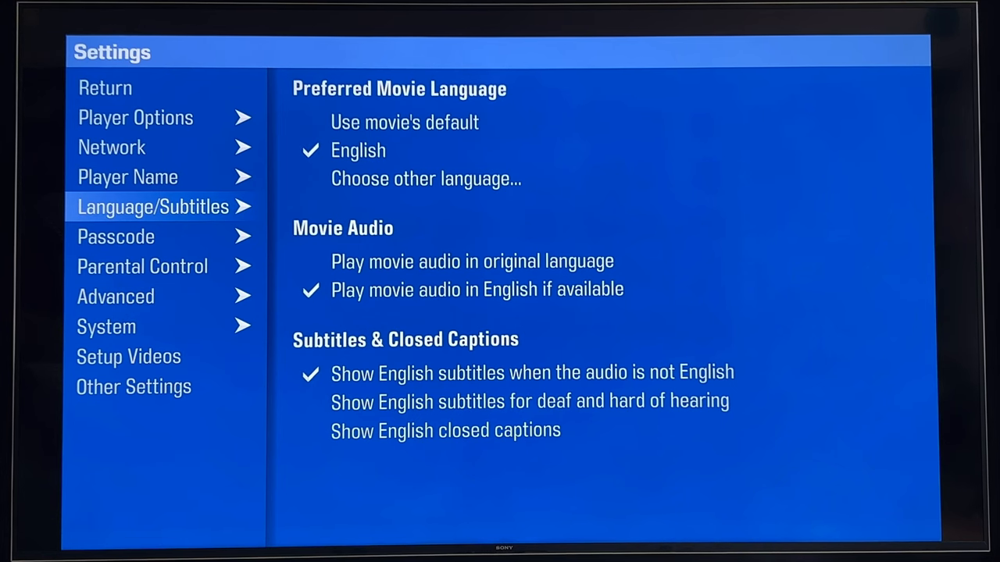
left_click(116, 236)
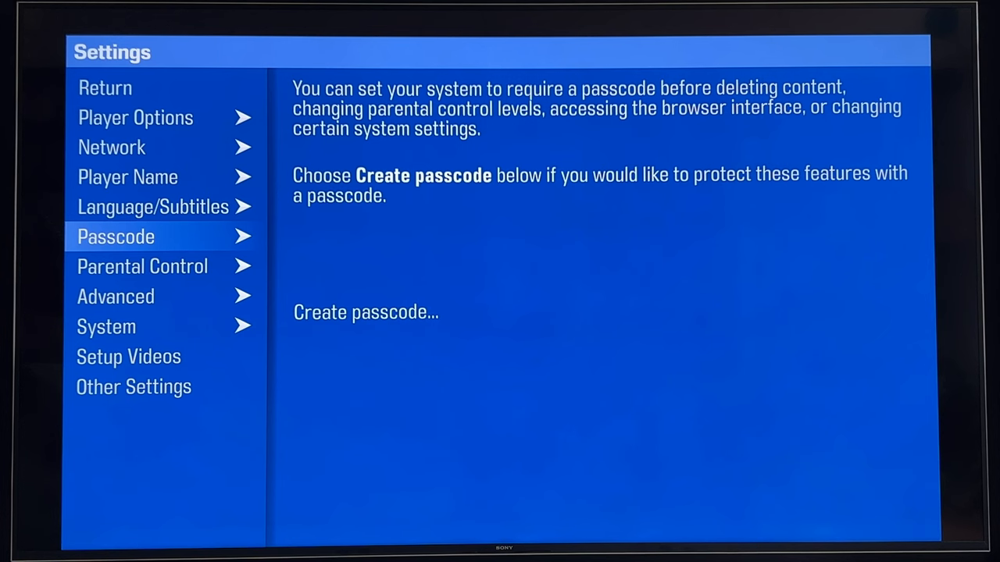
left_click(142, 266)
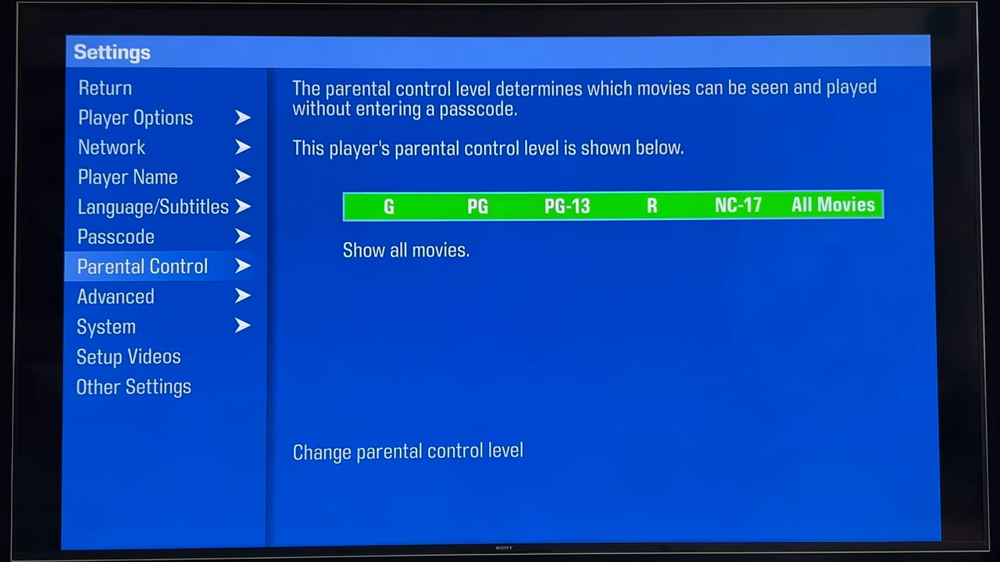
Step: Select Advanced in Settings to show calibration, subtitle repositioning and factory reset options
left_click(115, 296)
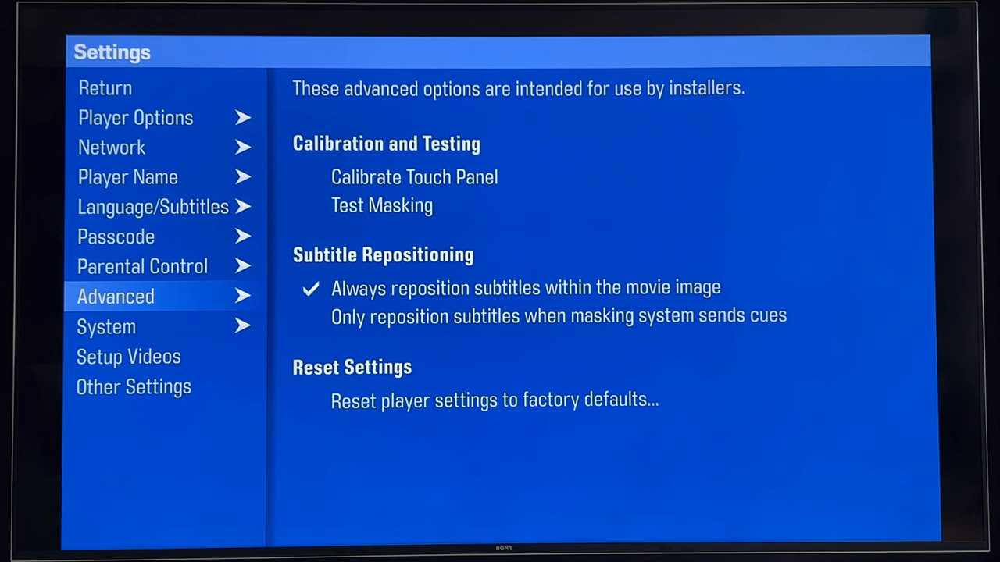
Step: Highlight Test Masking to read how it checks automatic screen masking
left_click(414, 176)
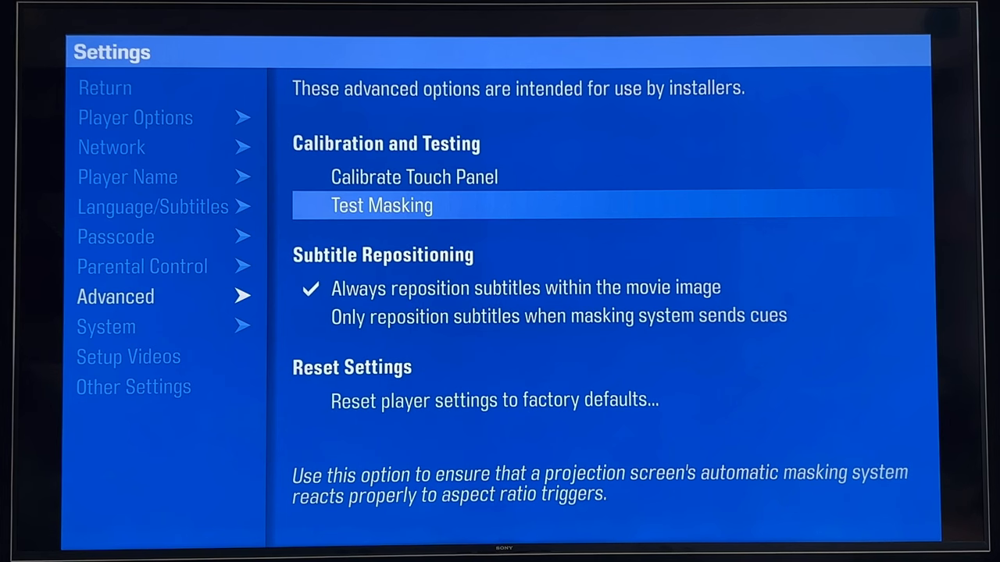
key("down")
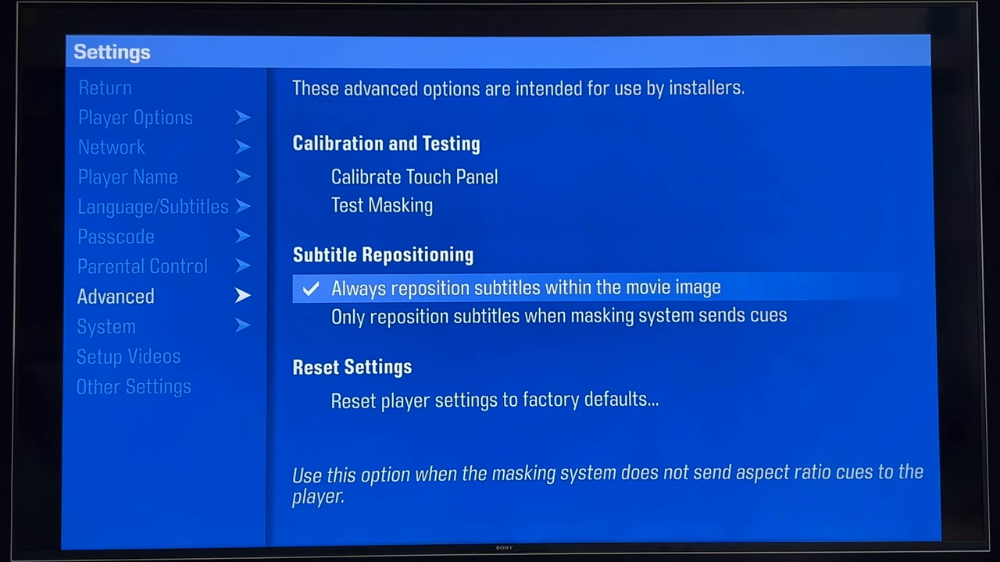
left_click(559, 316)
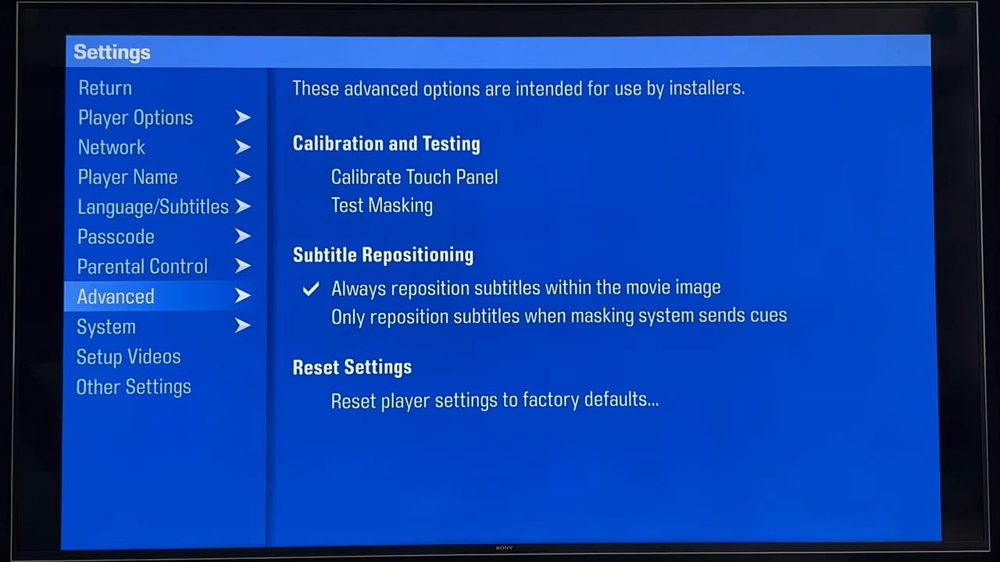
left_click(105, 327)
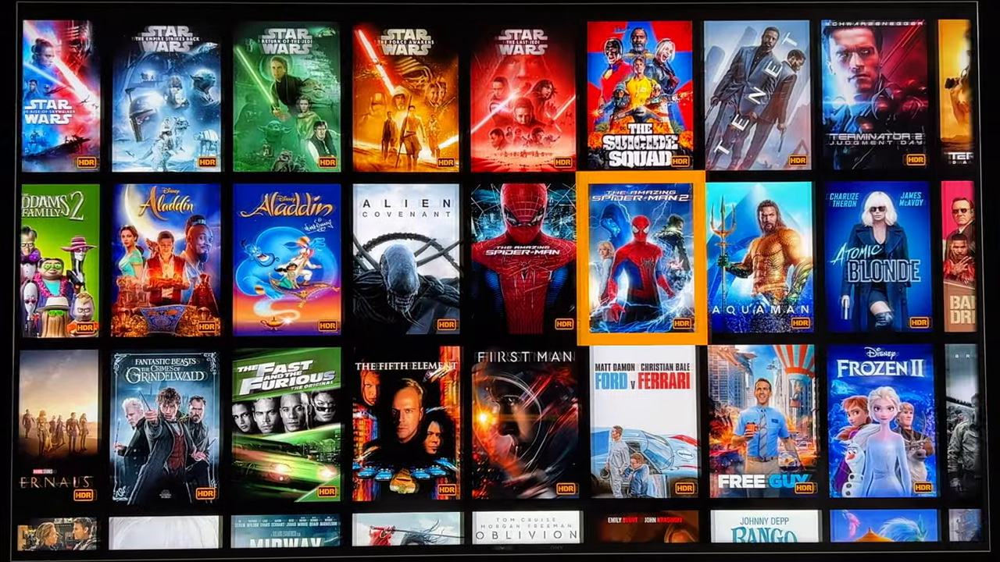
Step: Scroll across the cover art collection to highlight Rogue One: A Star Wars Story
scroll("right", 3)
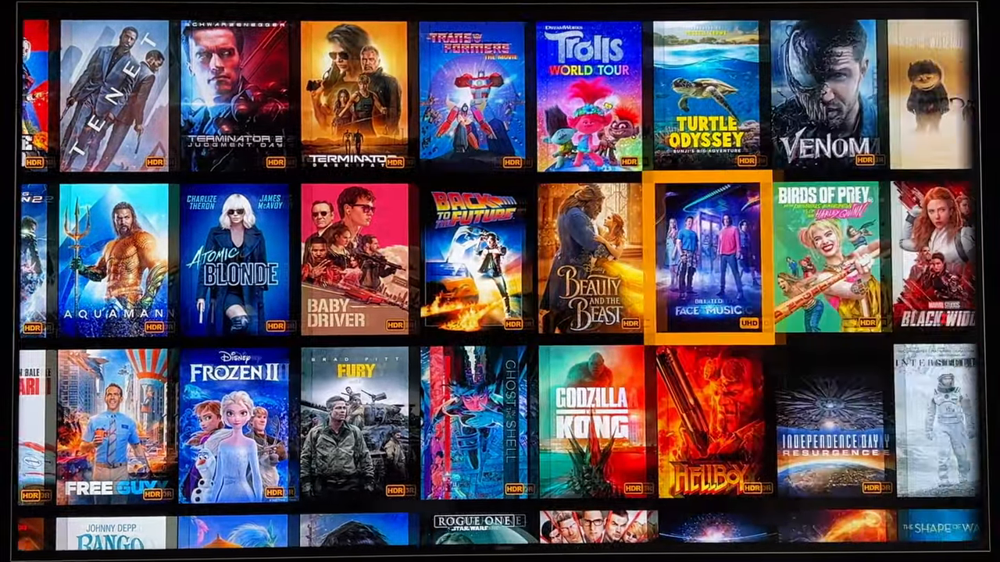
scroll("right", 3)
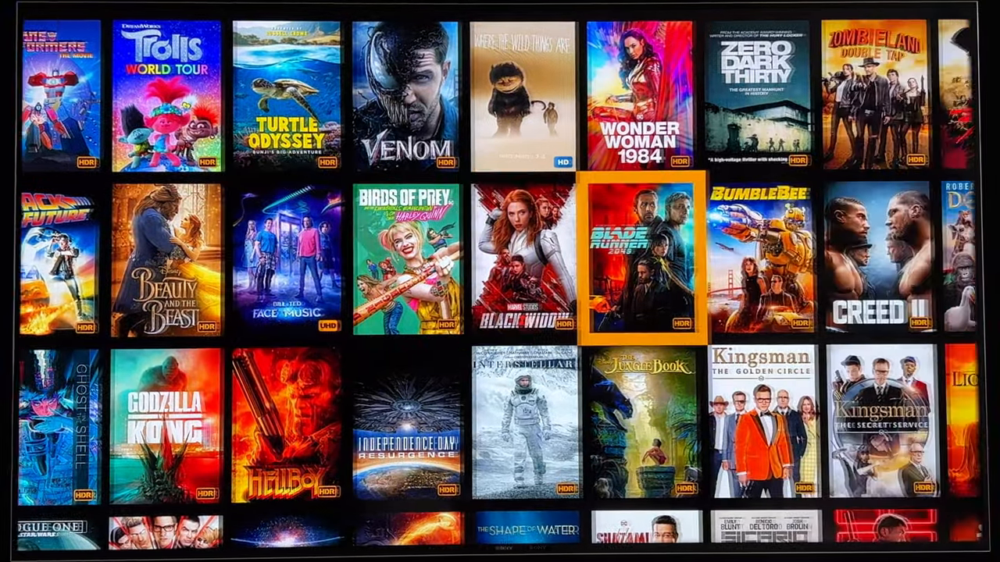
scroll("right", 3)
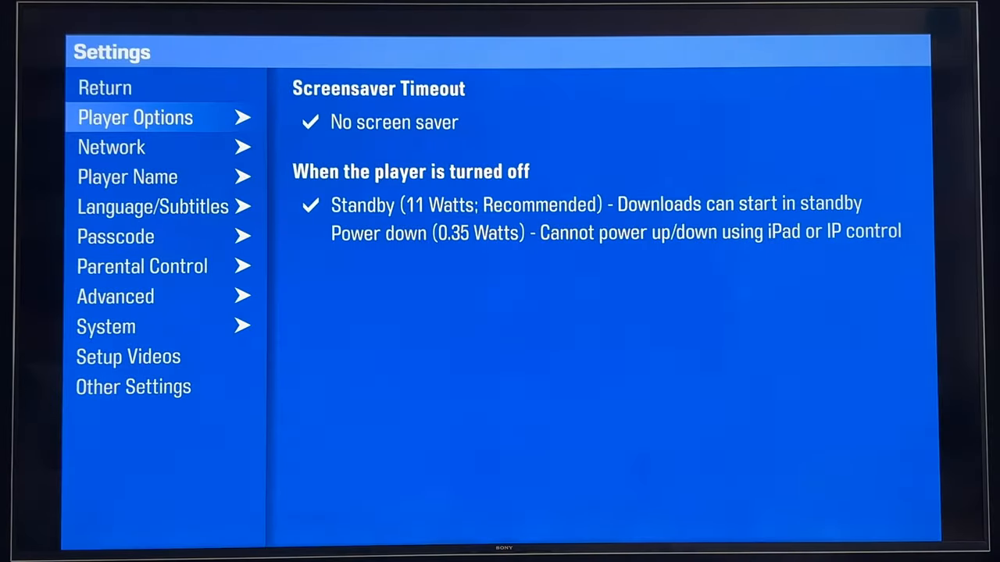
left_click(106, 326)
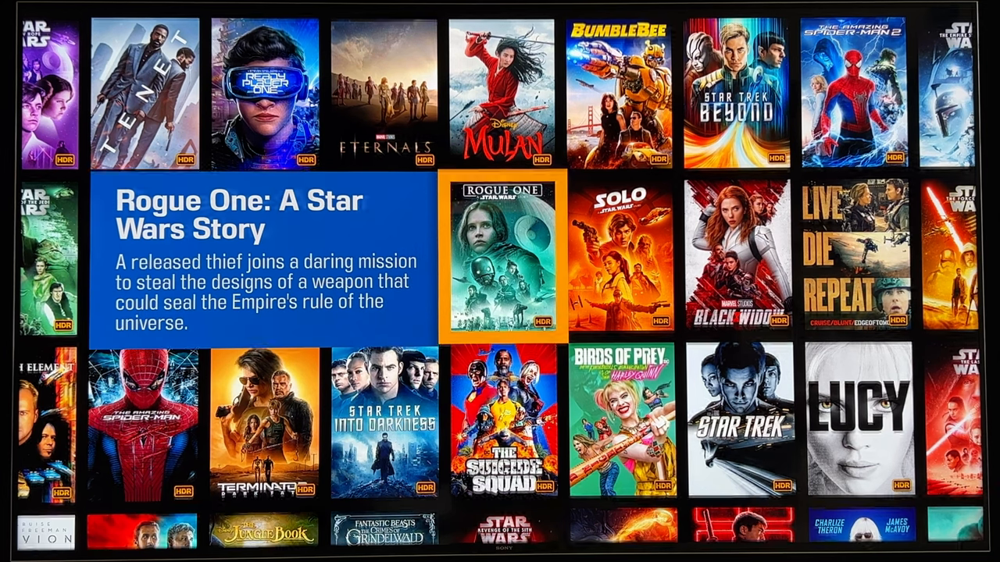
scroll("right", 3)
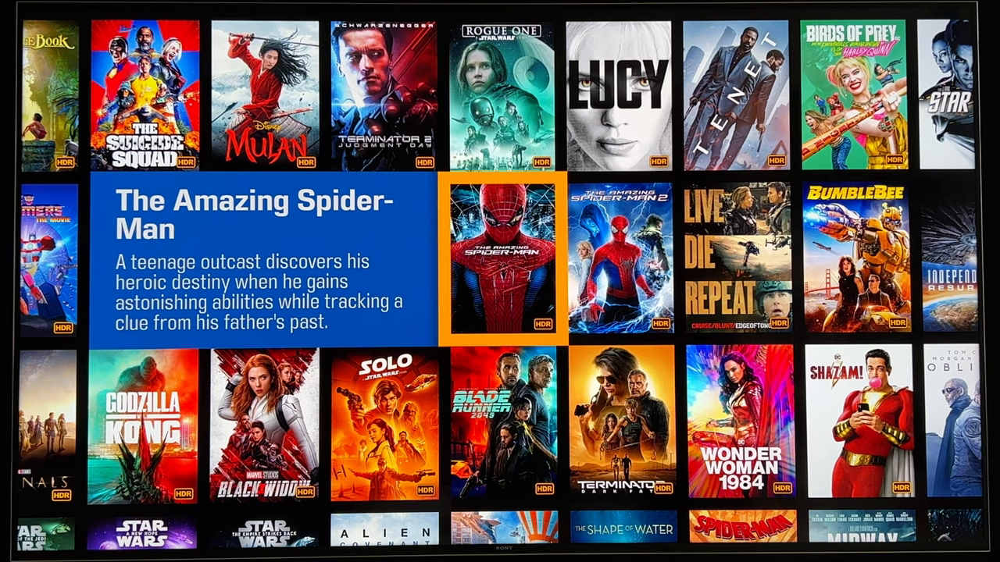
scroll("right", 3)
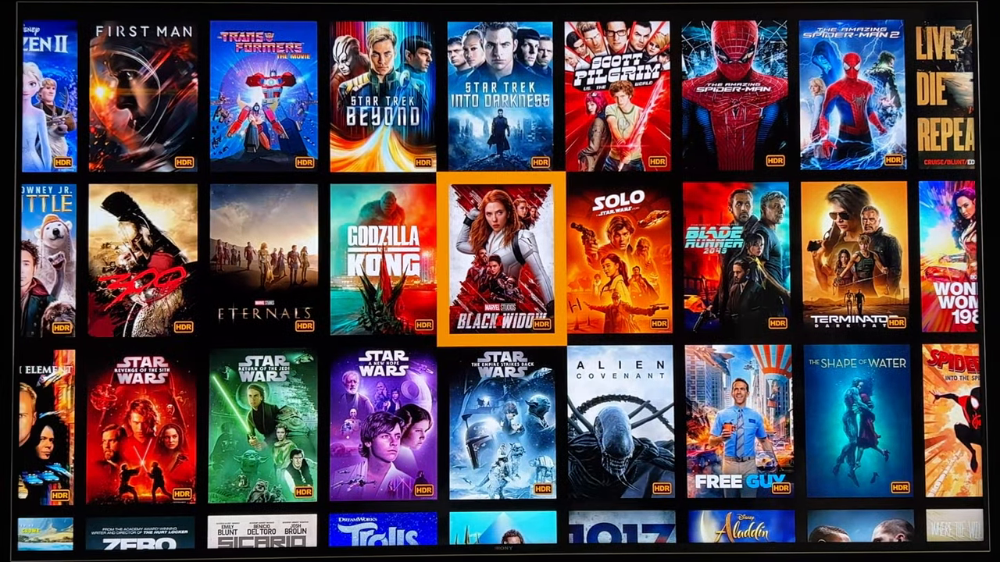
left_click(500, 262)
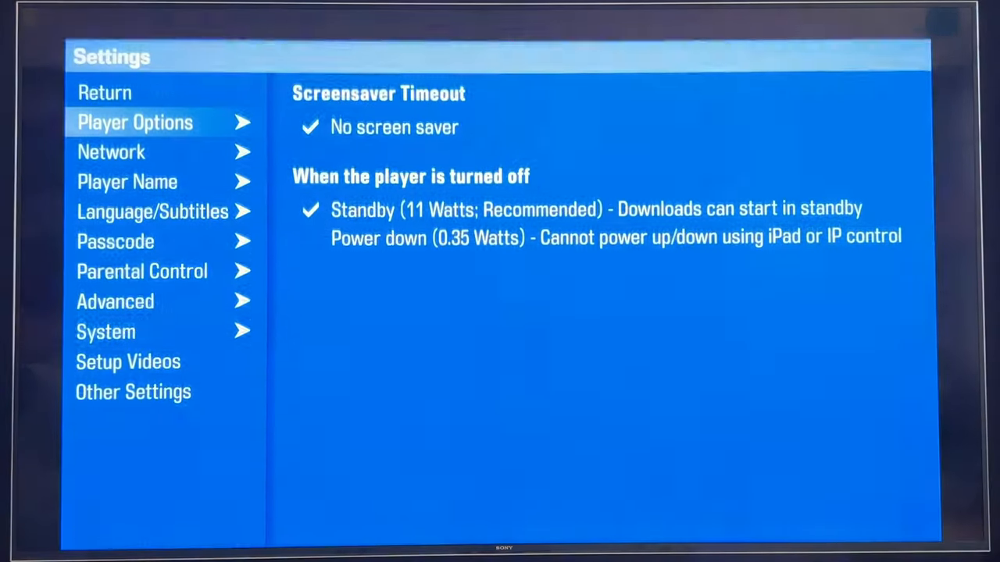
Step: Open Advanced, then System options, then Components showing the Terra server and Strato C player
left_click(114, 301)
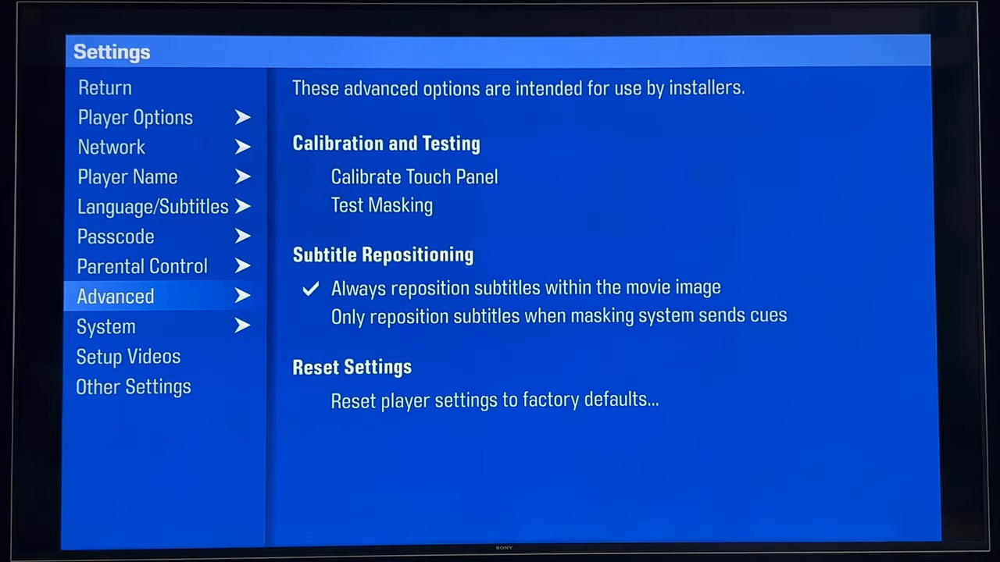
left_click(106, 326)
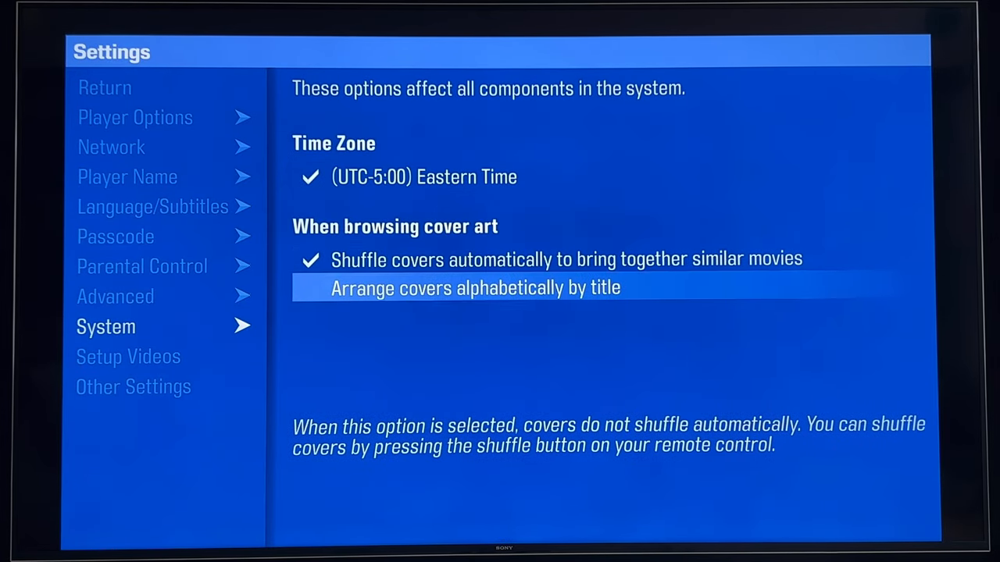
left_click(474, 287)
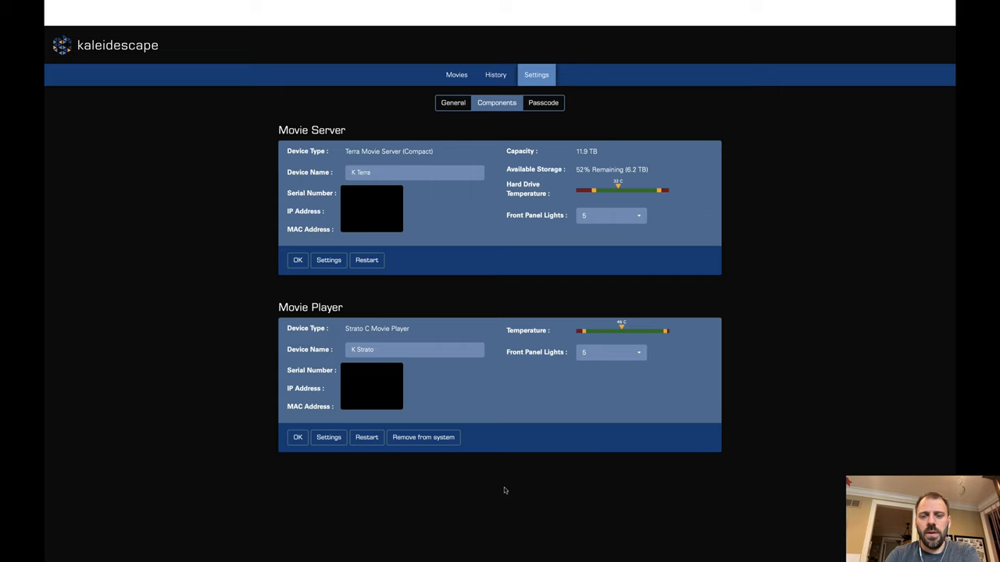
mouse_move(444, 141)
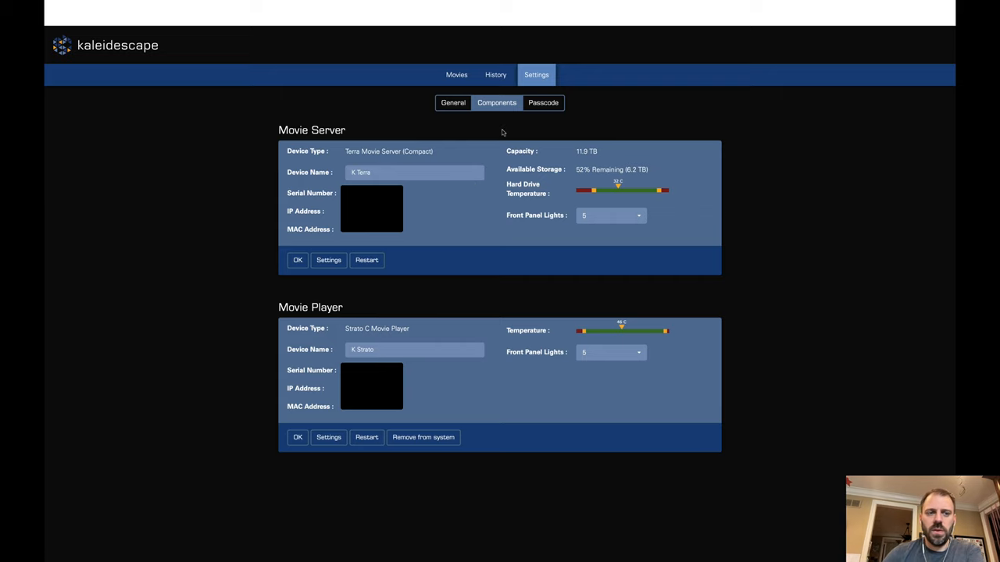
mouse_move(459, 117)
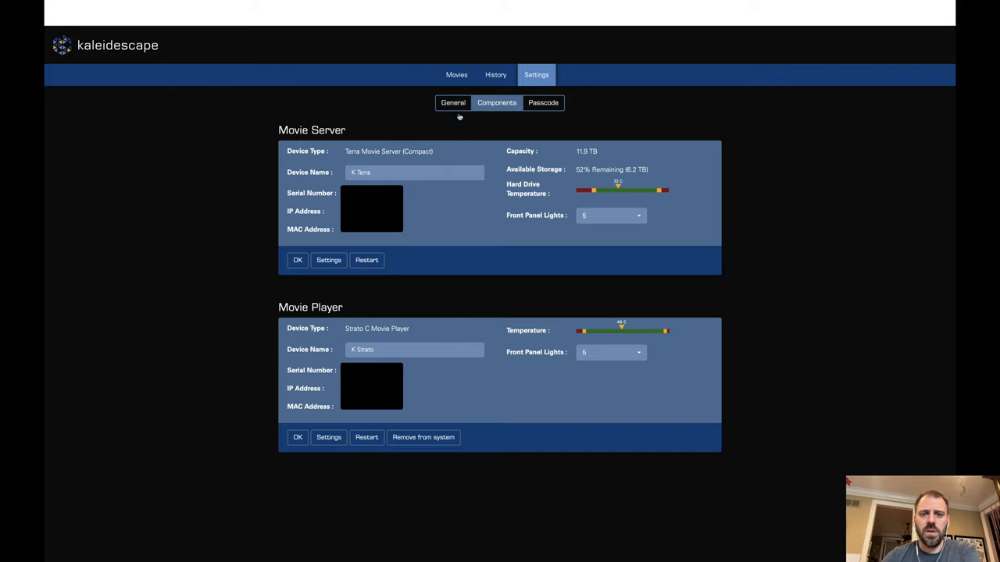
mouse_move(488, 131)
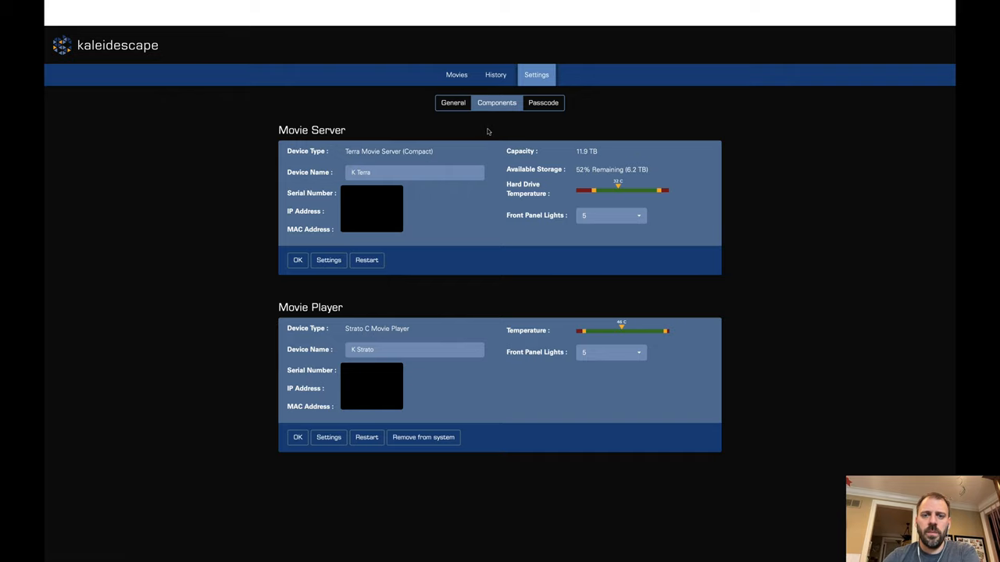
Step: Switch to the Movies tab listing all 84 titles with genre, rating, director and year
left_click(456, 74)
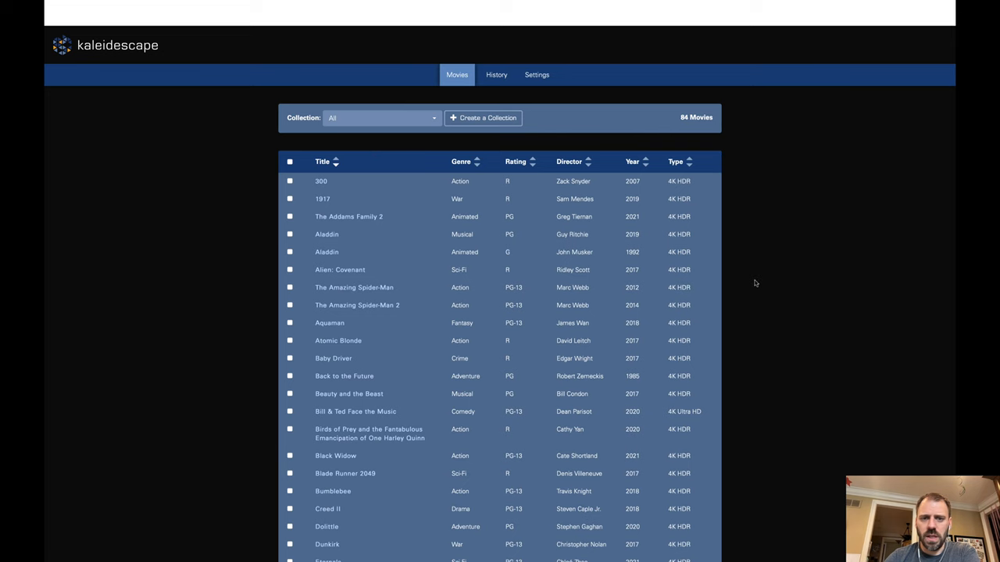
scroll("down", 3)
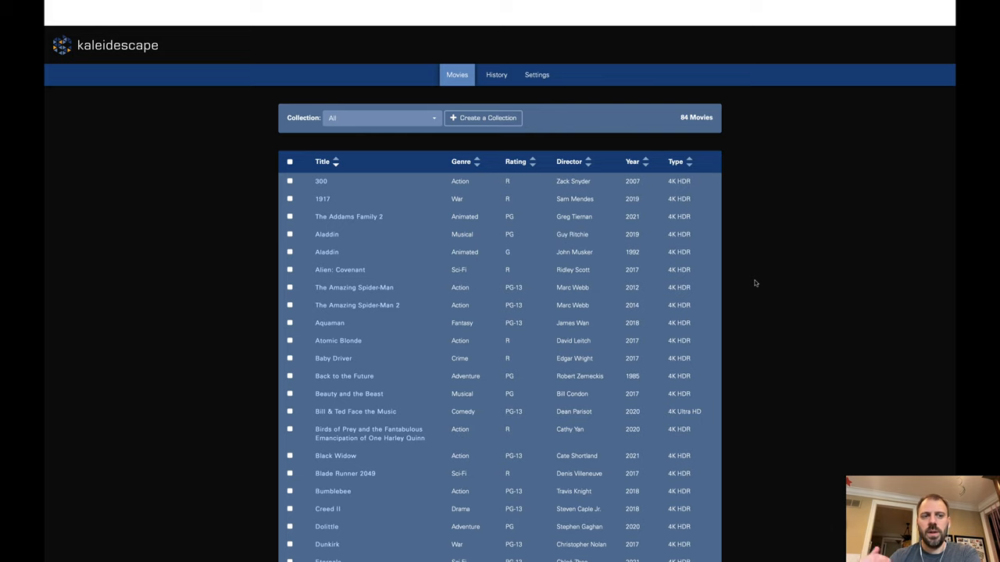
mouse_move(703, 150)
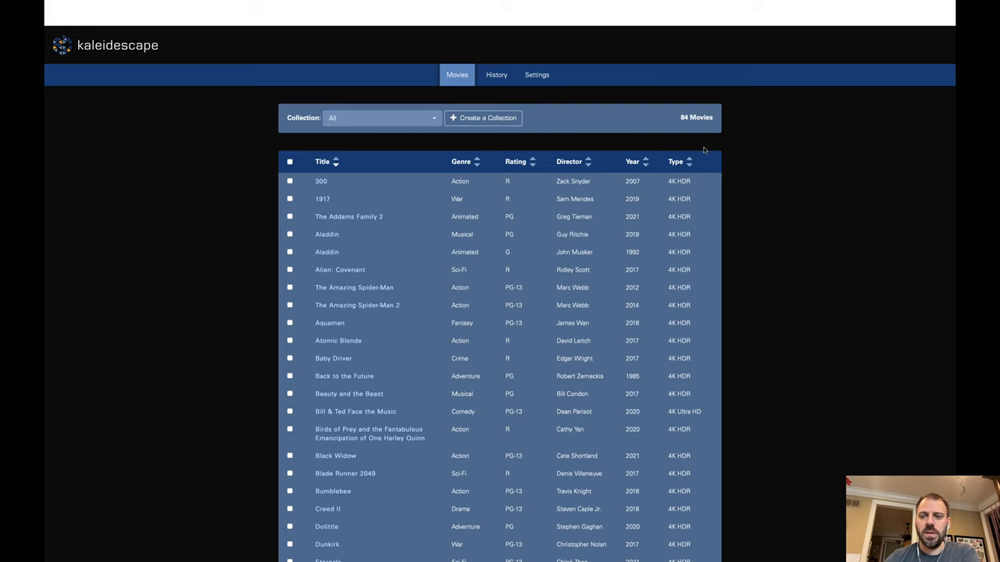
mouse_move(686, 125)
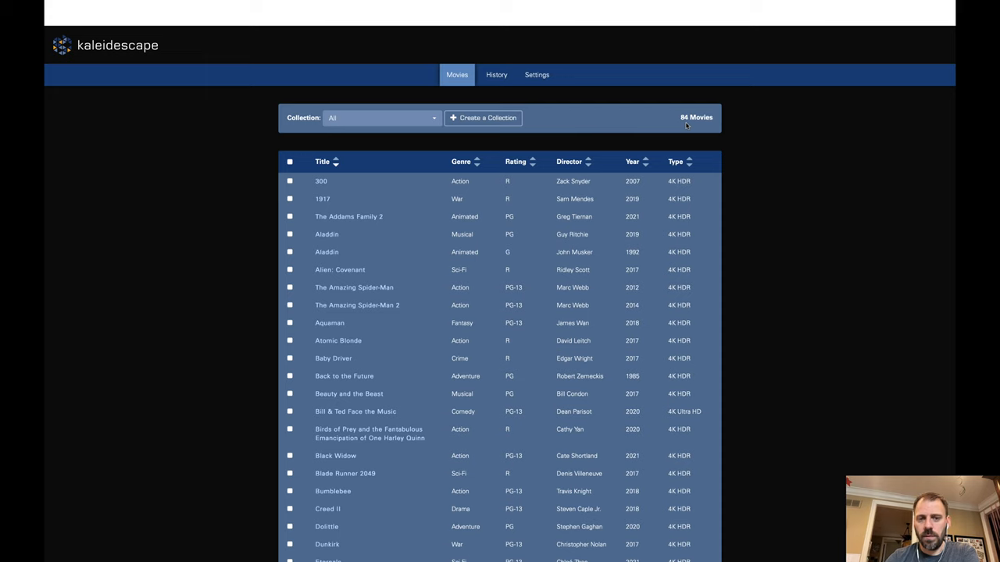
mouse_move(556, 131)
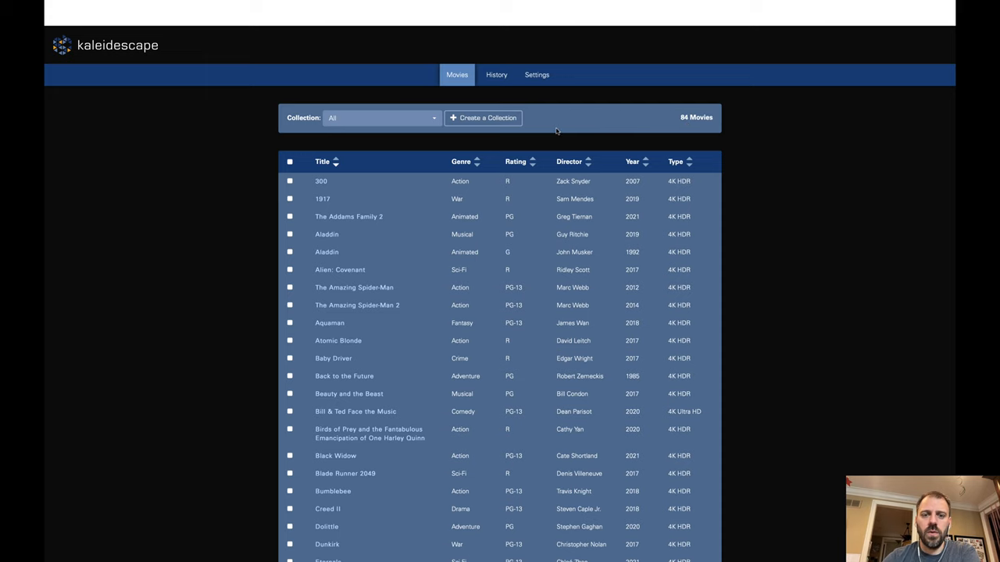
mouse_move(426, 146)
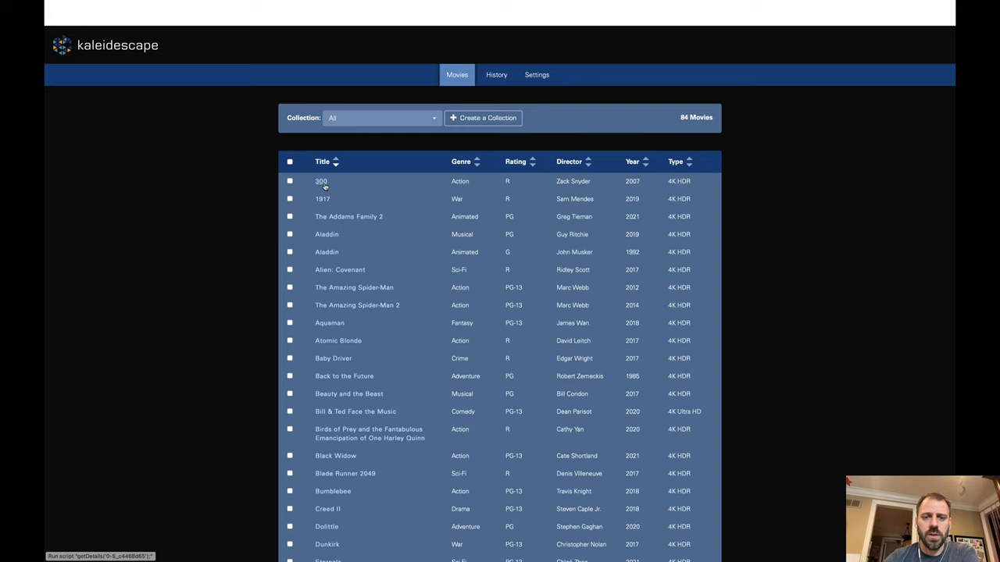
mouse_move(426, 241)
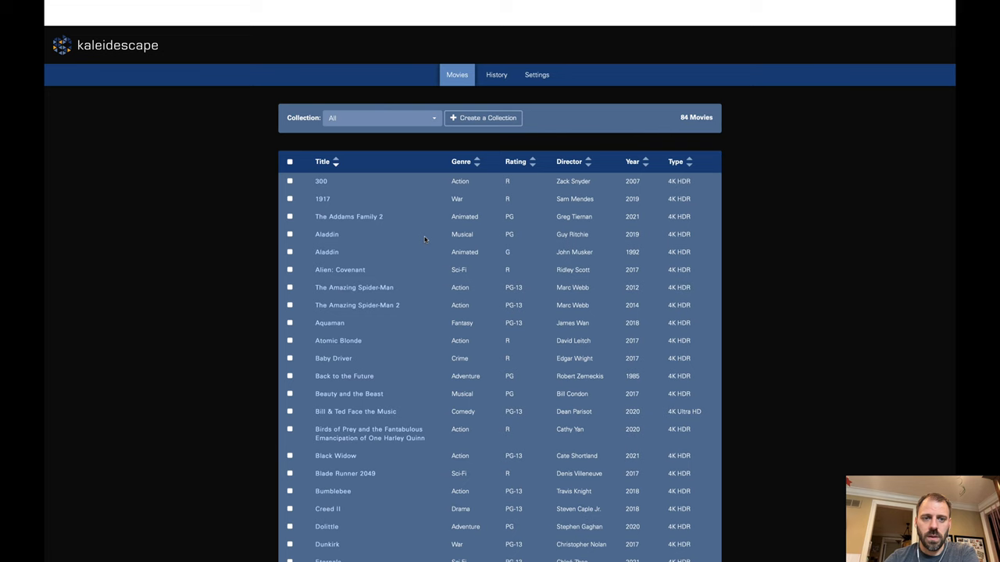
left_click(290, 180)
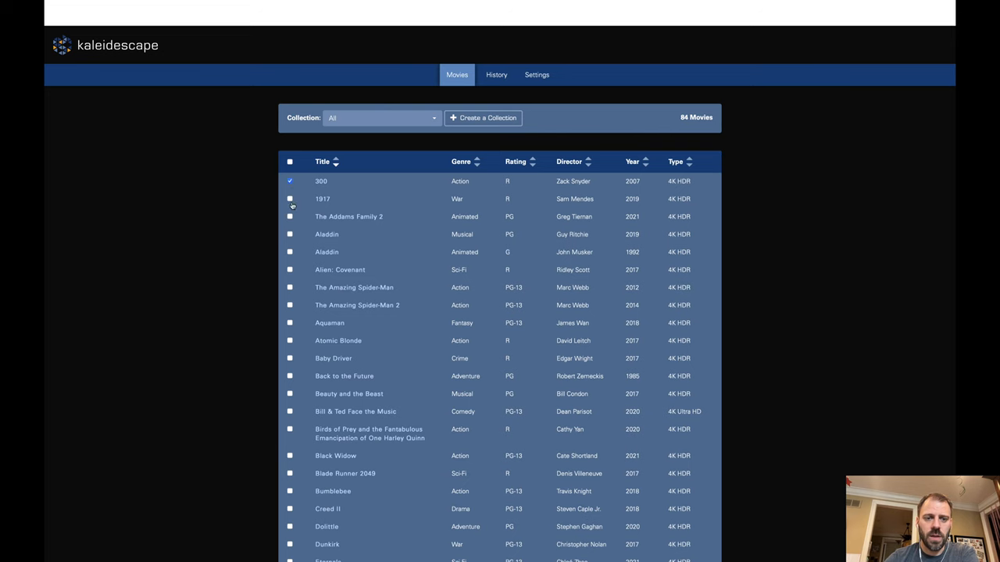
scroll("down", 3)
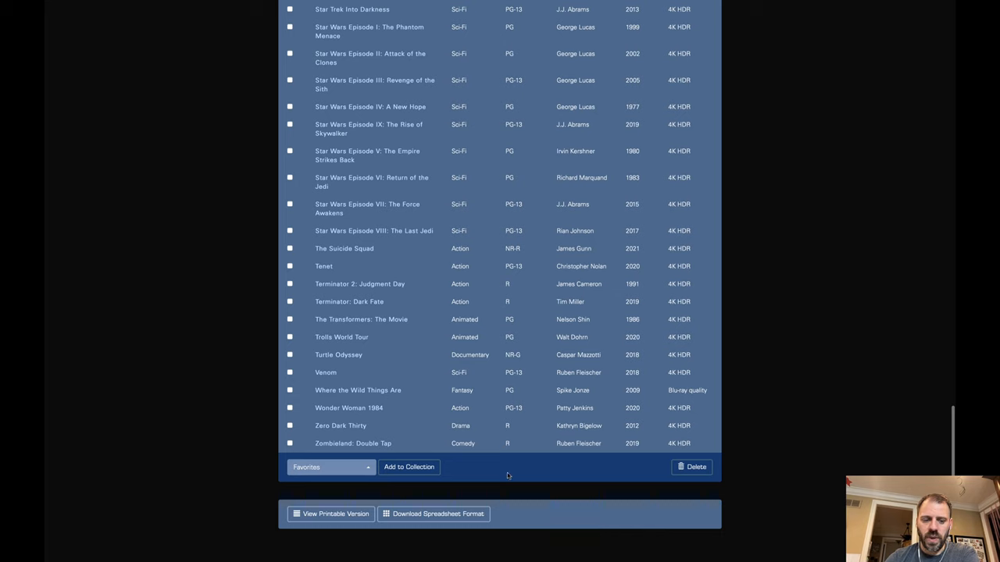
left_click(329, 467)
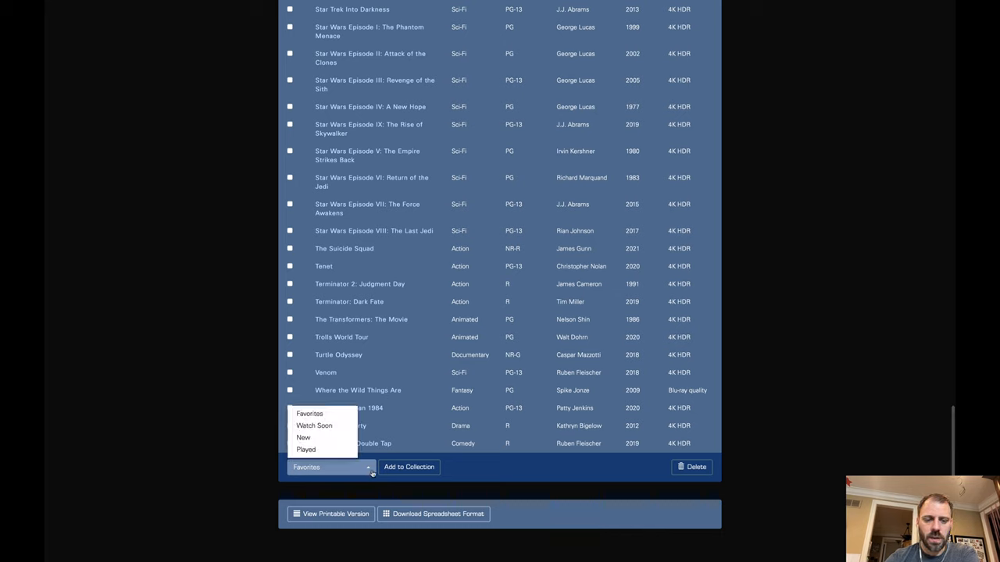
mouse_move(488, 472)
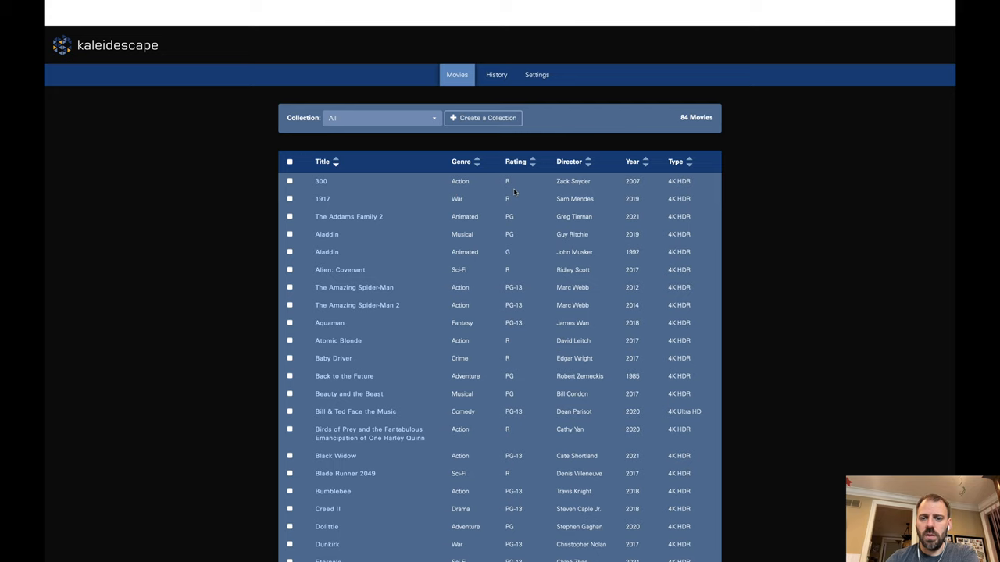
mouse_move(533, 324)
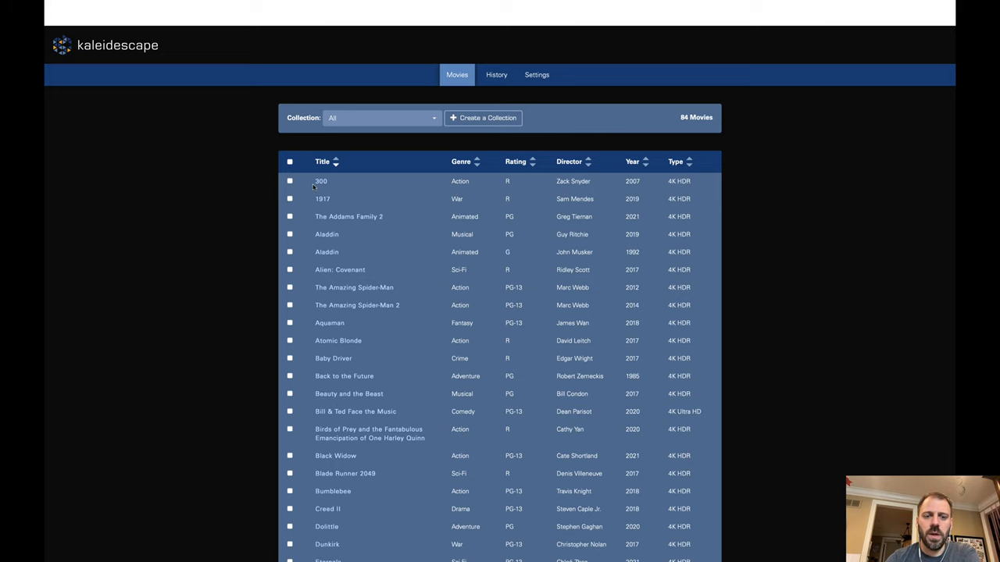
Step: Open the Movie Details page for the title 300
left_click(321, 180)
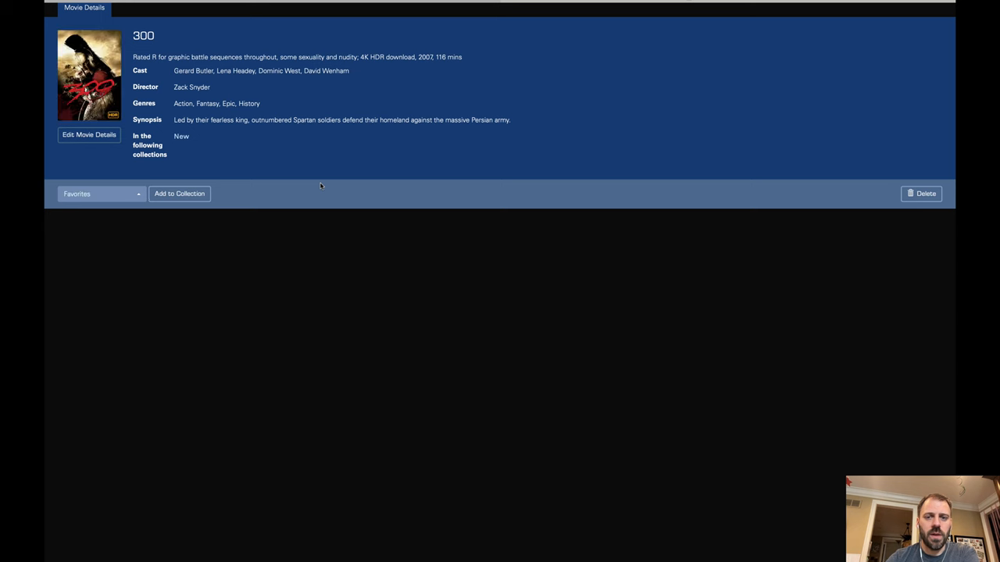
mouse_move(394, 263)
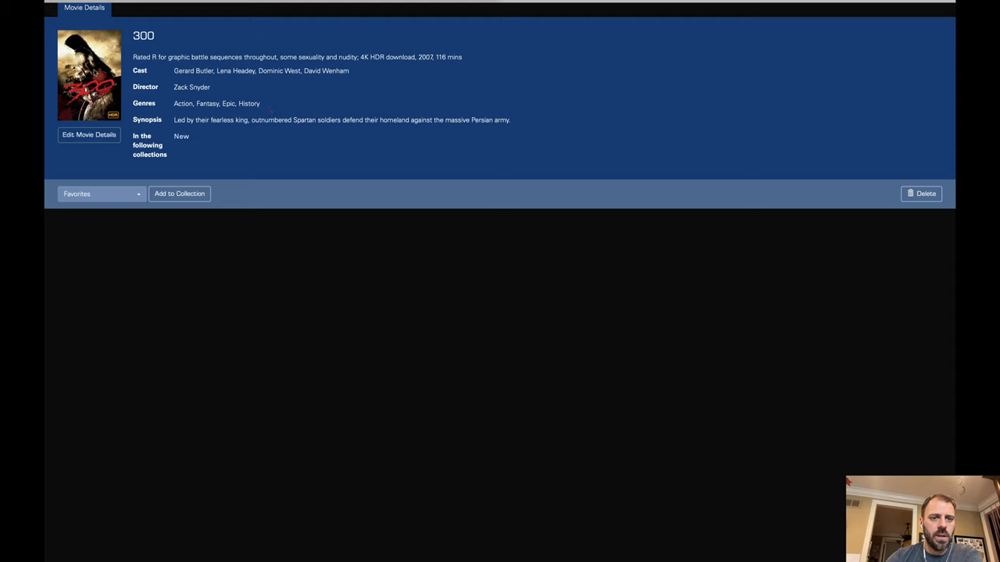
mouse_move(197, 225)
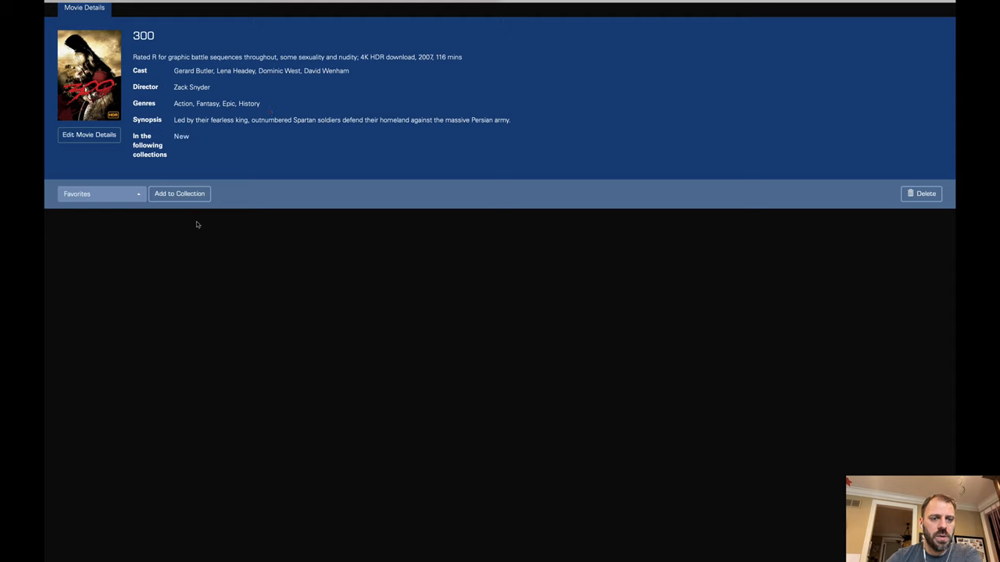
mouse_move(675, 185)
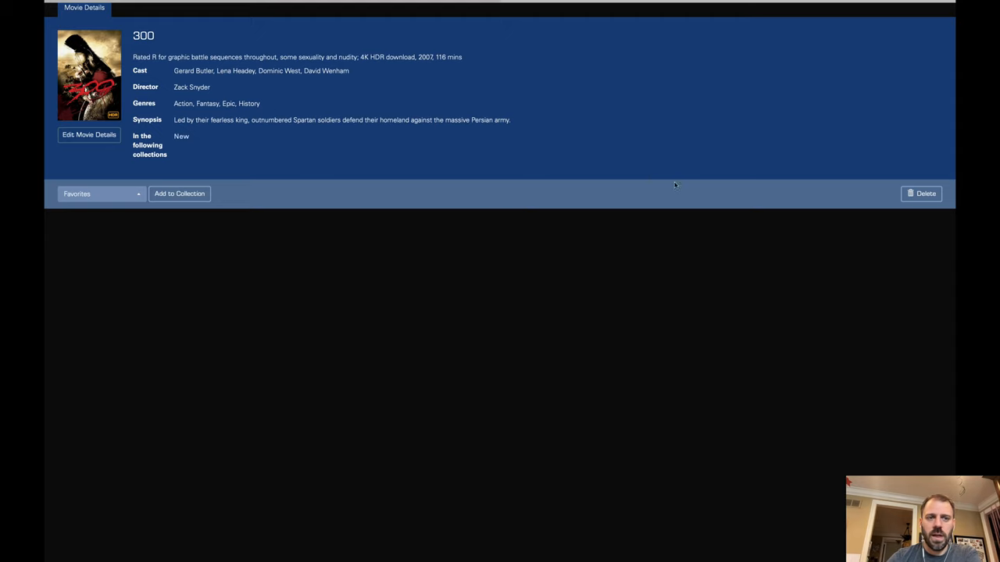
mouse_move(773, 227)
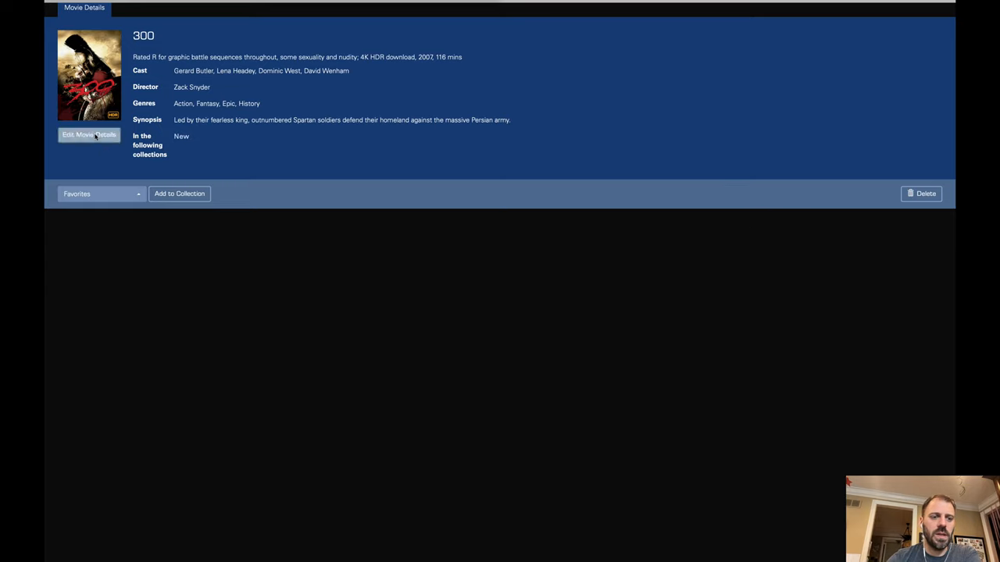
Step: Select the title text in the 300 details form, then go to the download History
left_click(89, 134)
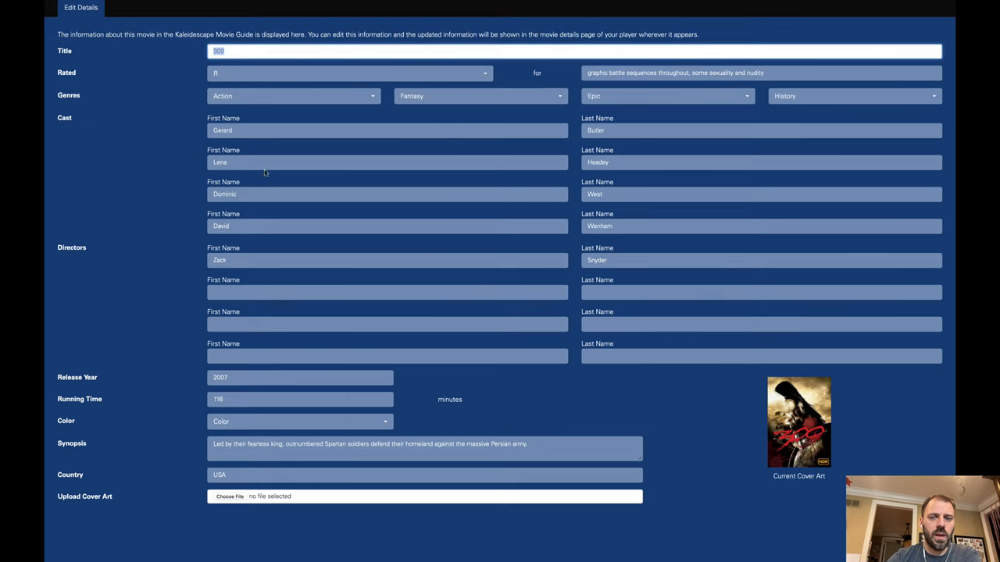
mouse_move(550, 396)
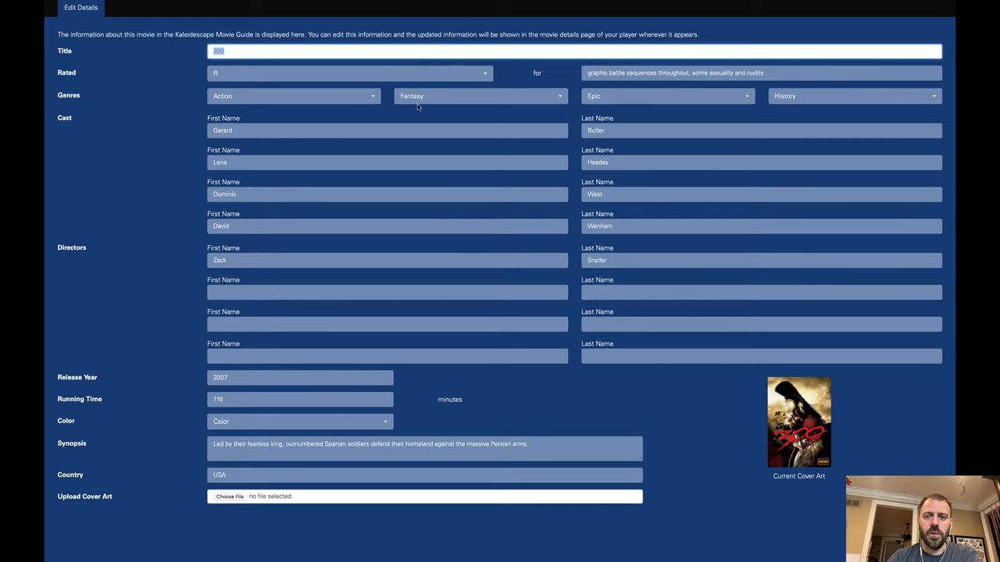
mouse_move(418, 160)
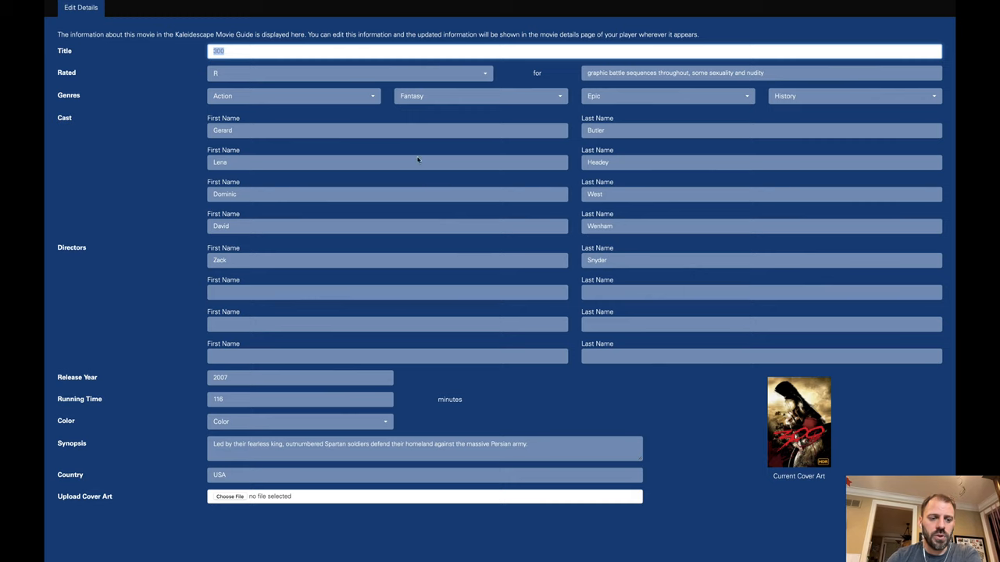
mouse_move(480, 400)
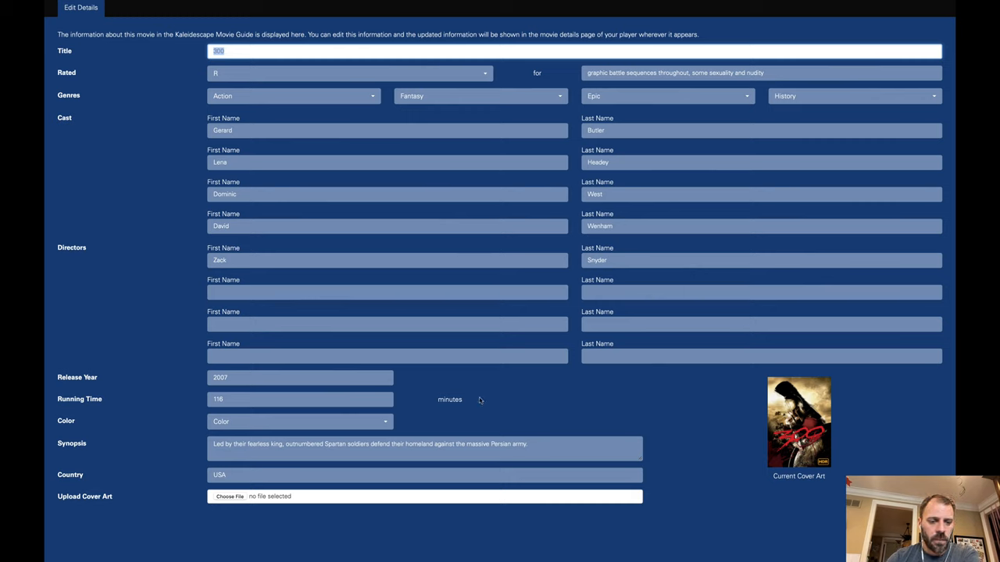
mouse_move(682, 541)
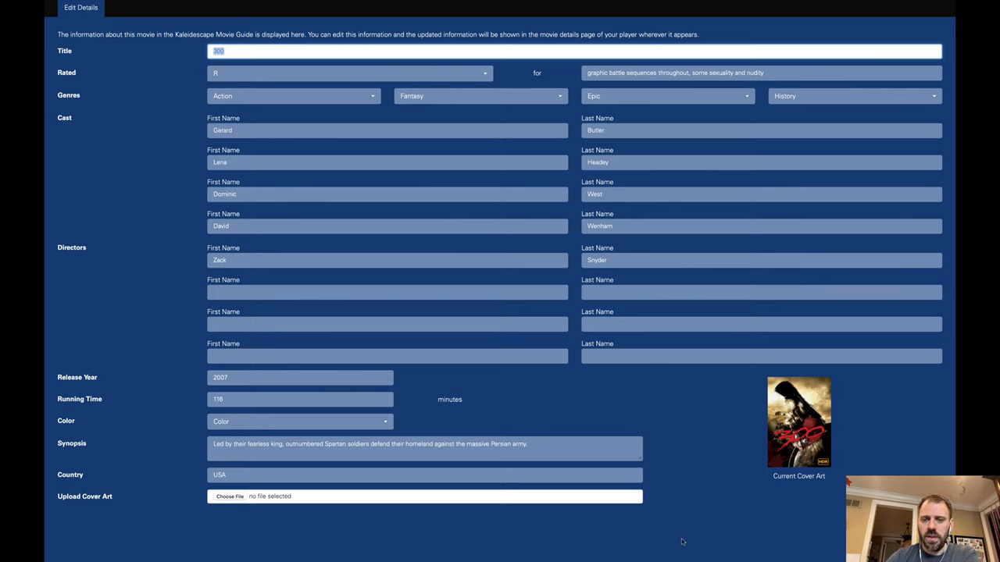
mouse_move(688, 532)
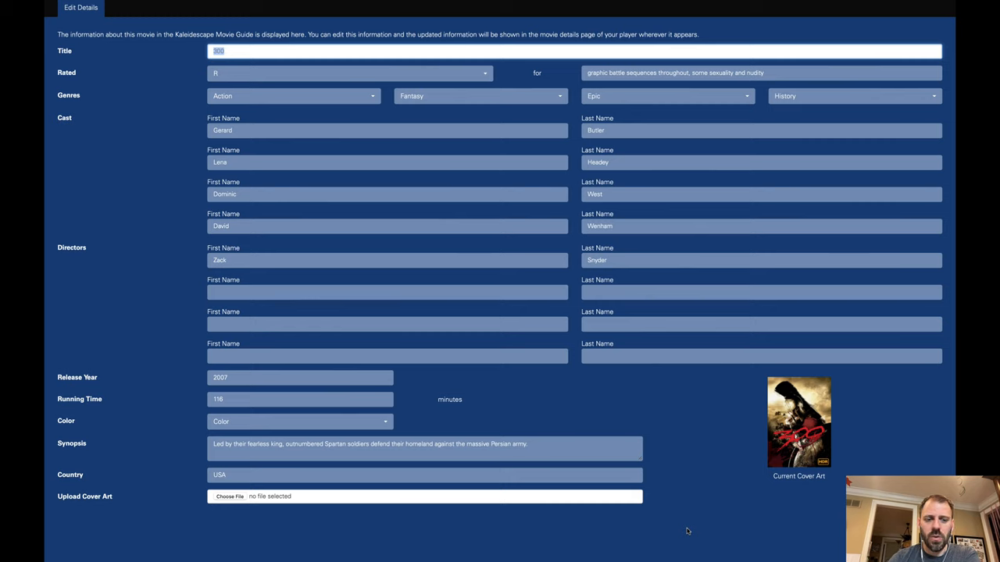
mouse_move(684, 468)
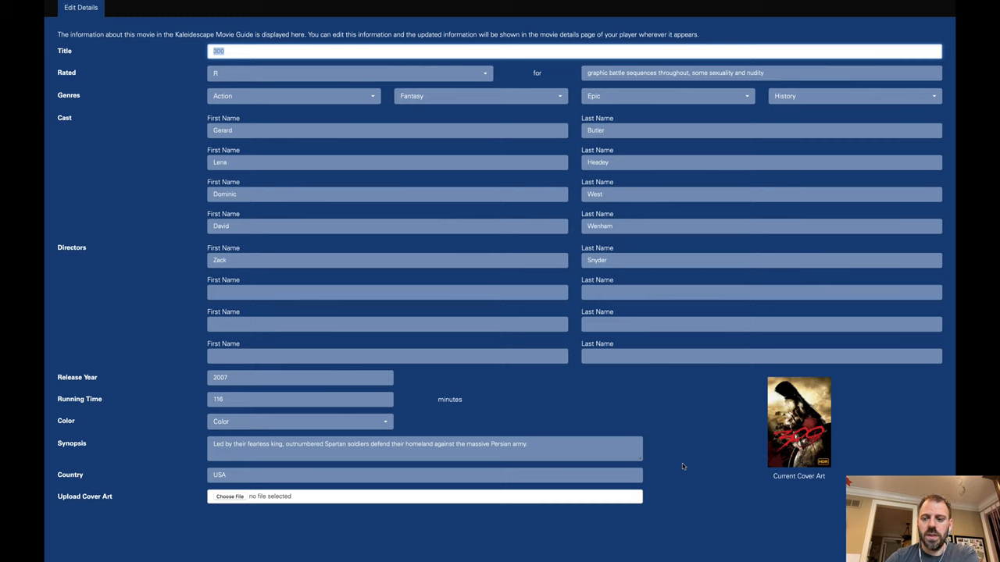
mouse_move(670, 501)
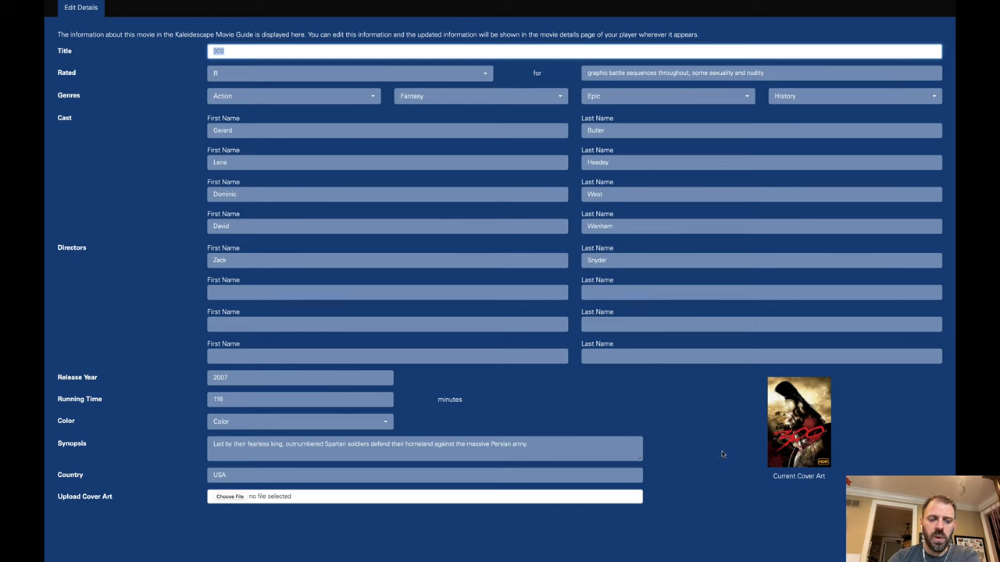
mouse_move(703, 481)
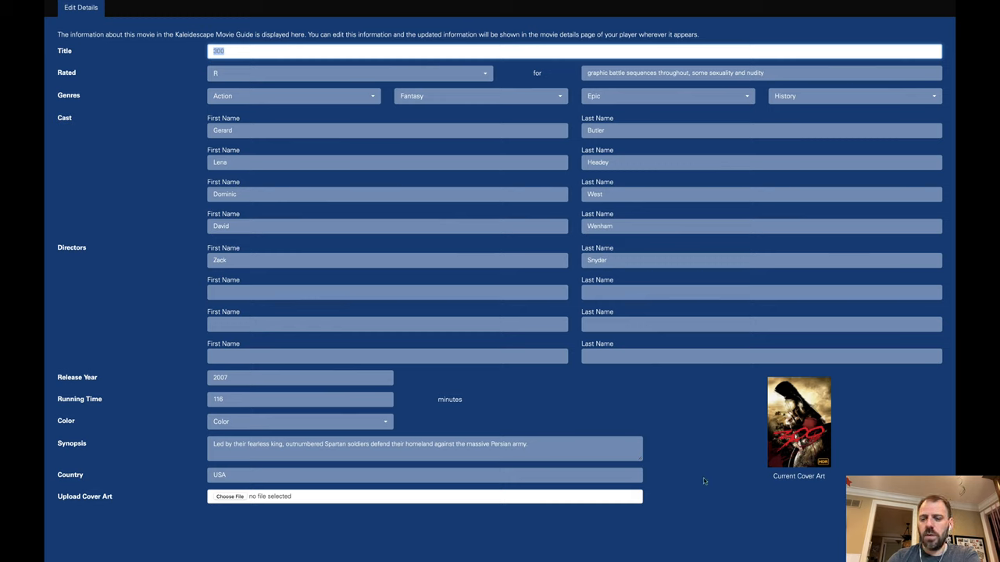
mouse_move(739, 462)
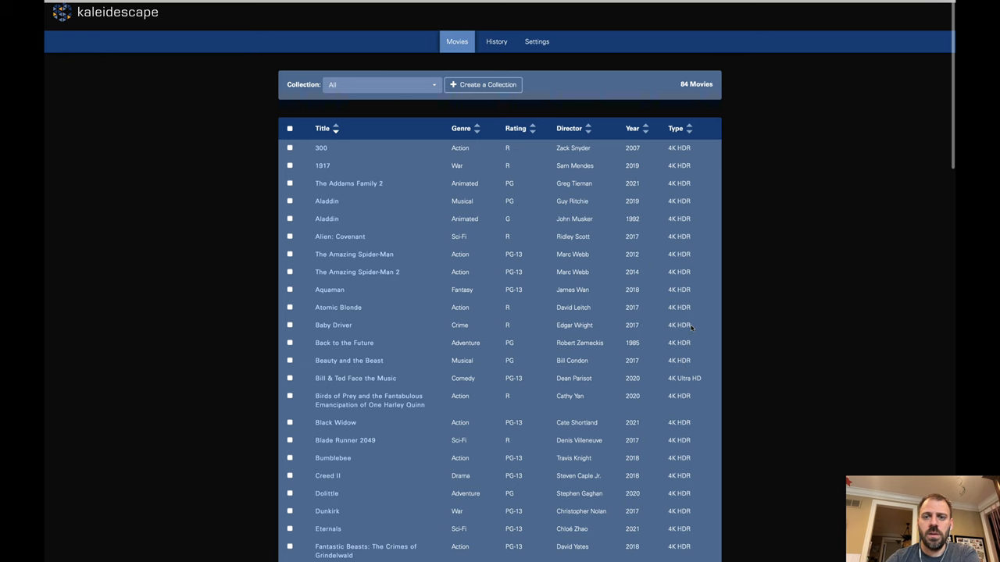
left_click(496, 42)
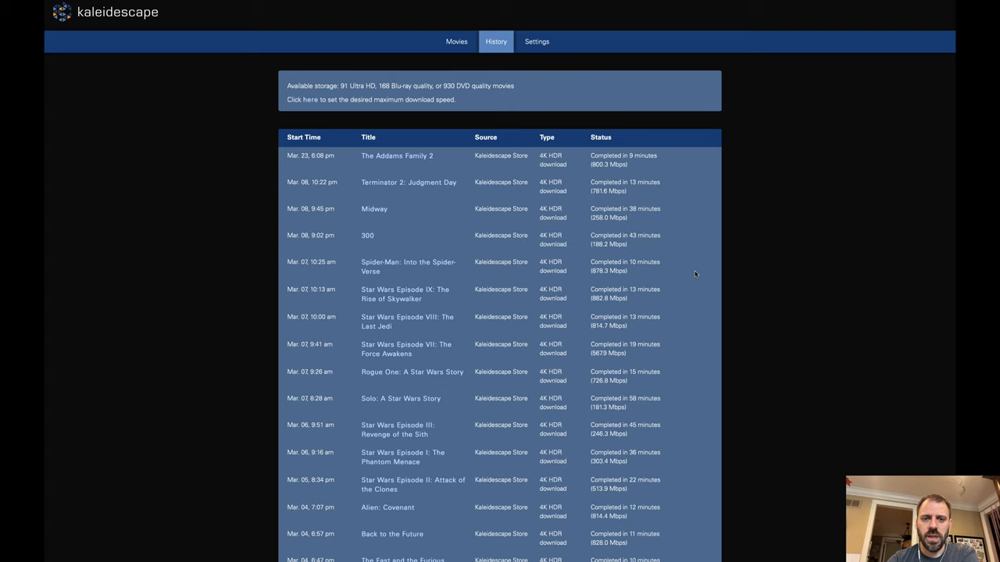
mouse_move(304, 119)
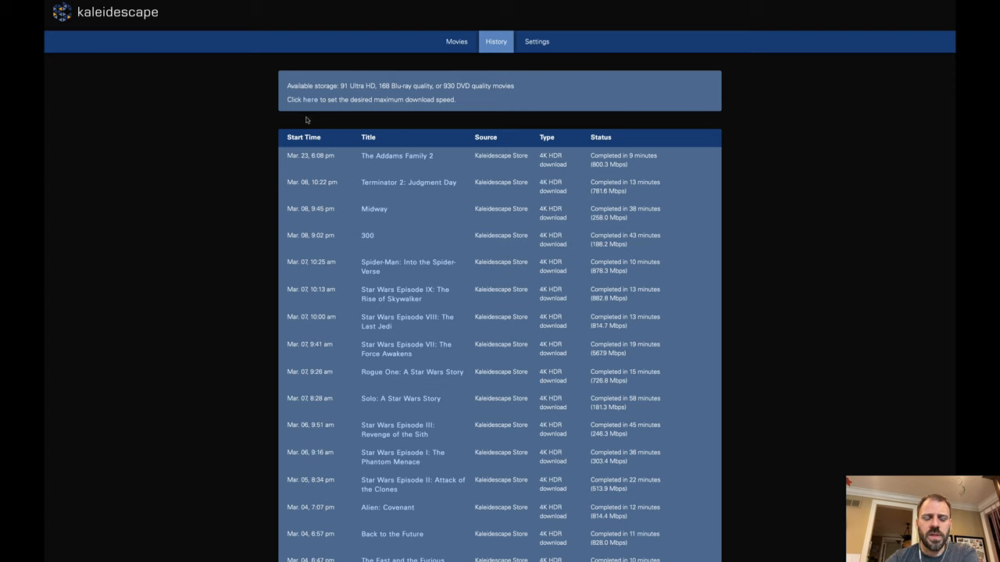
mouse_move(318, 121)
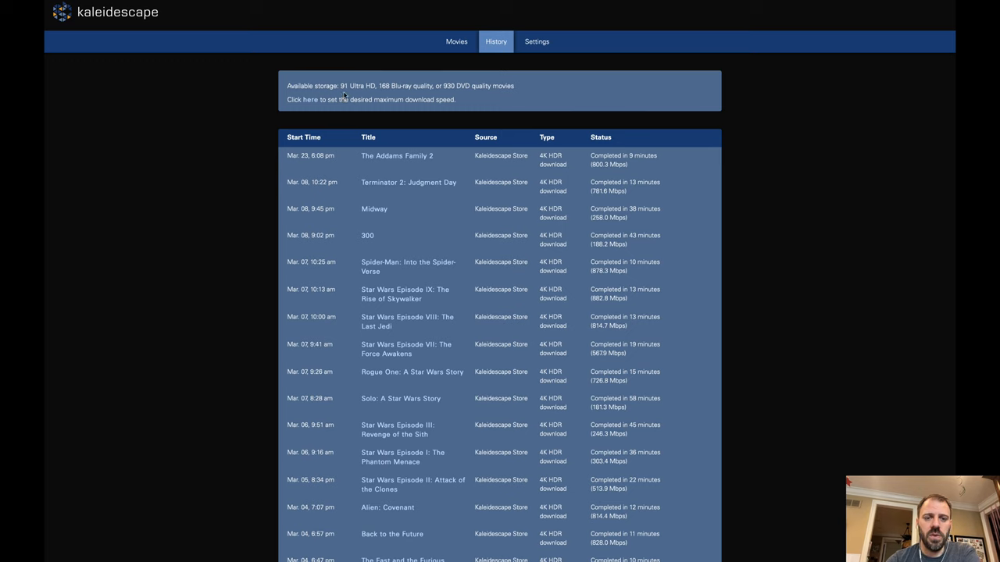
mouse_move(386, 96)
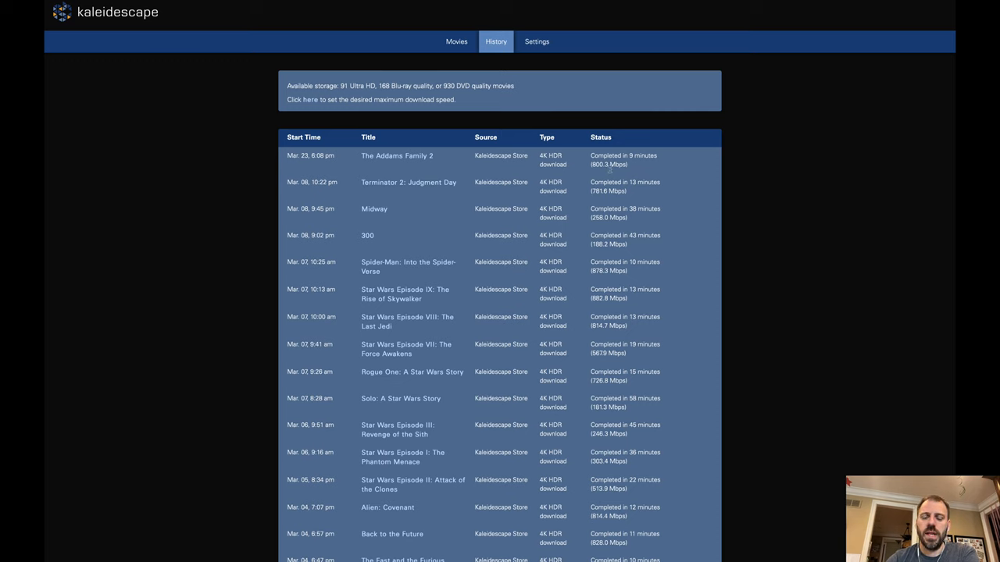
mouse_move(636, 164)
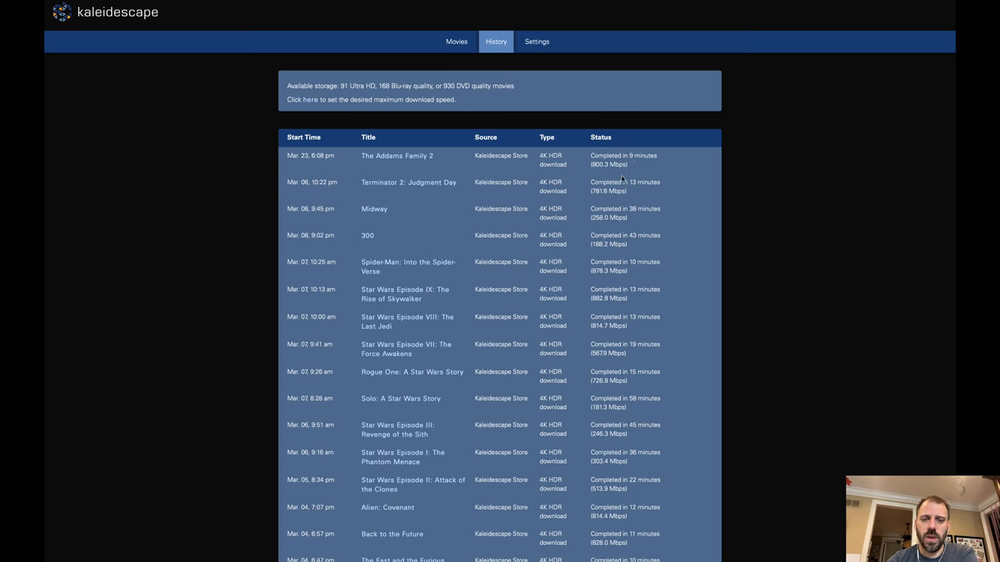
mouse_move(639, 170)
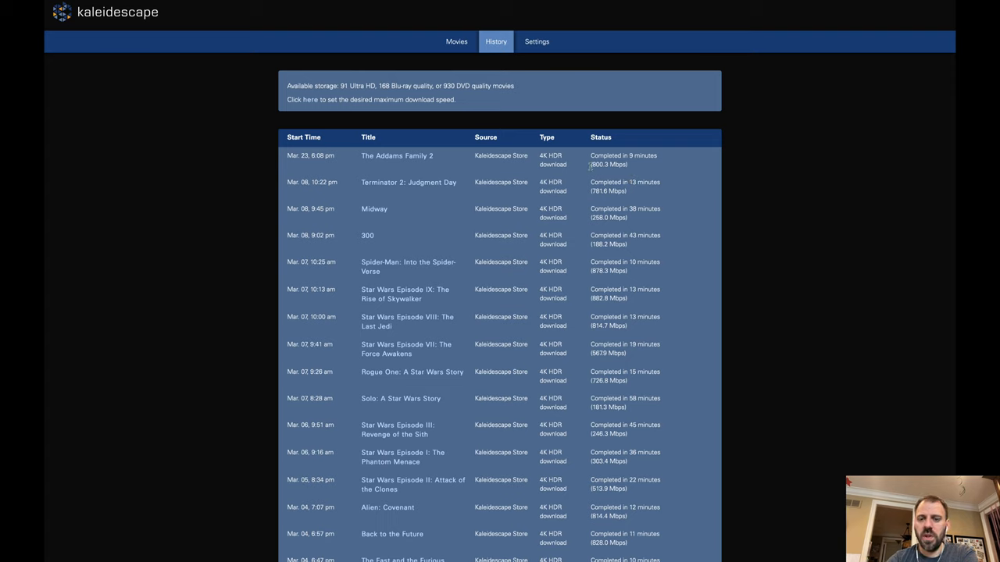
Step: Review completed 4K HDR downloads on History, then open the Components settings
double_click(598, 164)
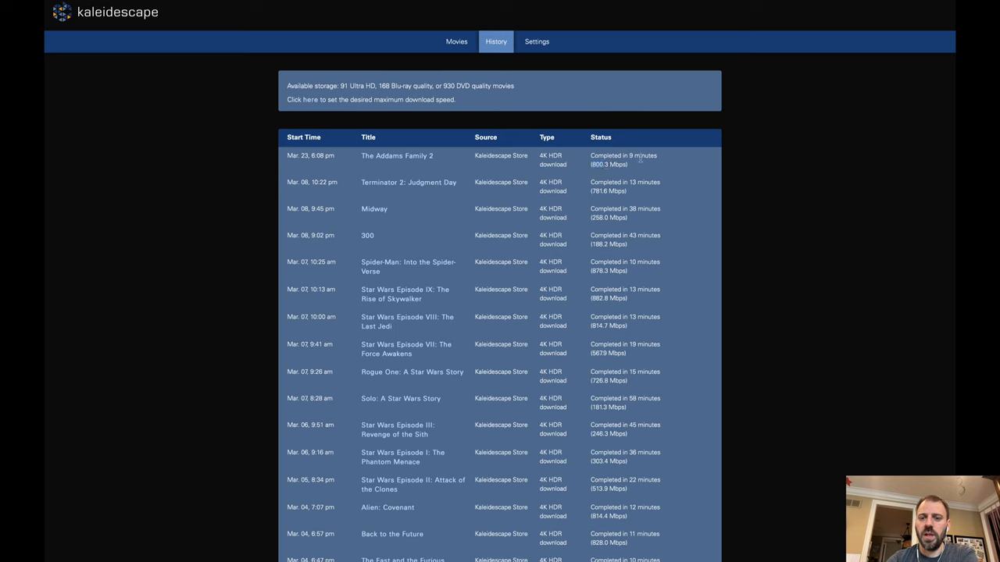
mouse_move(665, 164)
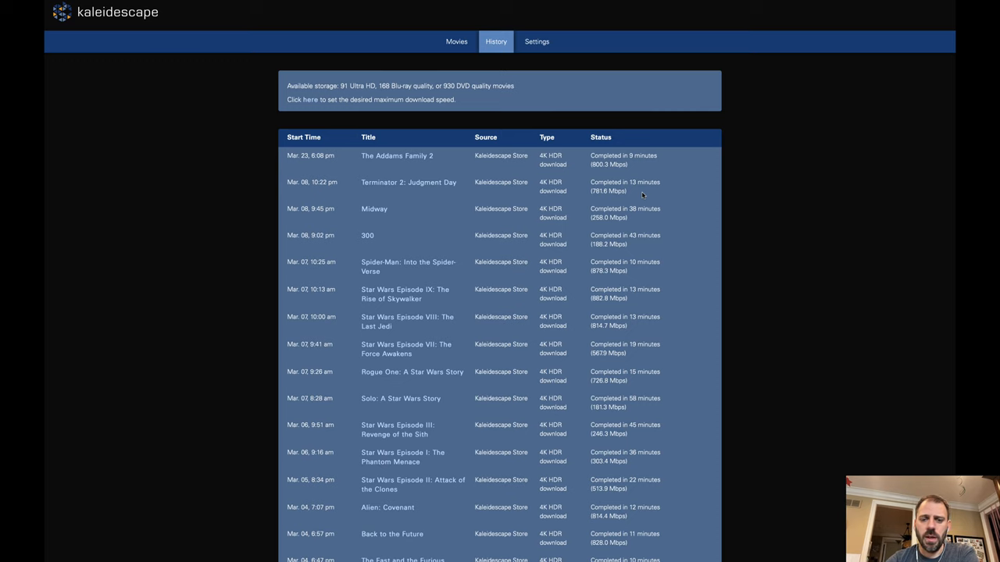
mouse_move(321, 209)
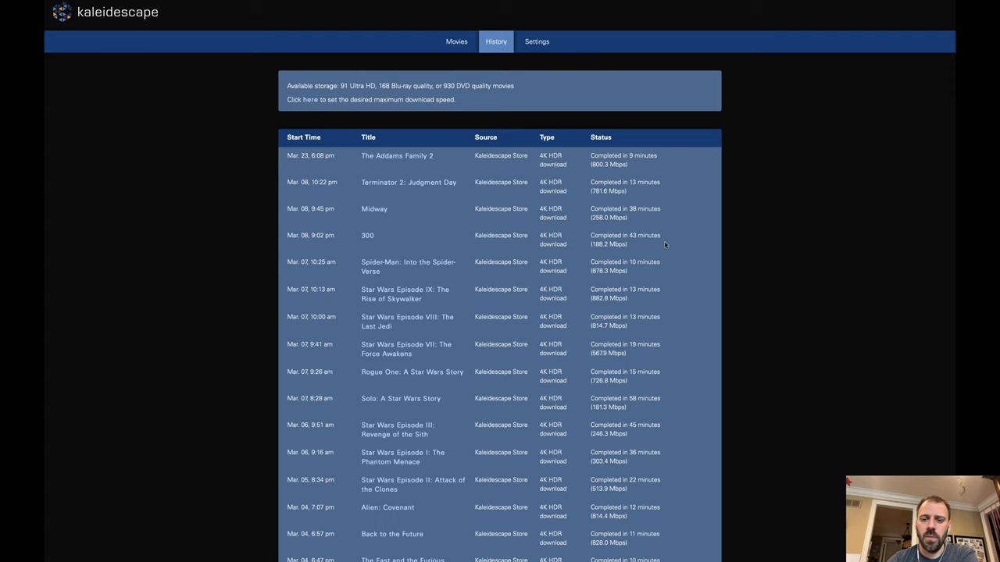
mouse_move(683, 243)
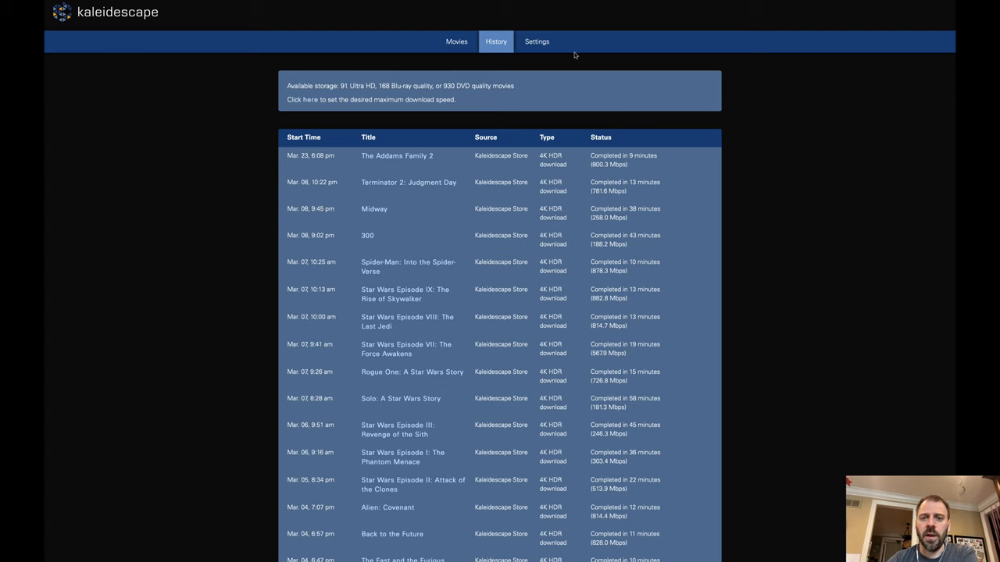
mouse_move(537, 59)
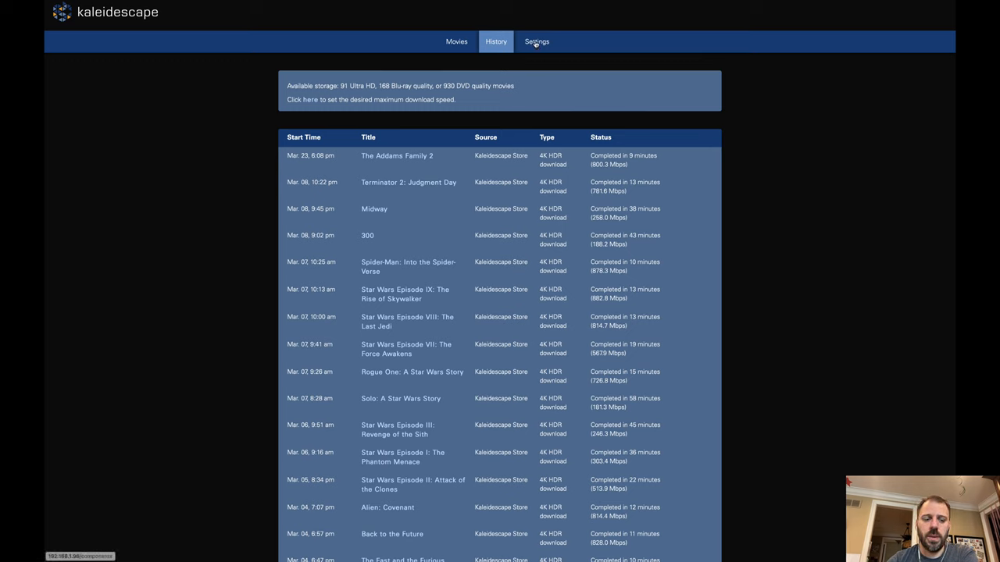
left_click(536, 42)
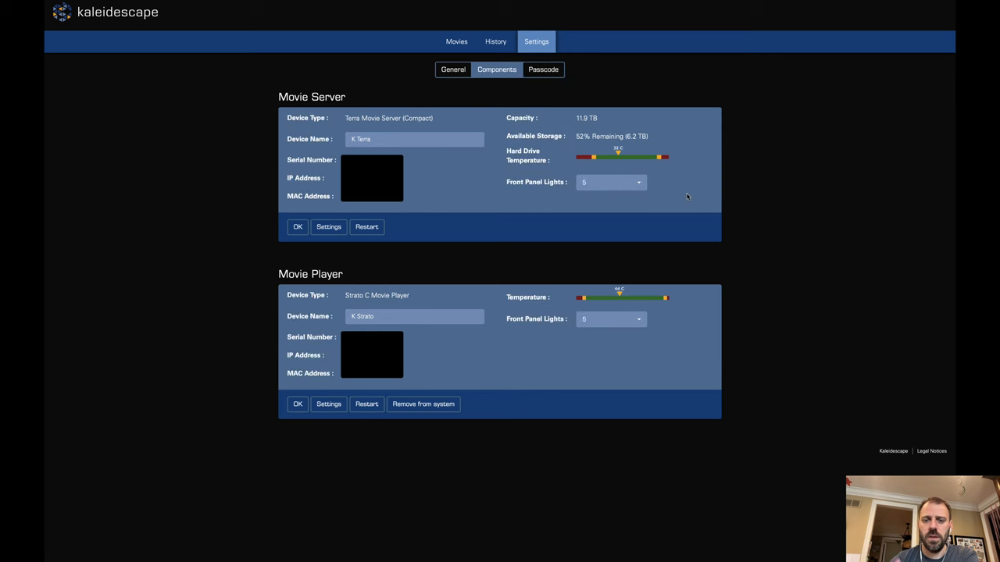
mouse_move(622, 96)
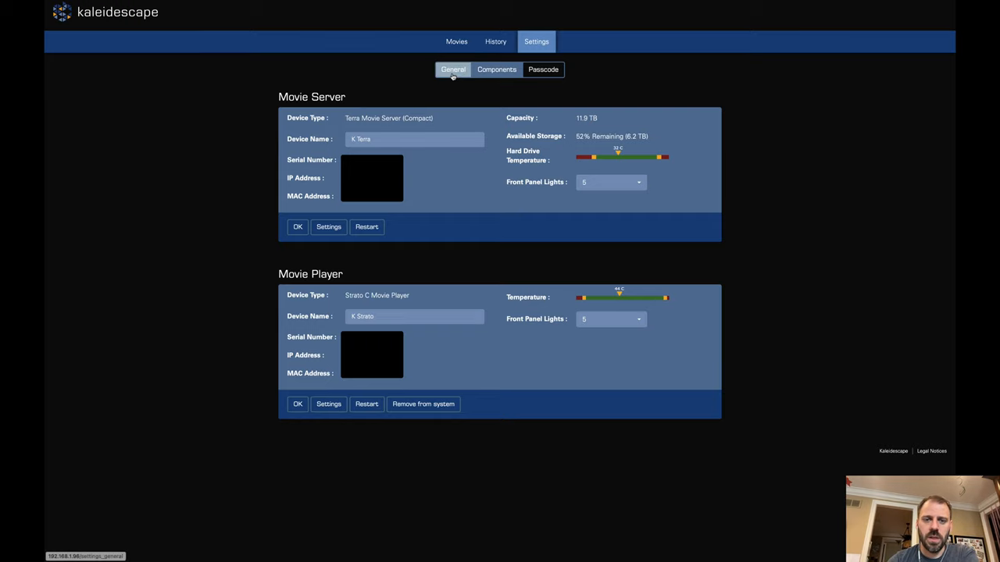
Step: View activation and software version settings, then open the Passcode page
left_click(453, 70)
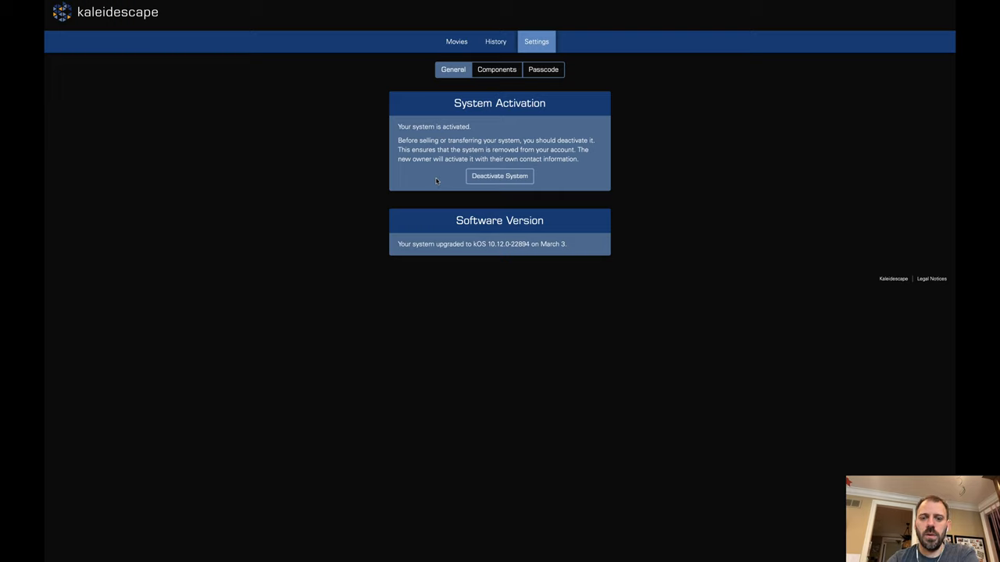
mouse_move(442, 182)
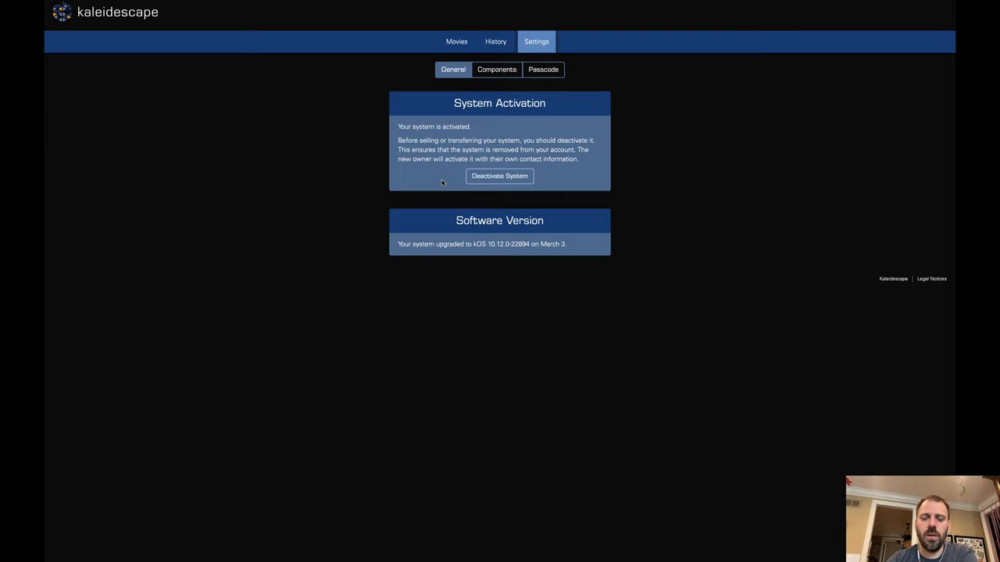
mouse_move(450, 180)
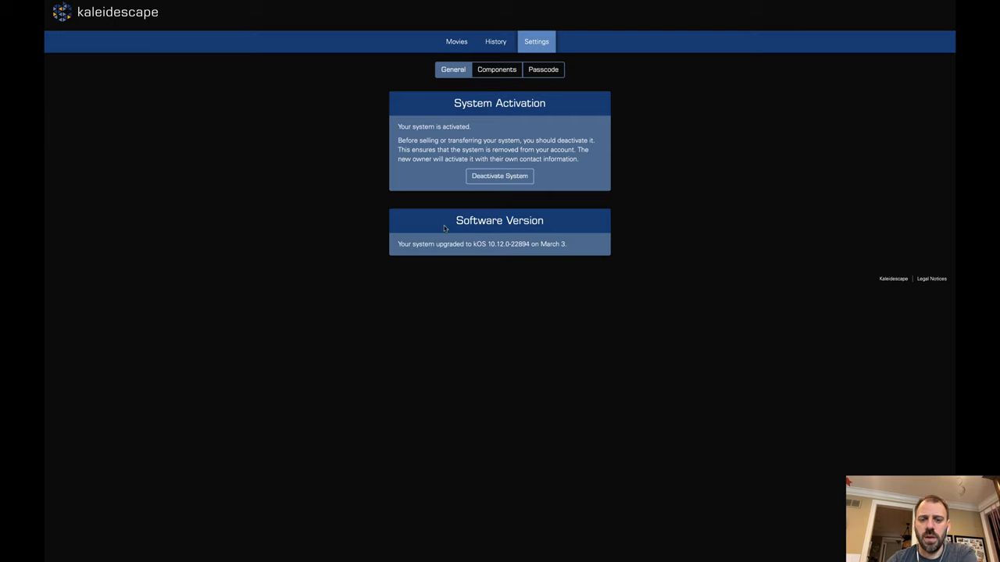
mouse_move(500, 257)
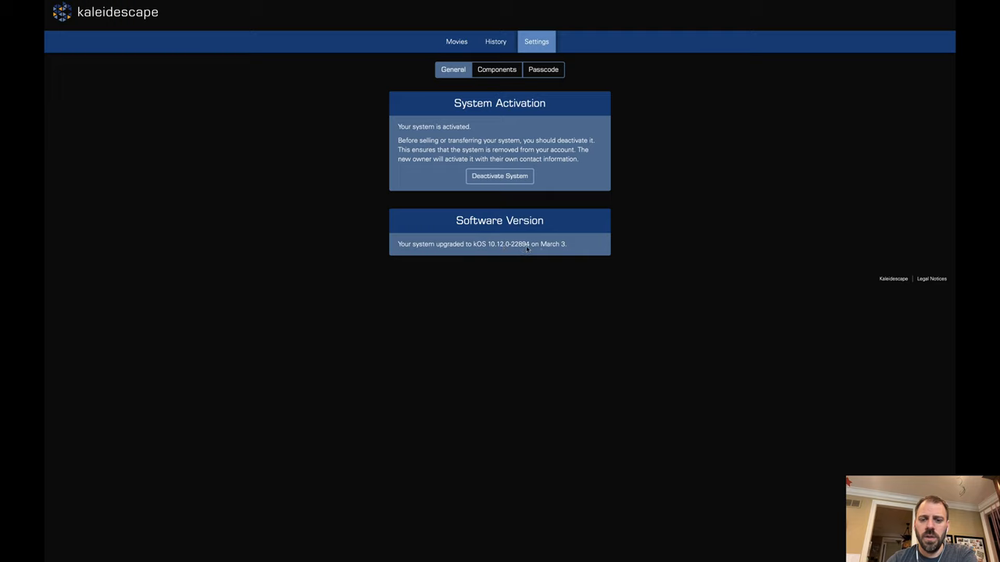
mouse_move(507, 253)
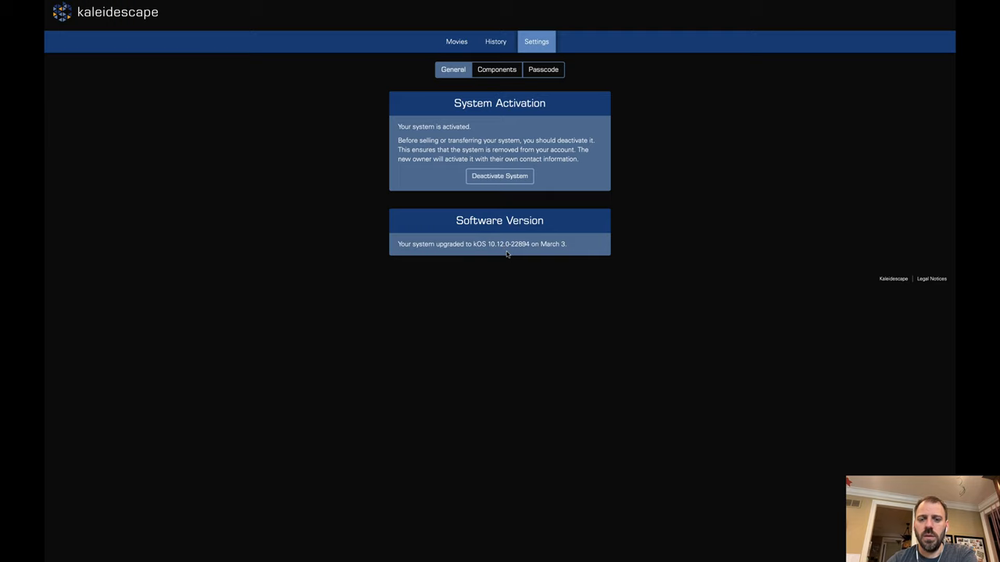
mouse_move(629, 98)
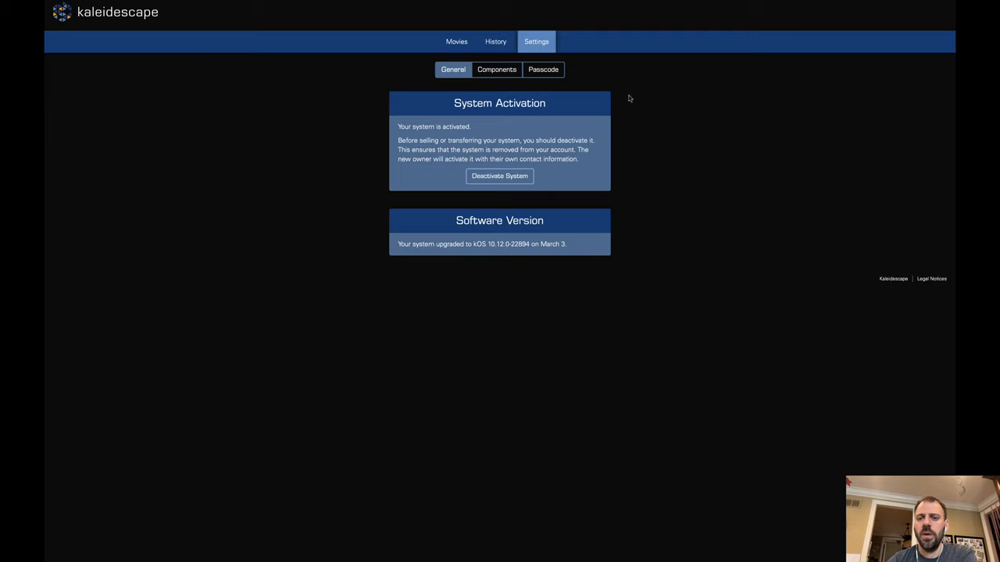
mouse_move(569, 312)
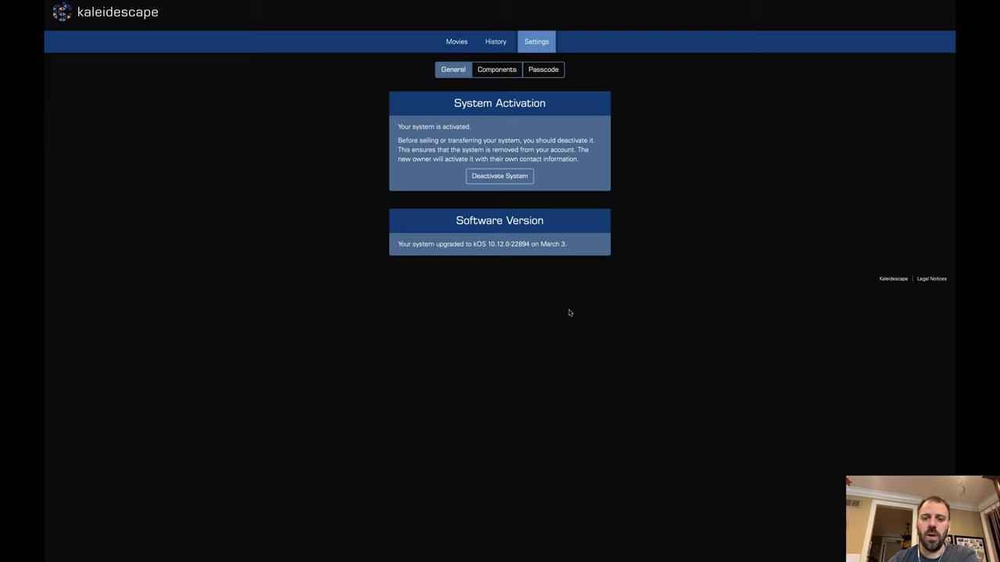
mouse_move(562, 103)
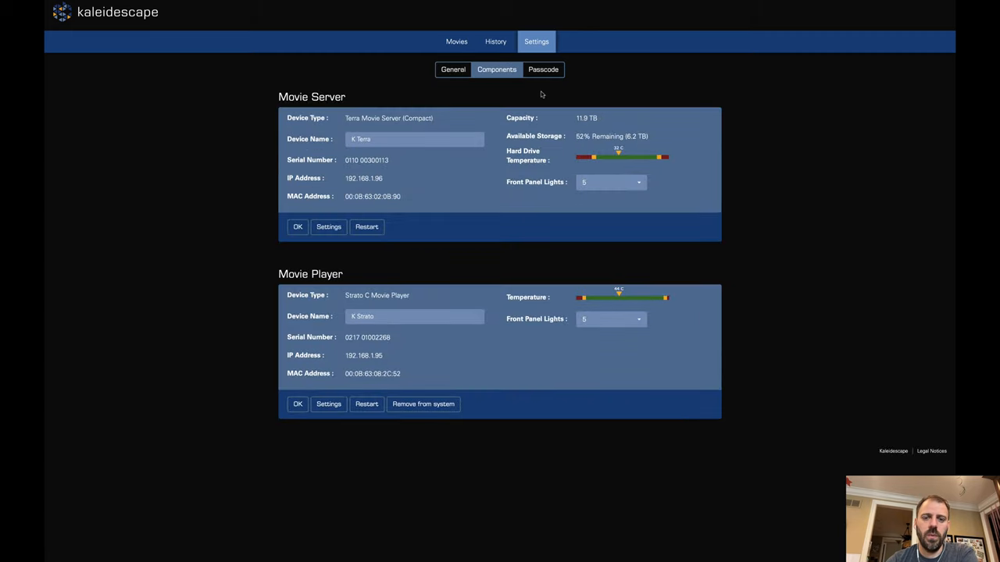
left_click(543, 69)
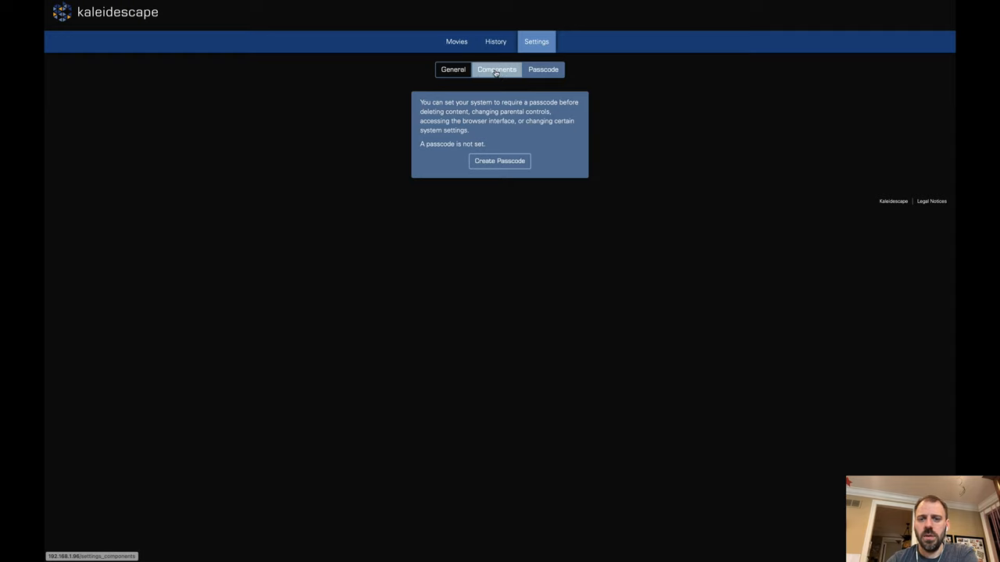
Step: Return to Components and show the Movie Server's Front Panel Lights choices, currently 5
left_click(497, 69)
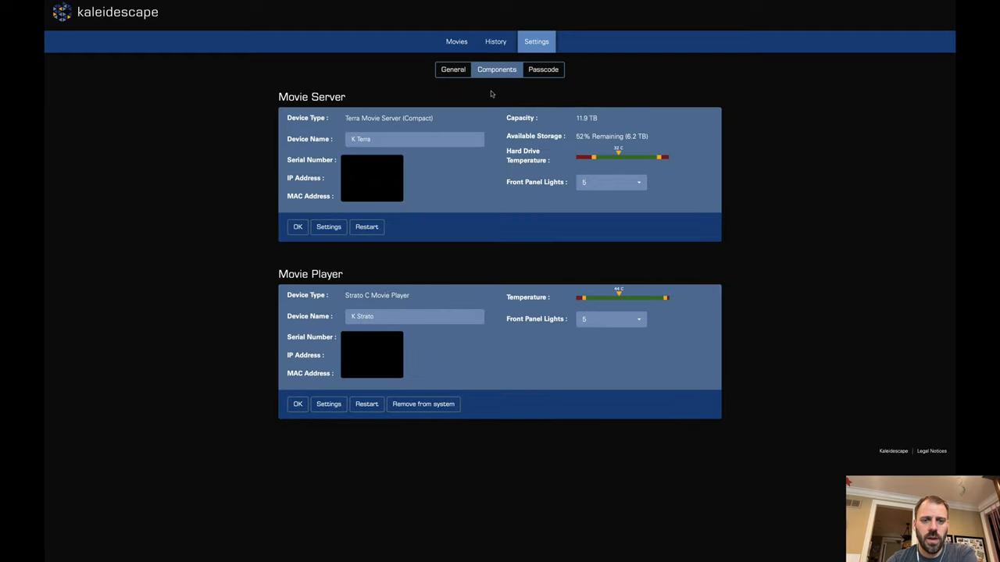
mouse_move(478, 259)
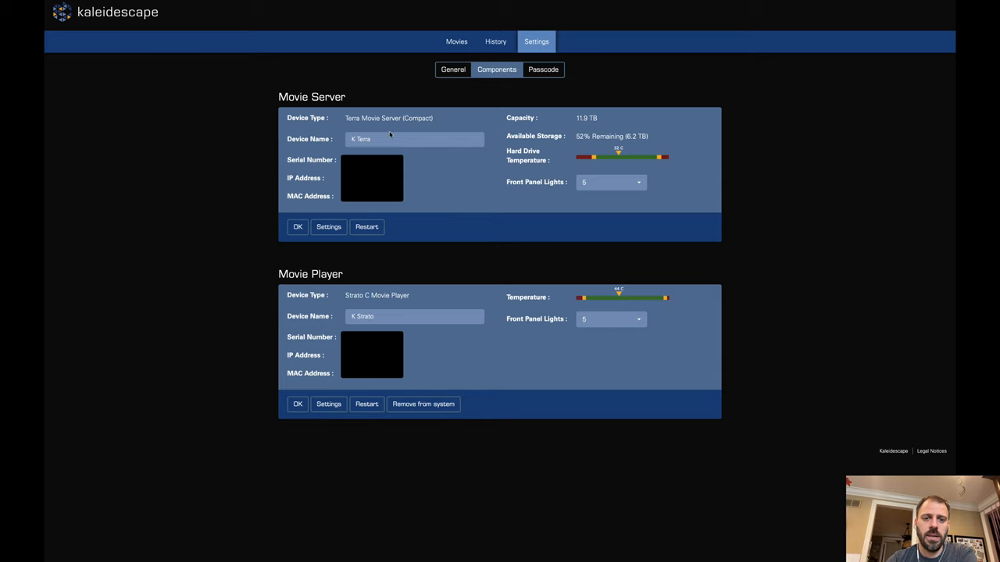
mouse_move(415, 201)
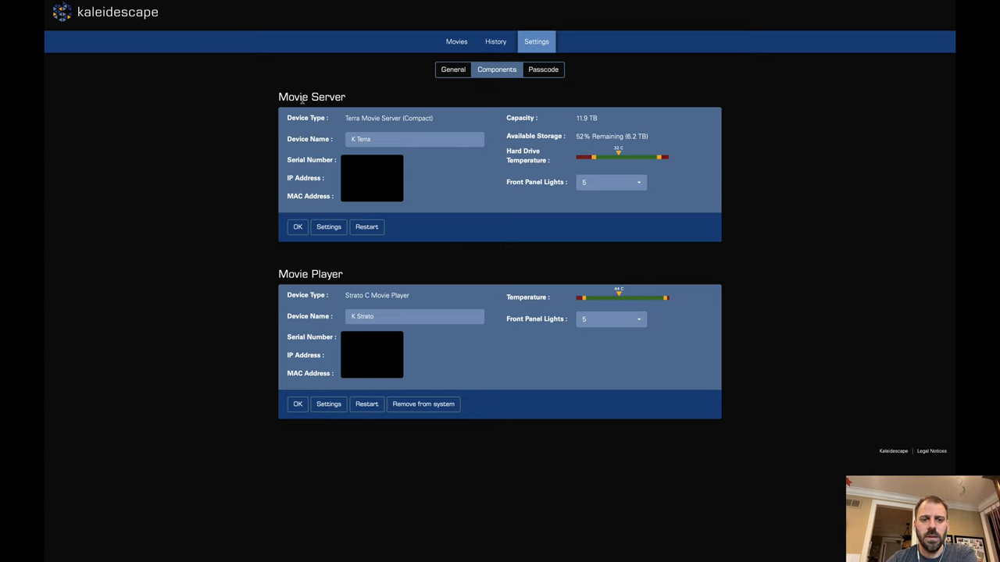
mouse_move(420, 262)
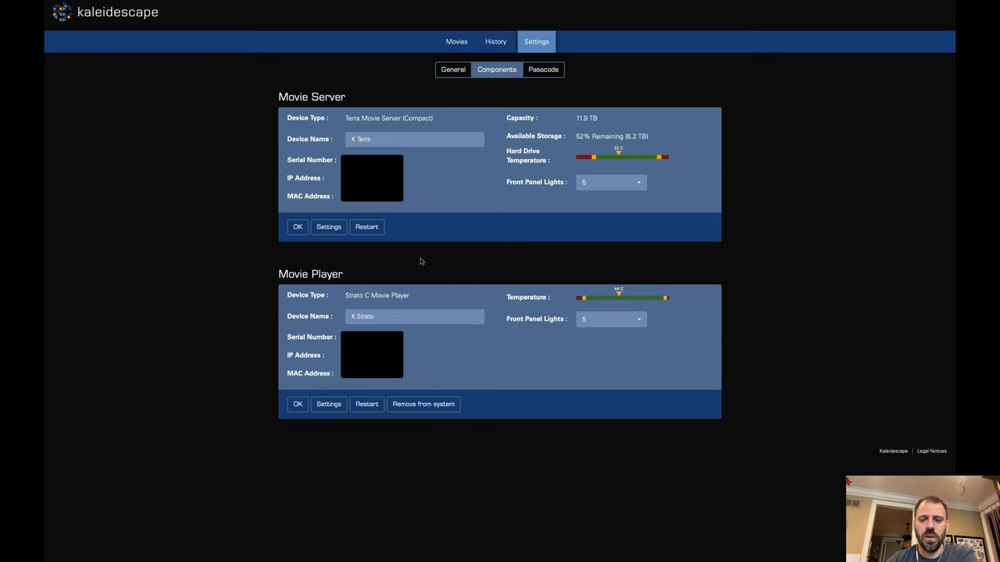
mouse_move(518, 272)
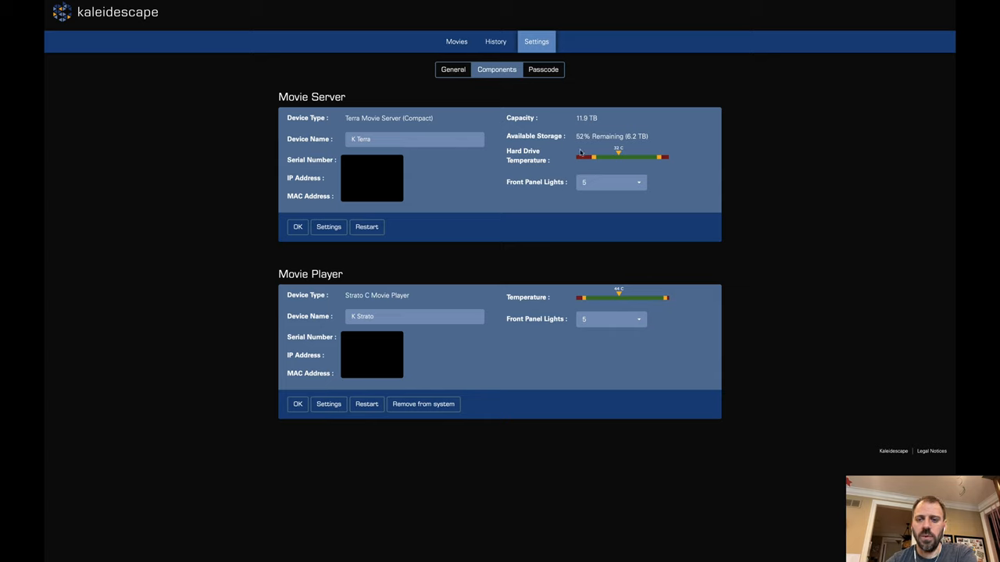
mouse_move(554, 209)
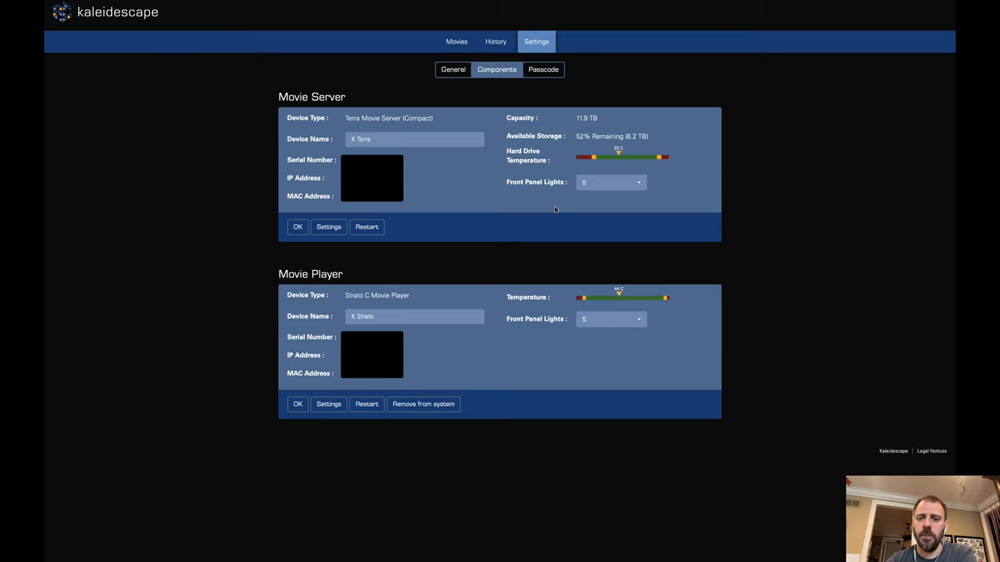
mouse_move(619, 304)
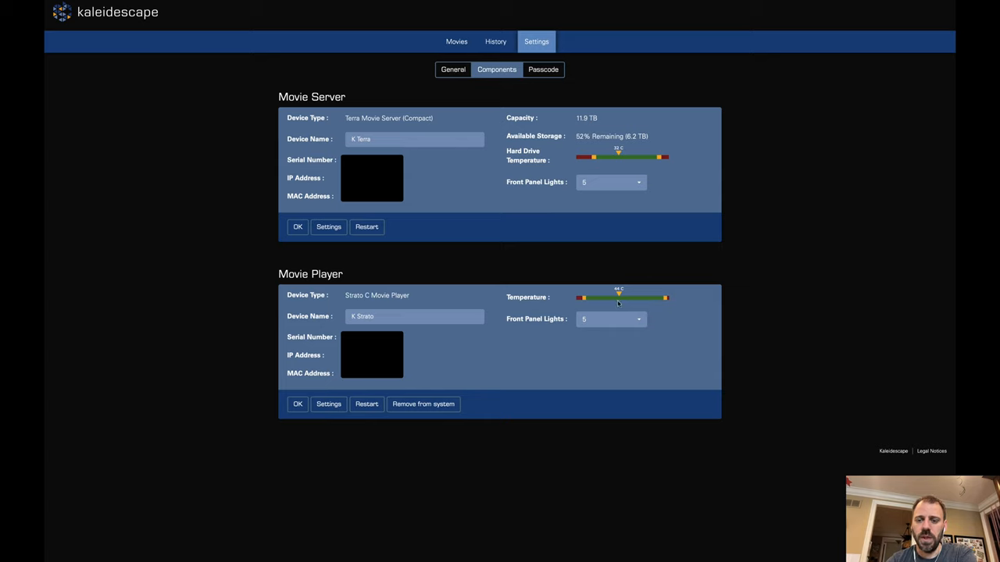
mouse_move(545, 194)
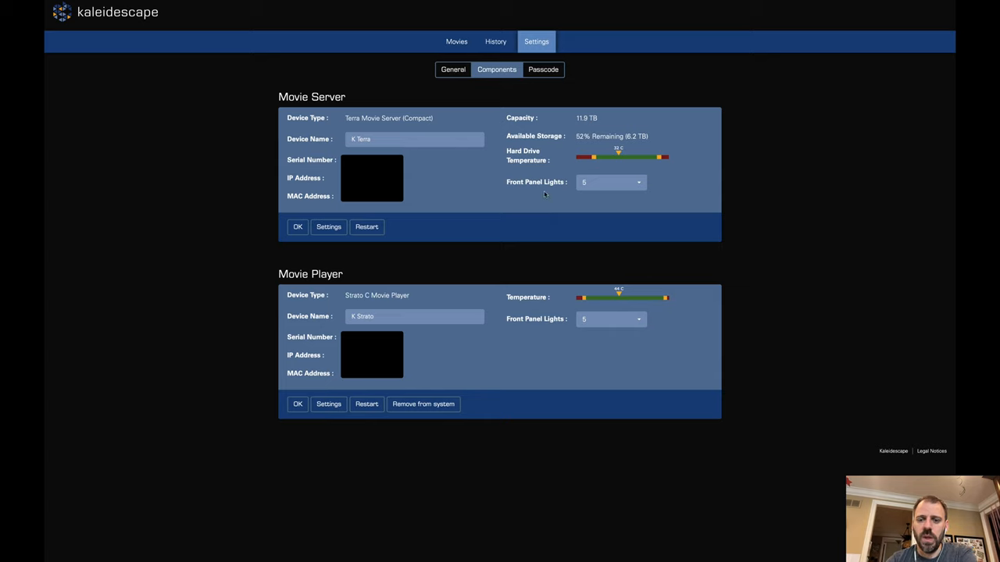
mouse_move(546, 273)
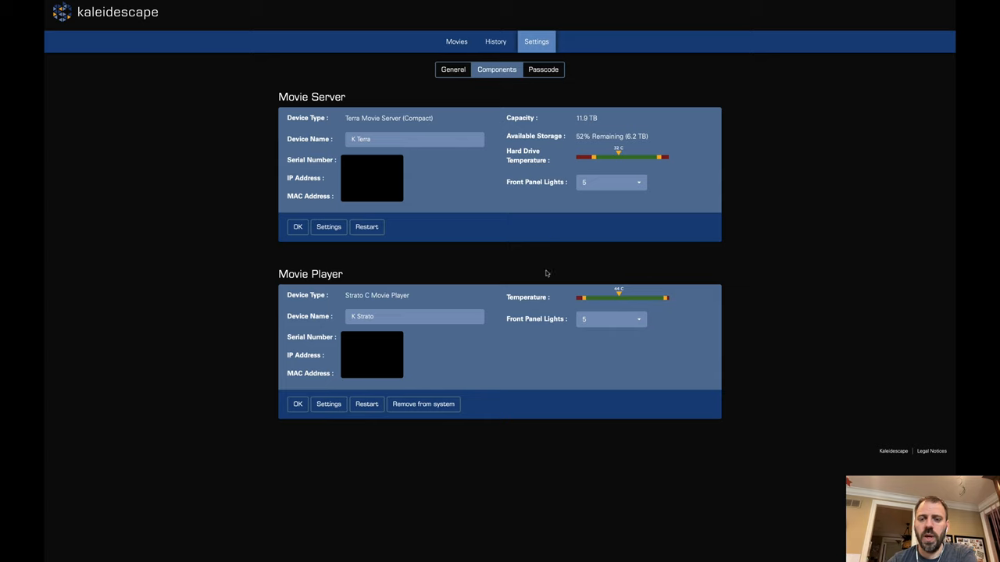
left_click(611, 182)
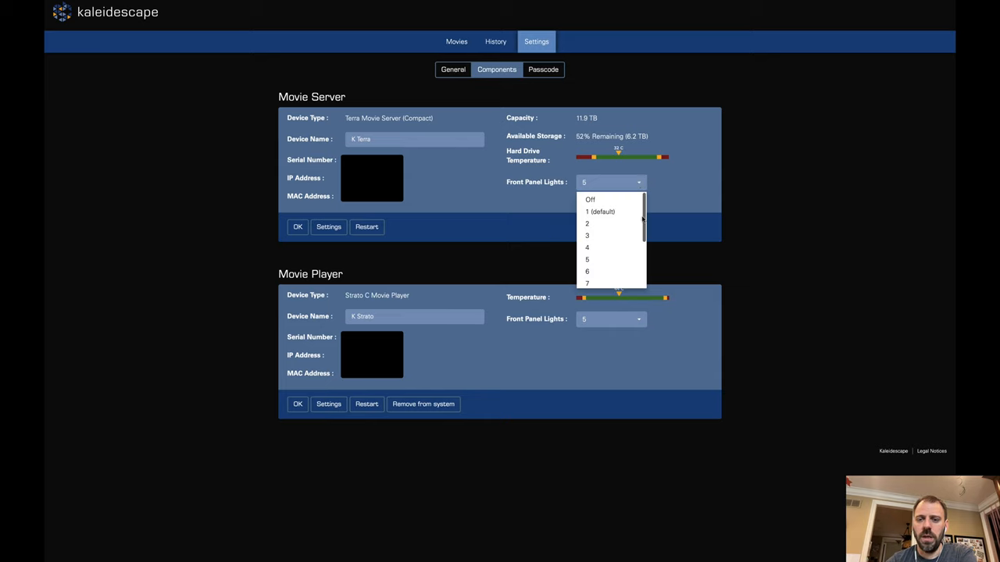
mouse_move(643, 207)
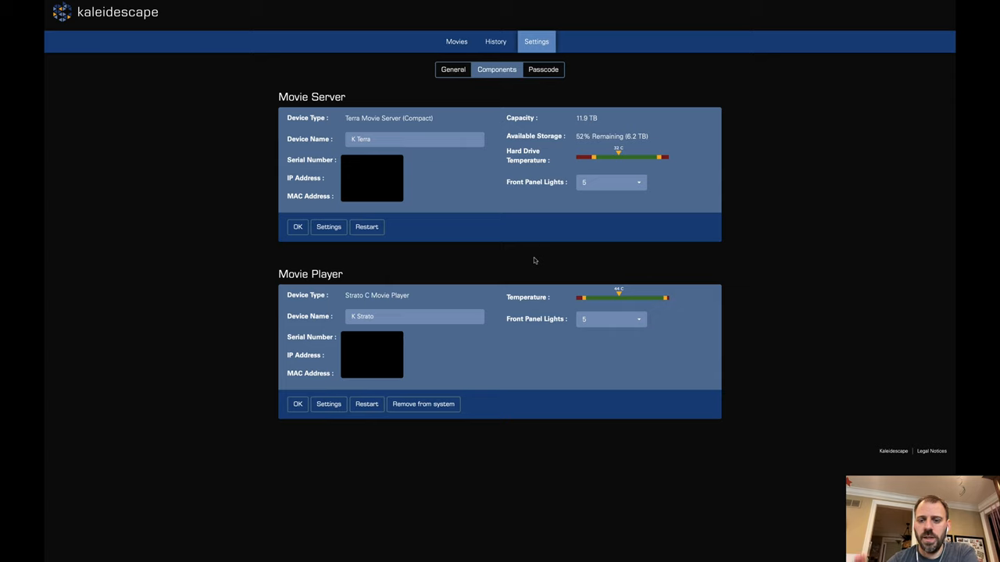
mouse_move(463, 265)
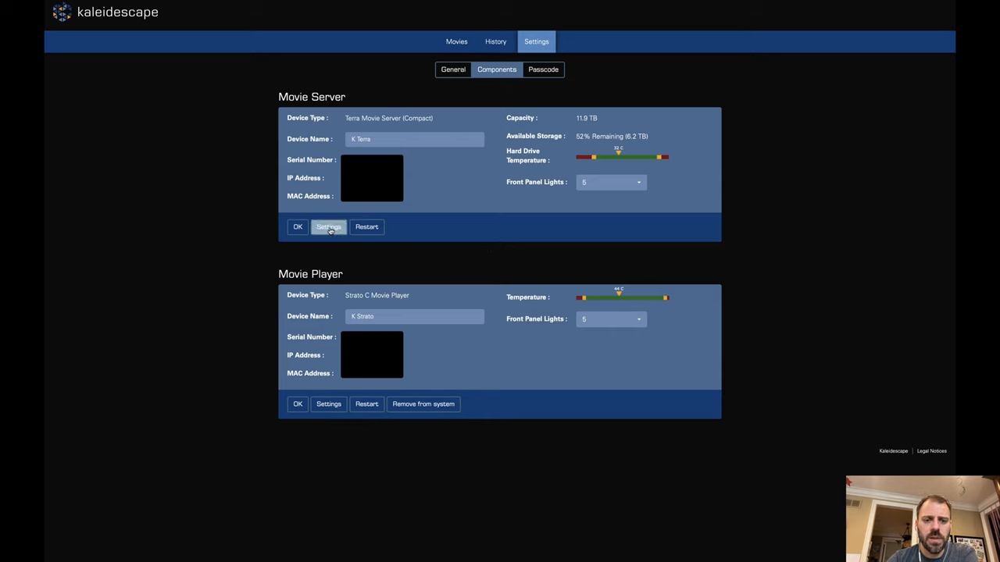
left_click(328, 227)
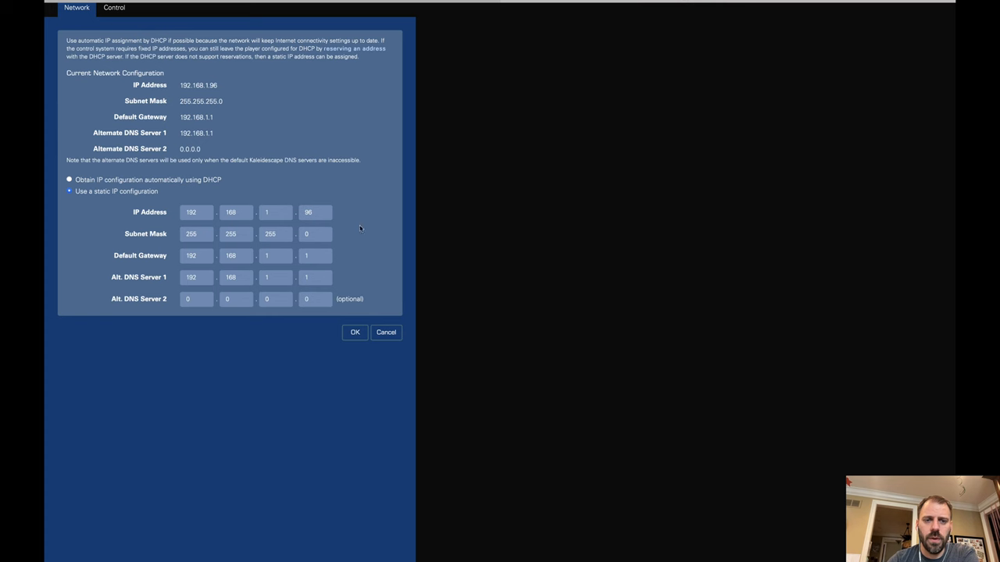
mouse_move(381, 186)
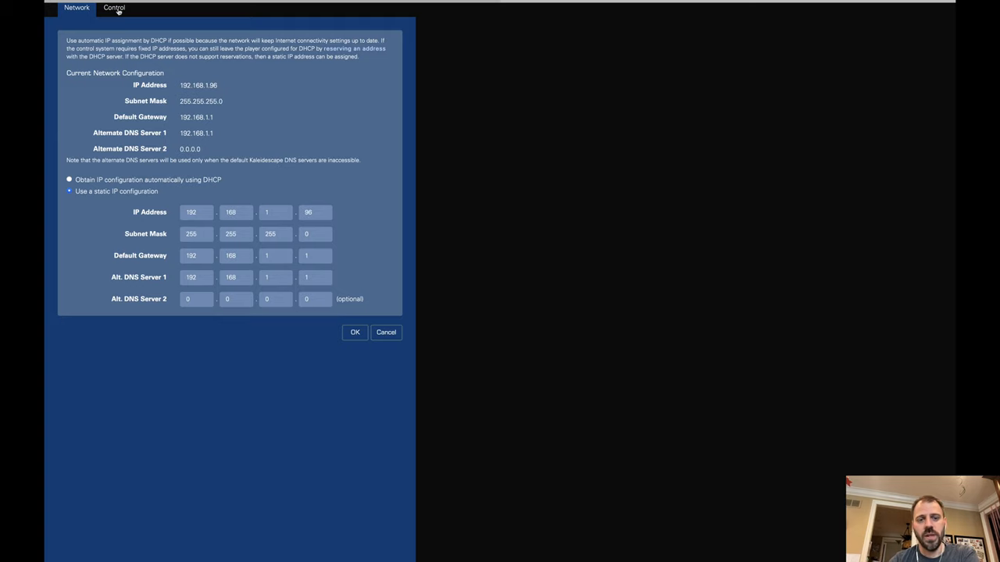
left_click(113, 7)
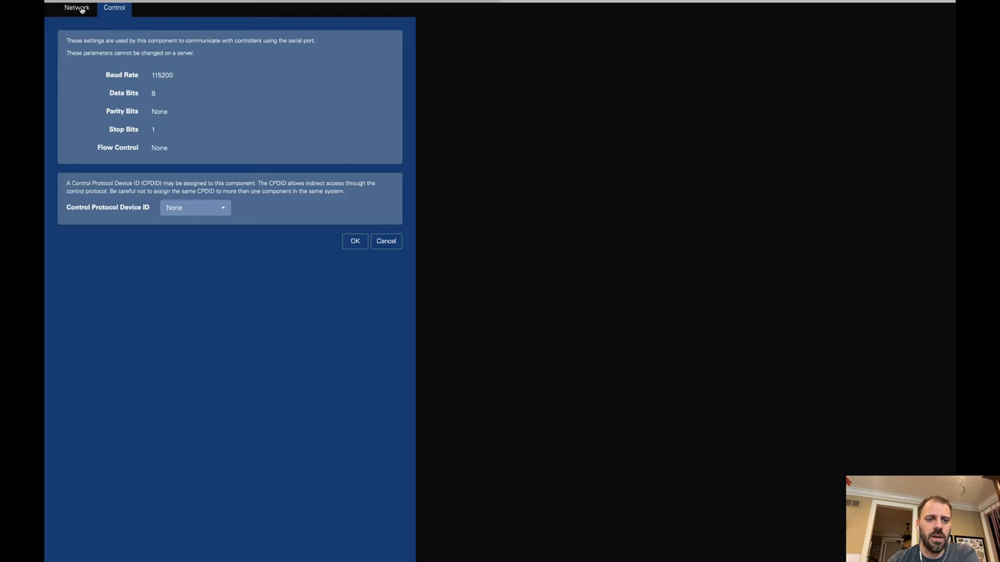
left_click(77, 7)
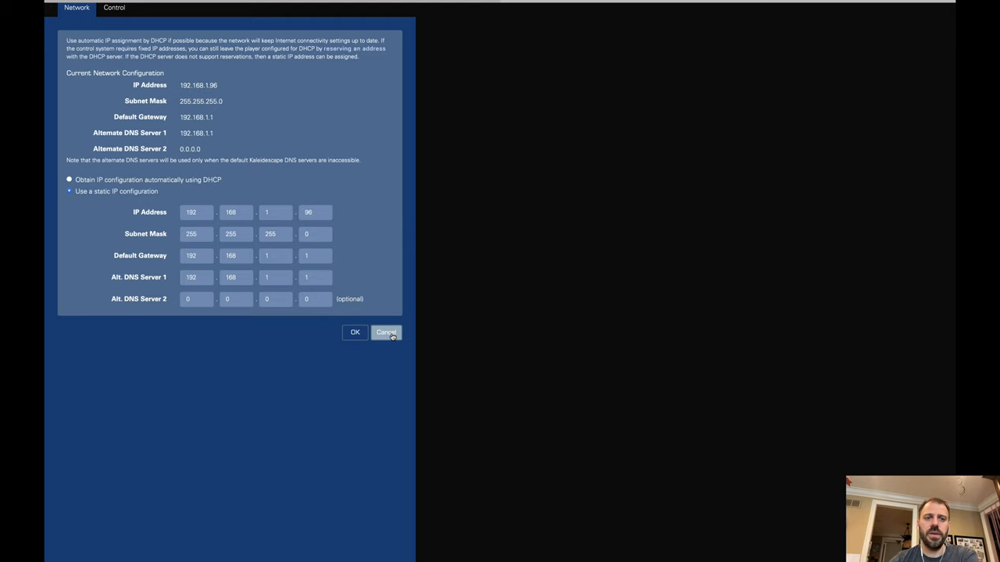
left_click(386, 332)
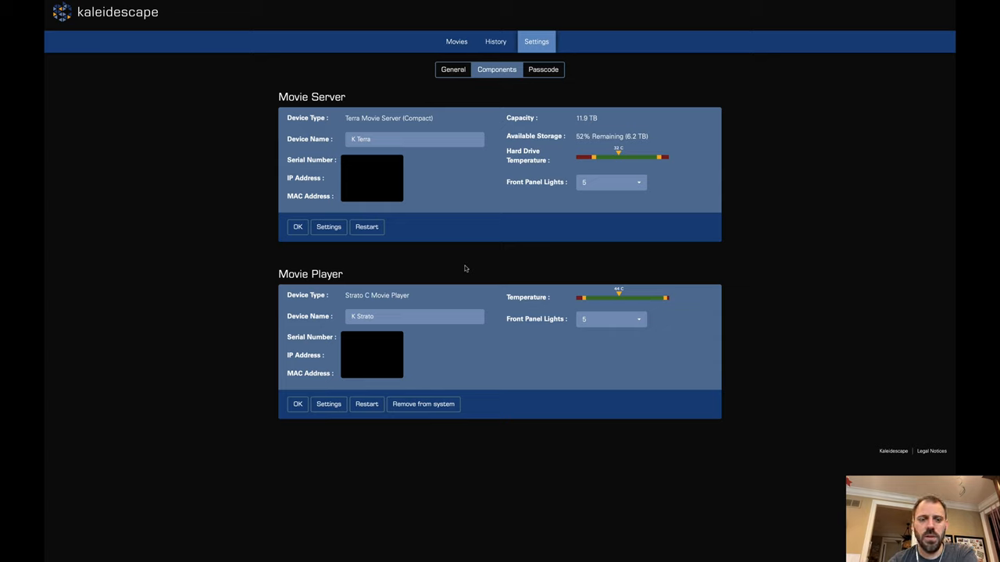
mouse_move(325, 431)
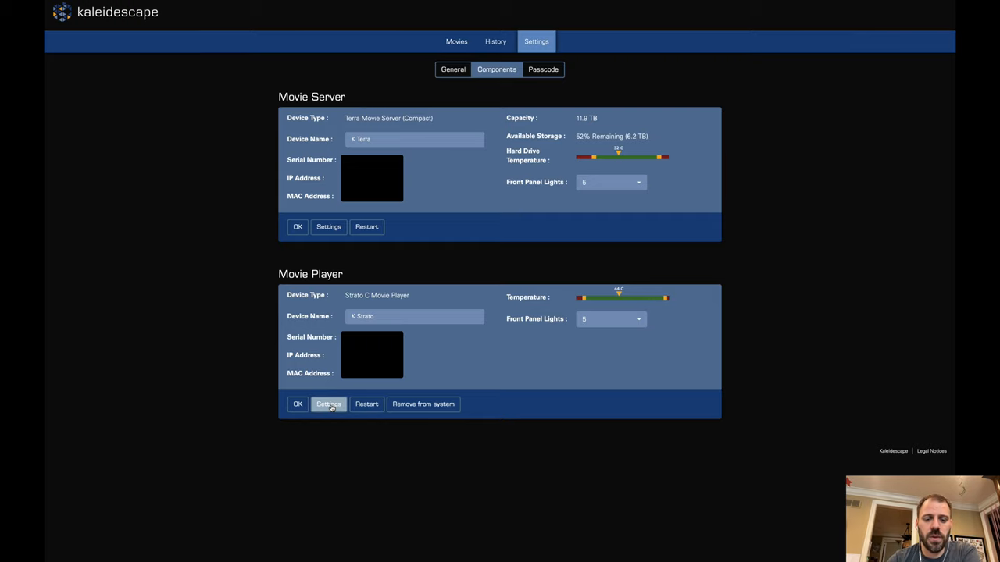
Step: Open the Movie Player's Video settings, showing the default 16:9 screen aspect ratio
left_click(329, 404)
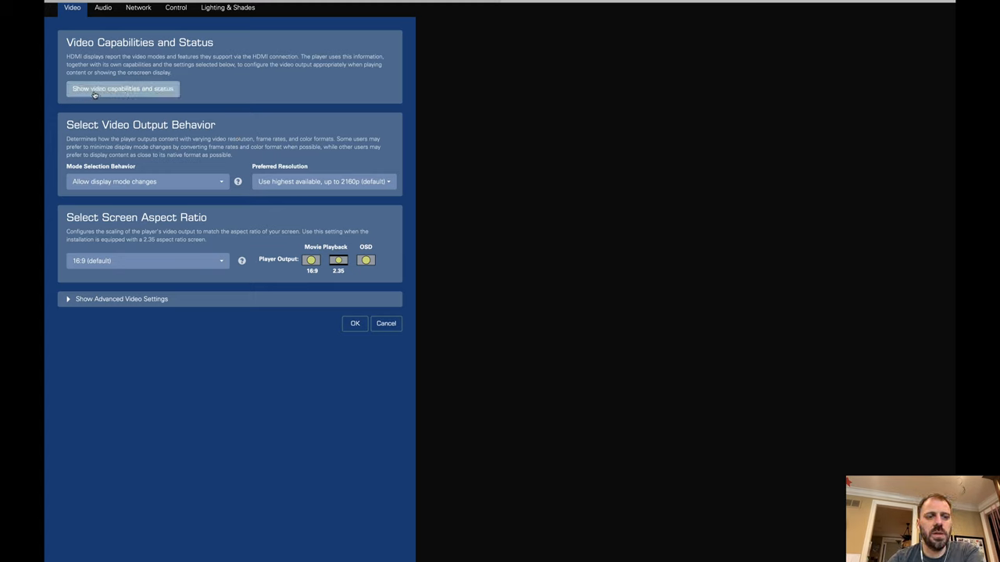
Step: Show the Video Capabilities report: HDMI port, 4K modes, HDCP 2.2 and HDR
left_click(122, 88)
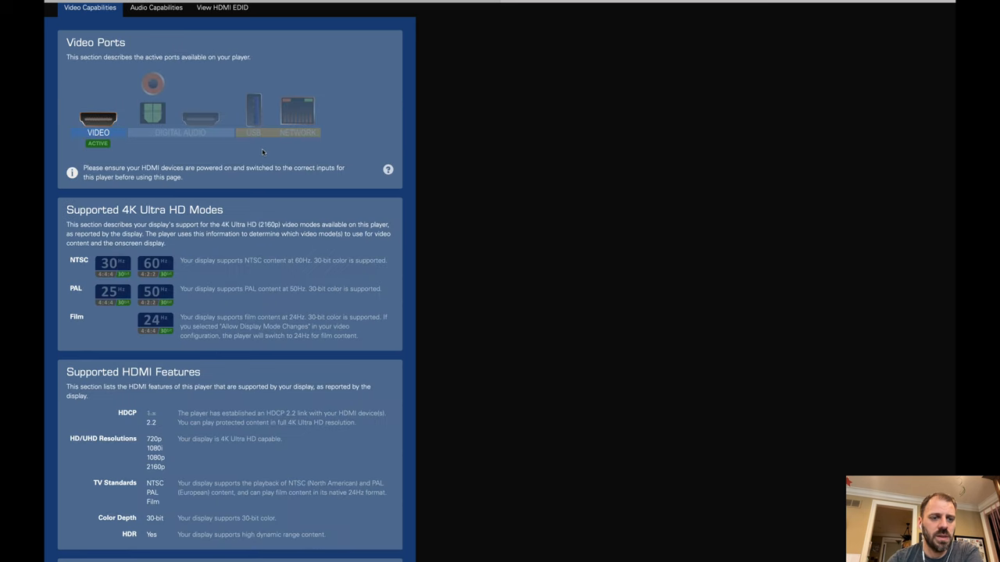
mouse_move(326, 301)
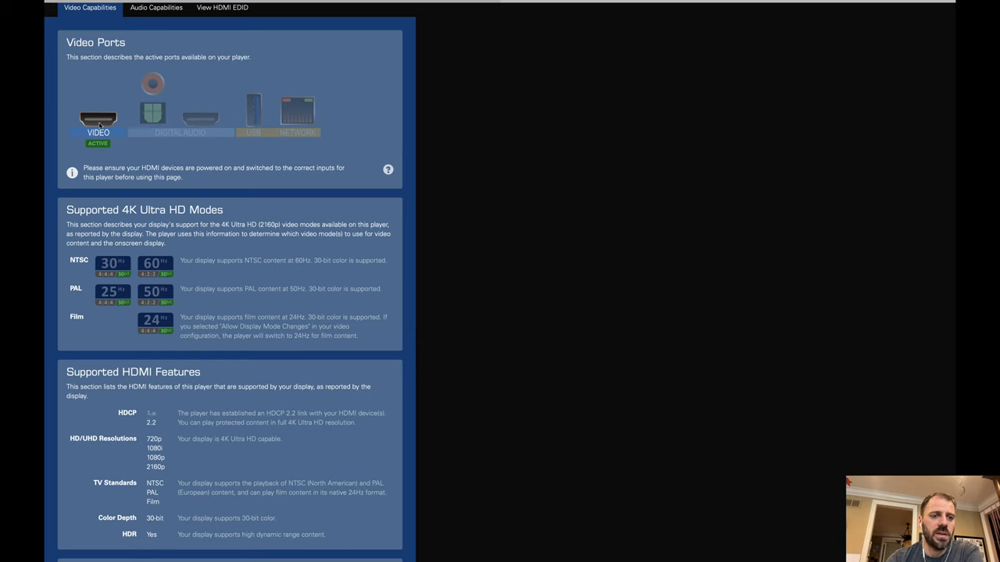
mouse_move(100, 129)
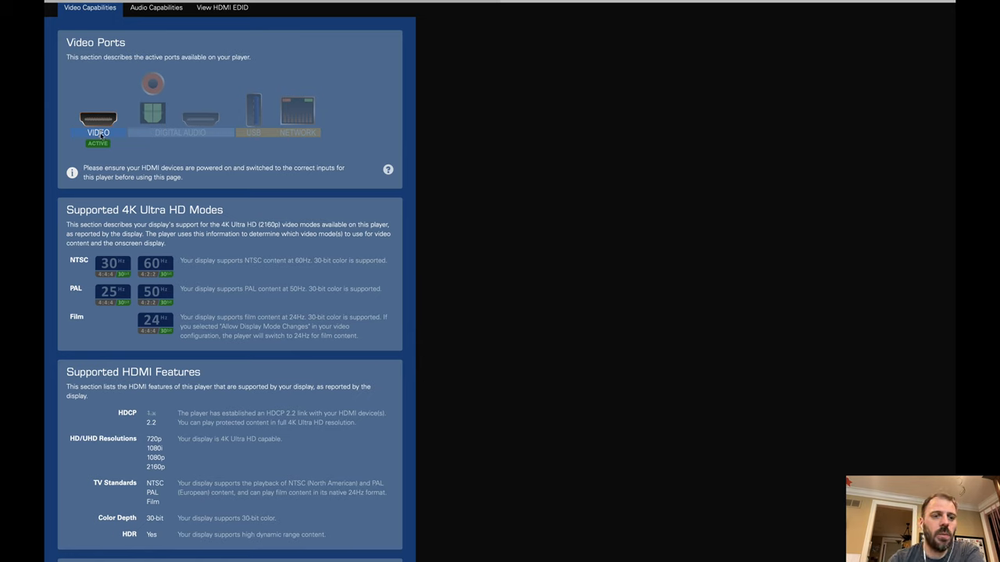
mouse_move(295, 118)
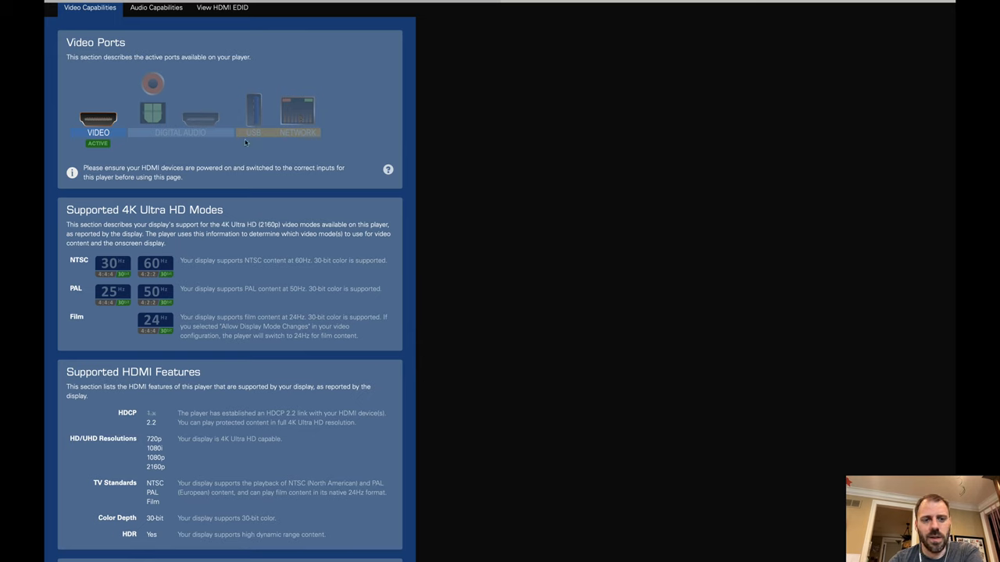
mouse_move(151, 144)
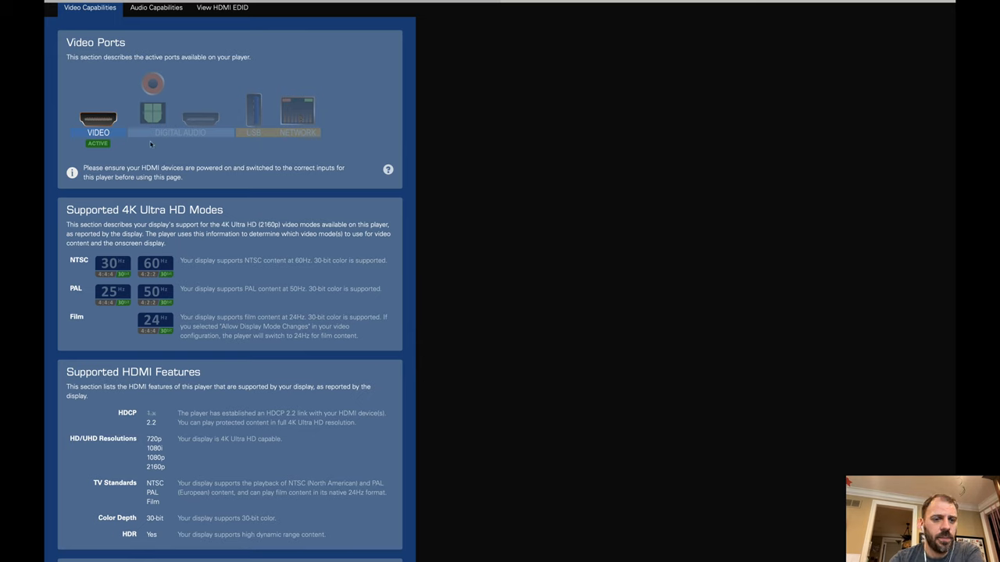
mouse_move(261, 118)
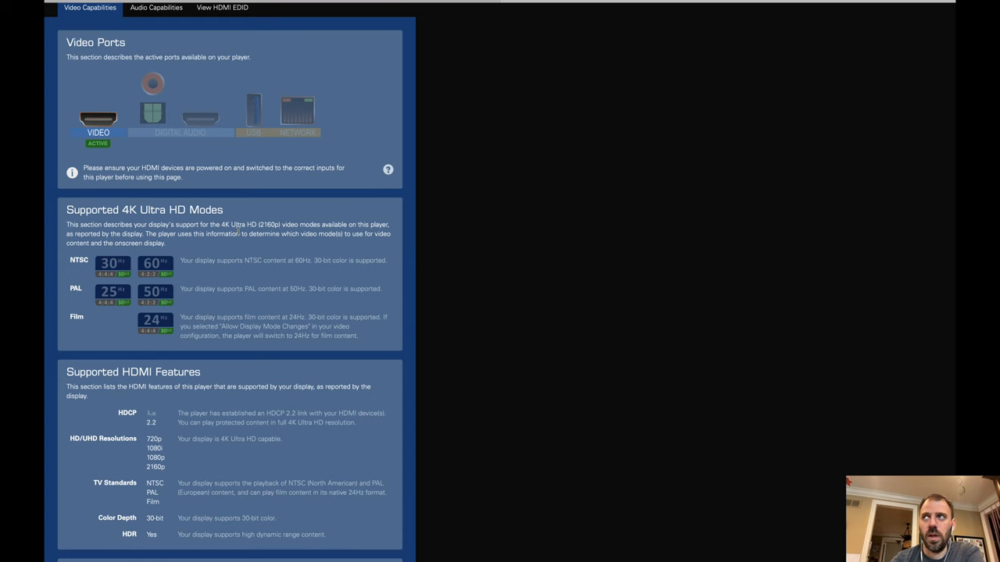
Step: Scroll through 4K modes and HDMI features to HDMI Video Output Status and refresh
scroll("down", 3)
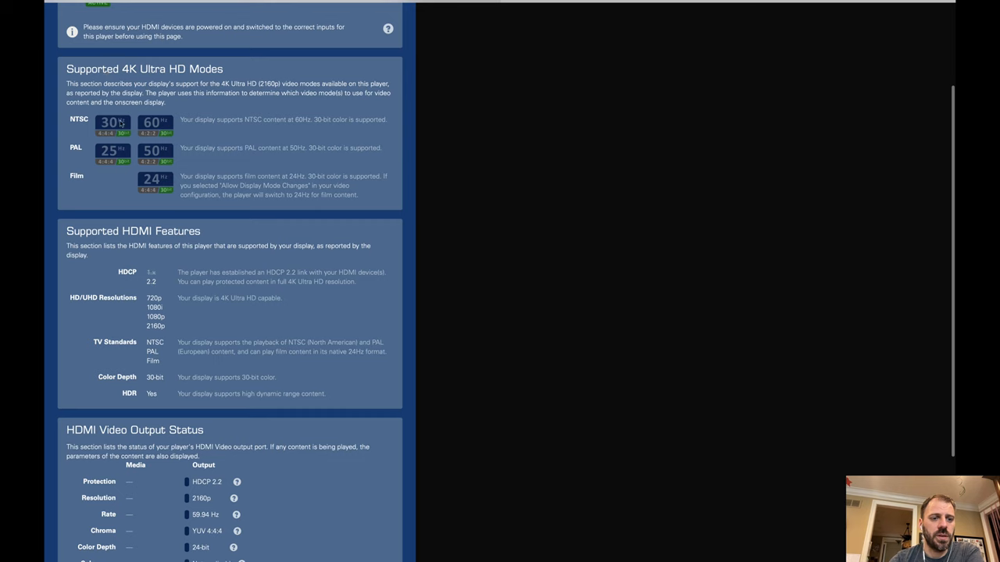
mouse_move(246, 126)
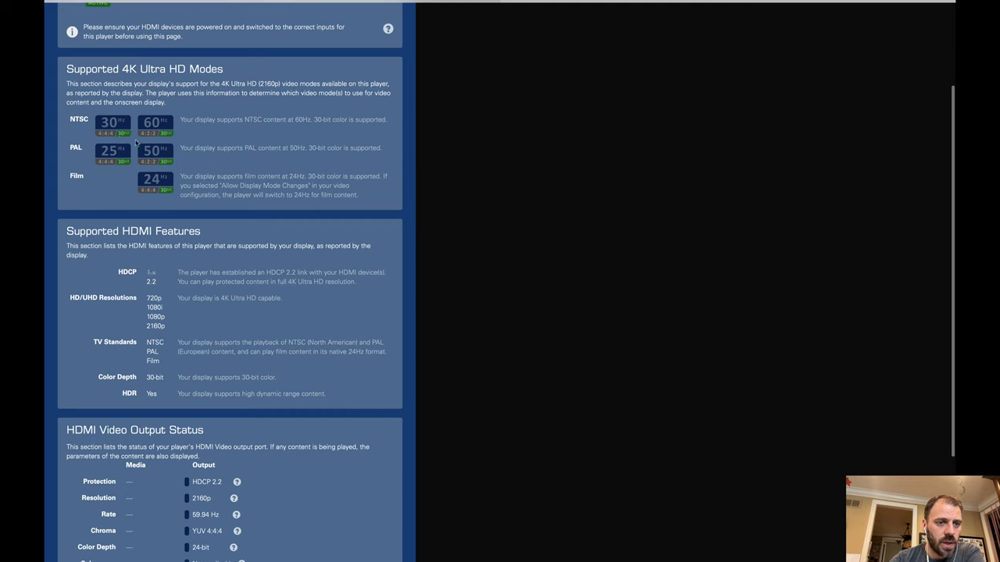
mouse_move(191, 186)
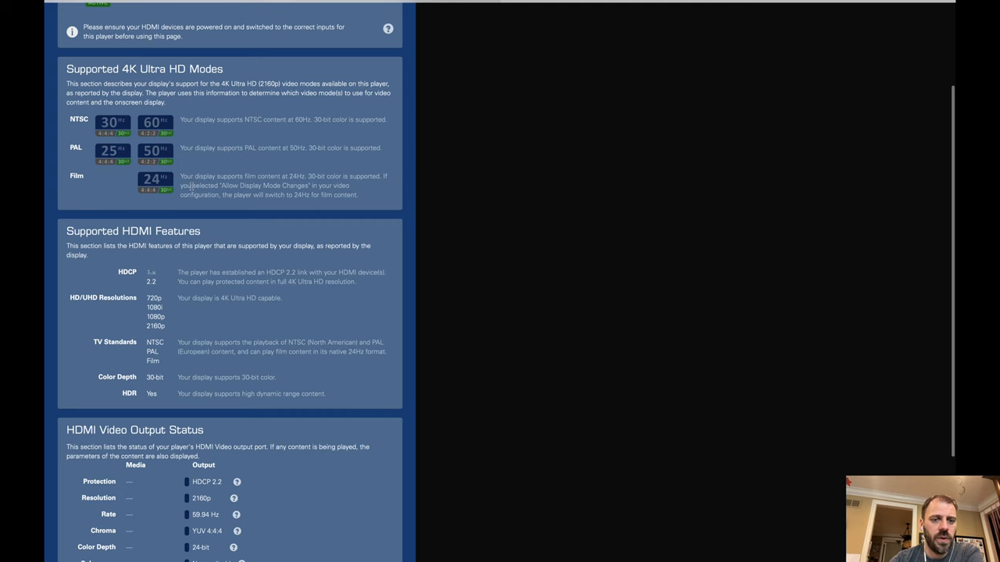
scroll("down", 3)
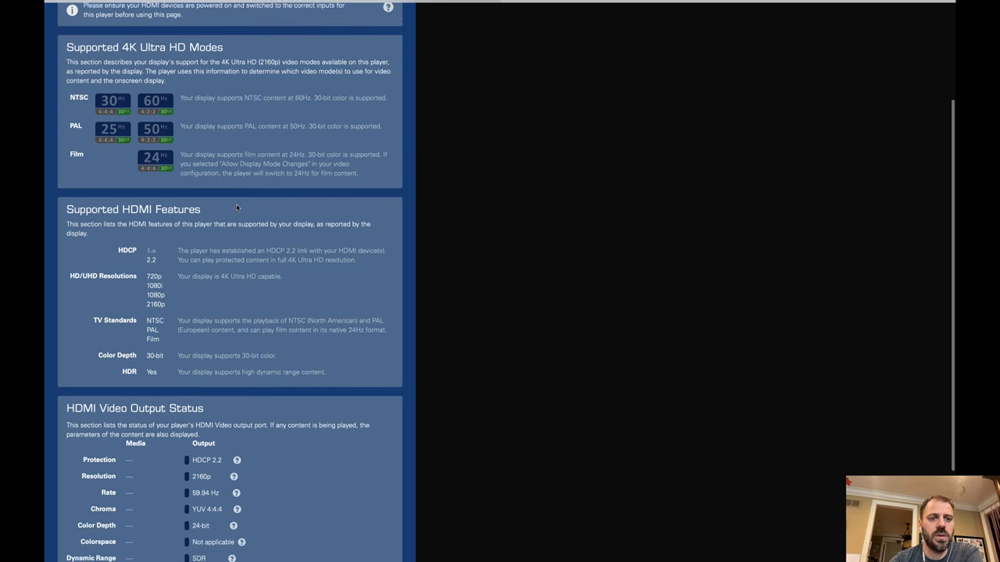
scroll("down", 3)
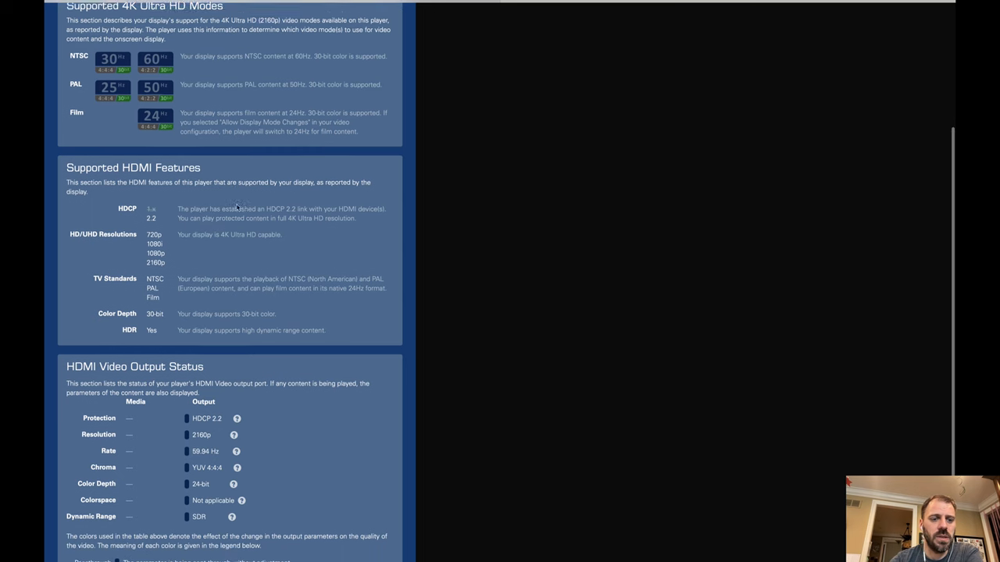
scroll("down", 3)
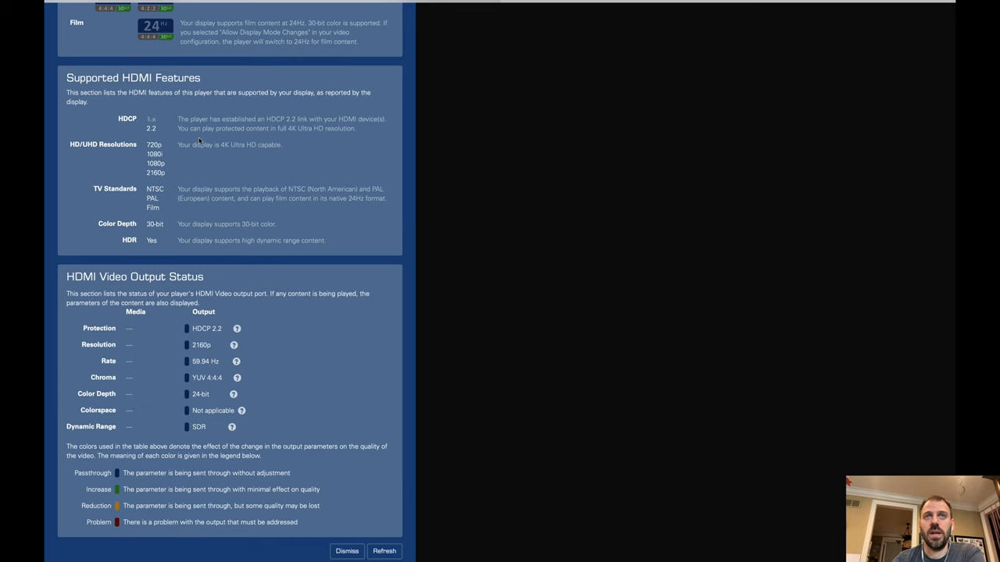
mouse_move(182, 162)
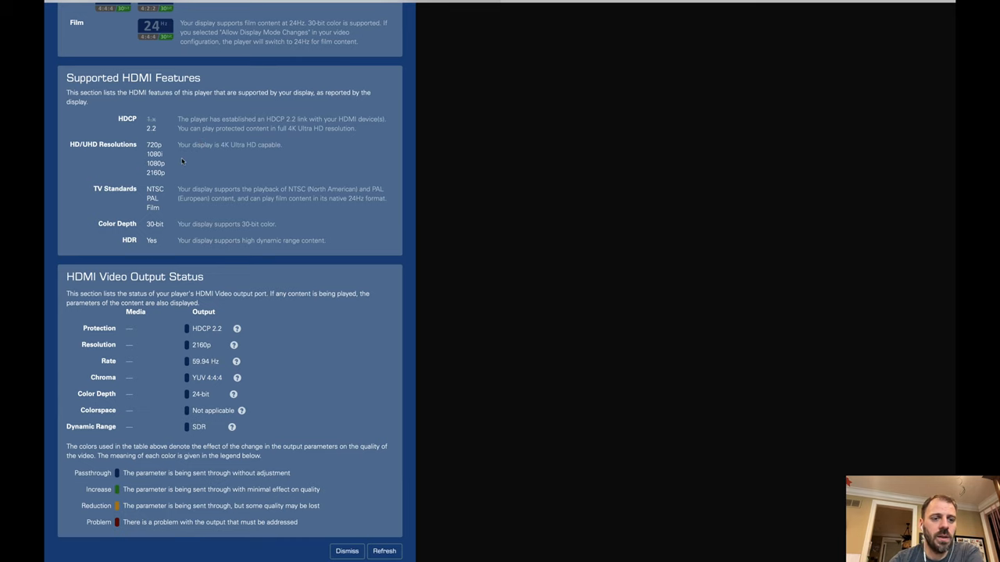
scroll("down", 3)
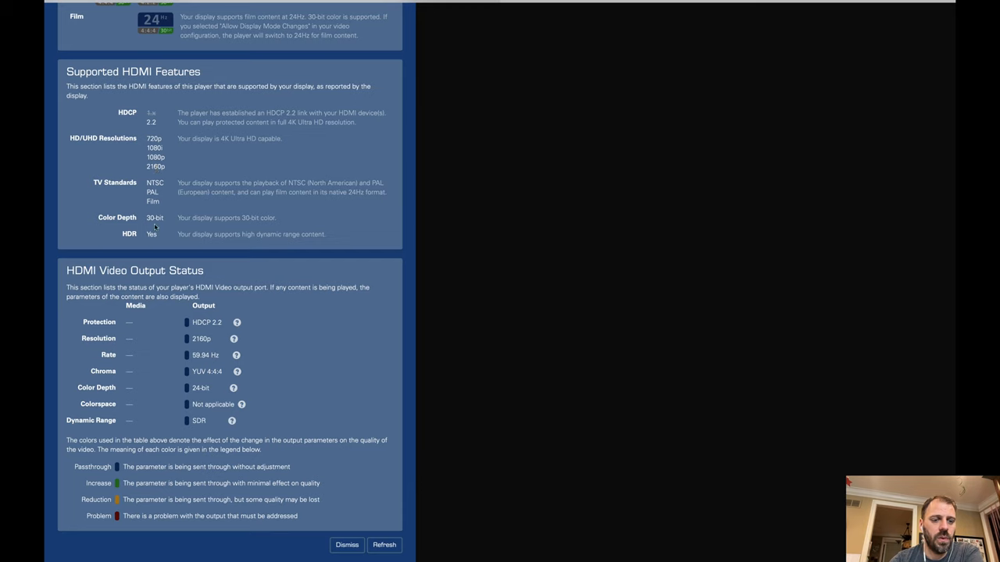
mouse_move(183, 388)
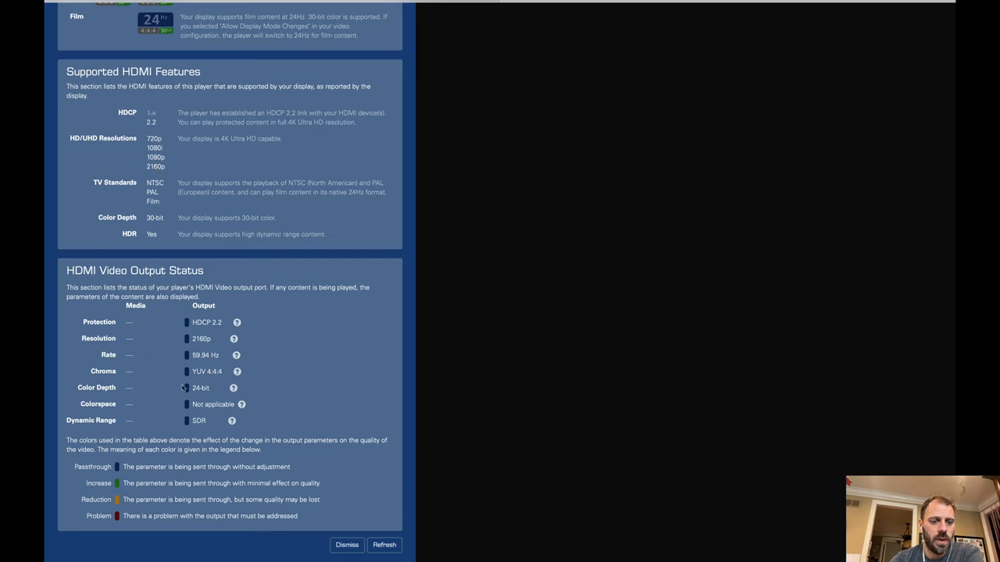
mouse_move(290, 274)
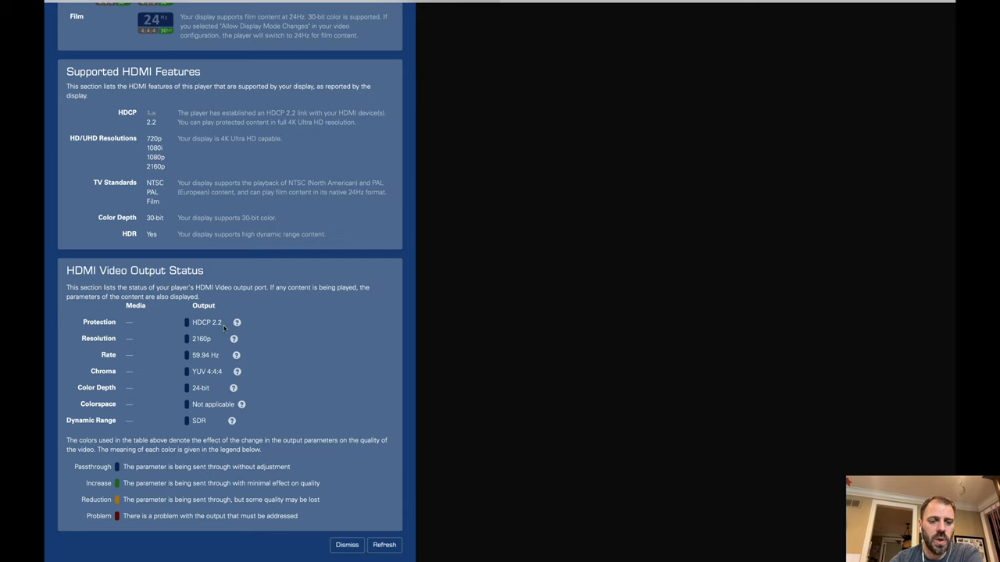
mouse_move(215, 343)
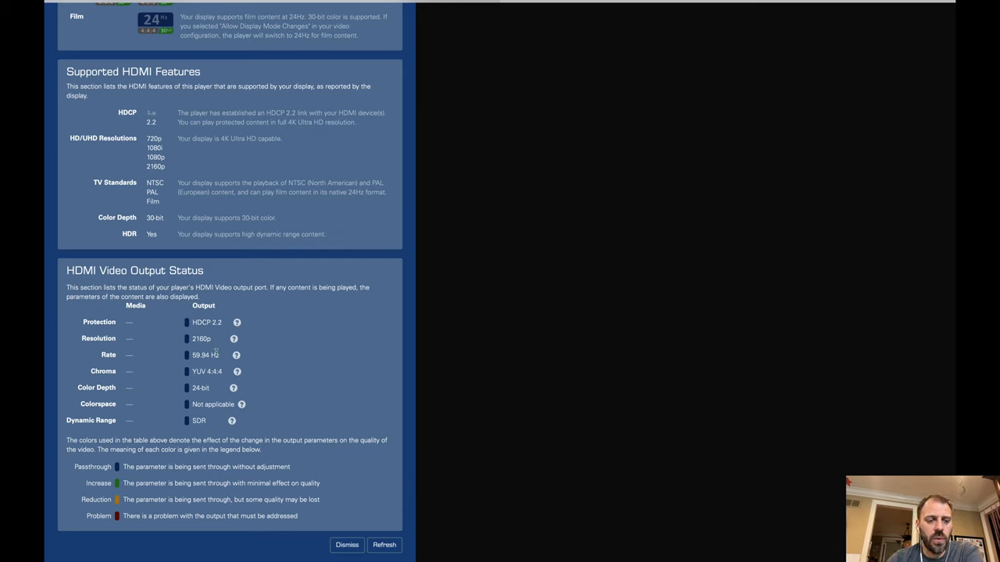
mouse_move(221, 373)
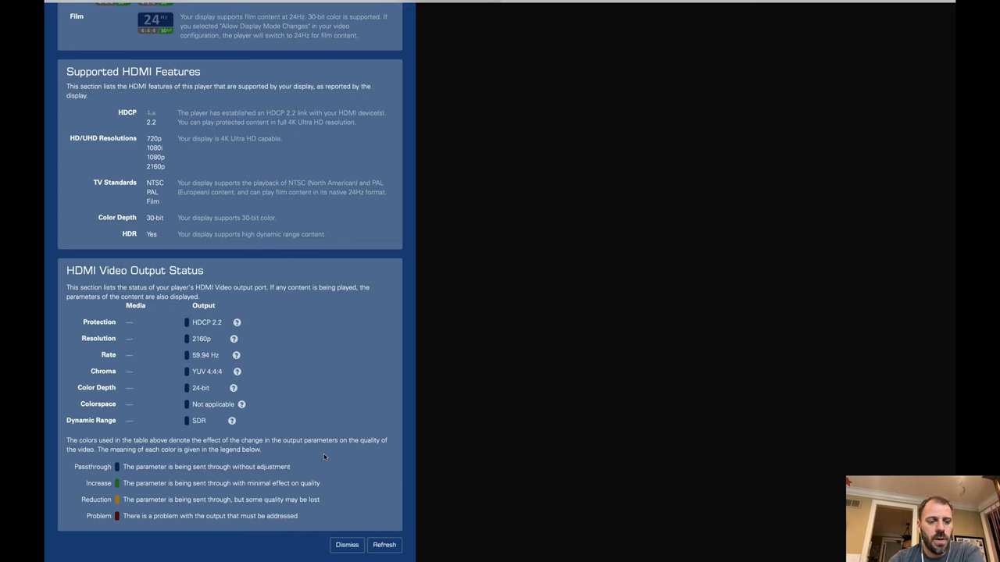
mouse_move(166, 360)
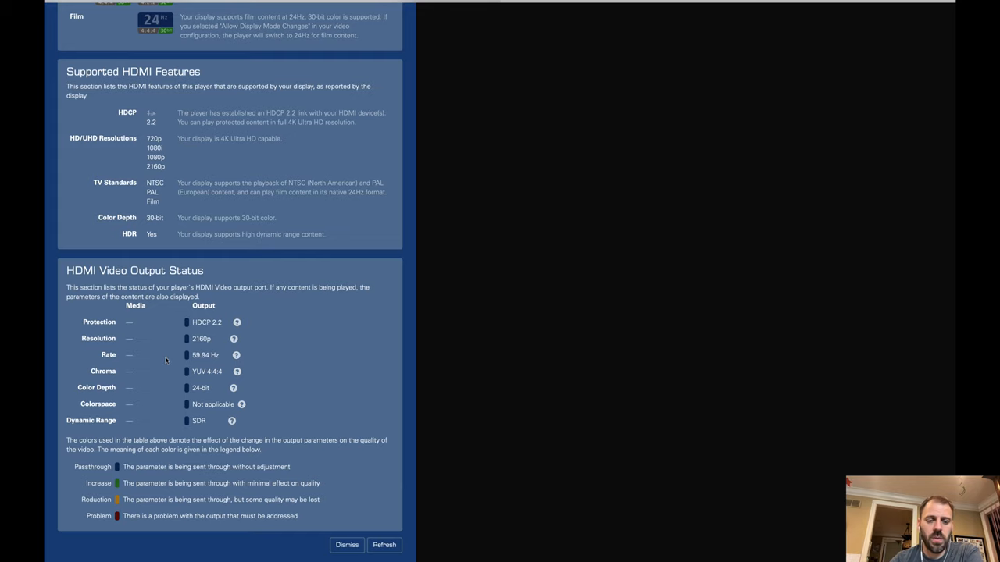
left_click(383, 545)
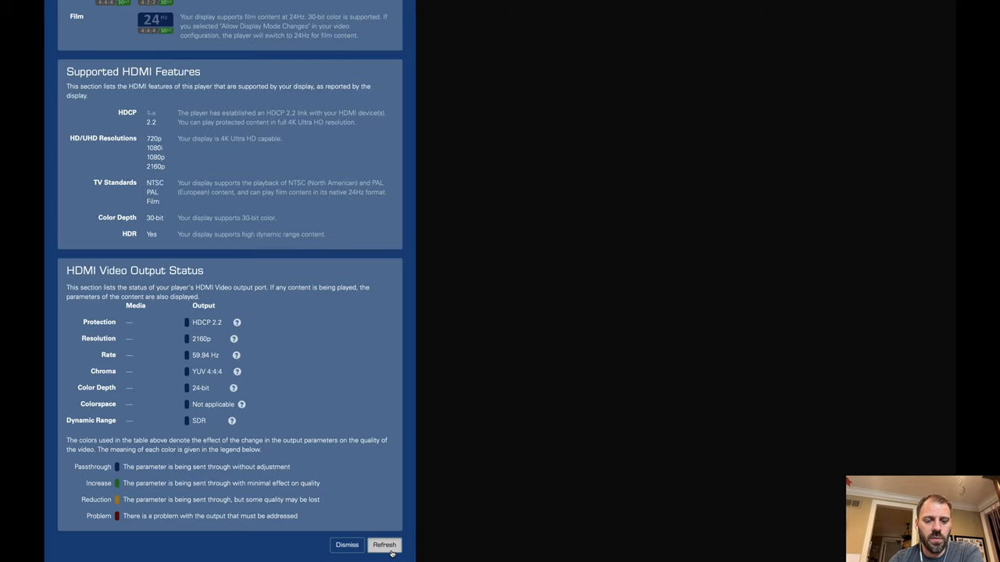
Step: Refresh HDMI output status to show 2160p, 23.976 Hz, 30-bit, BT.2020 HDR values
left_click(384, 544)
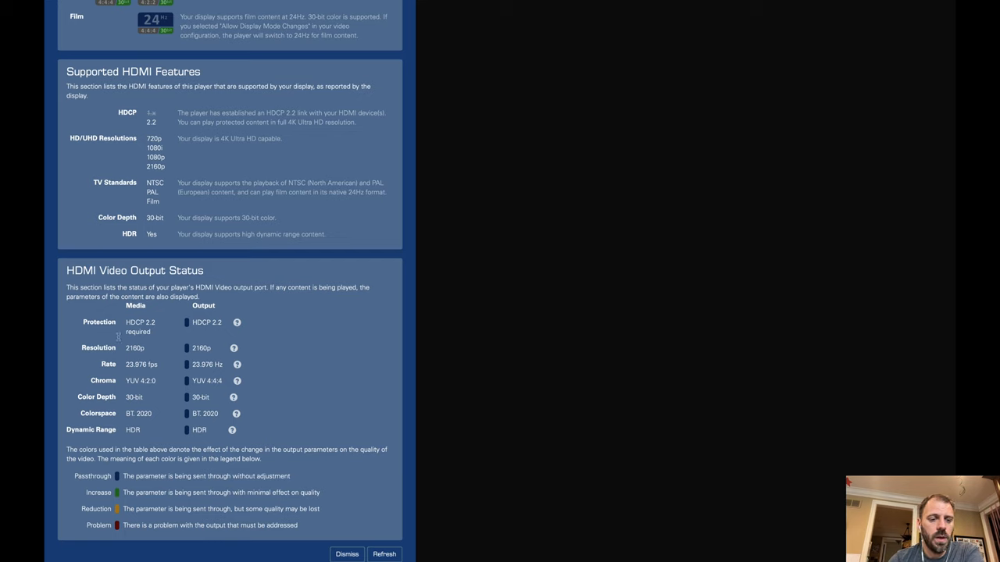
mouse_move(152, 337)
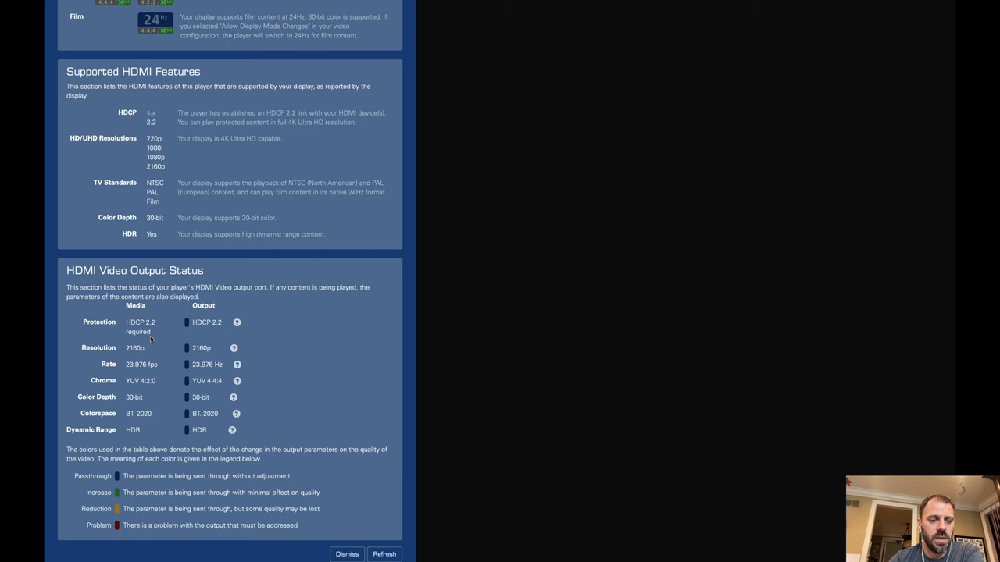
mouse_move(128, 374)
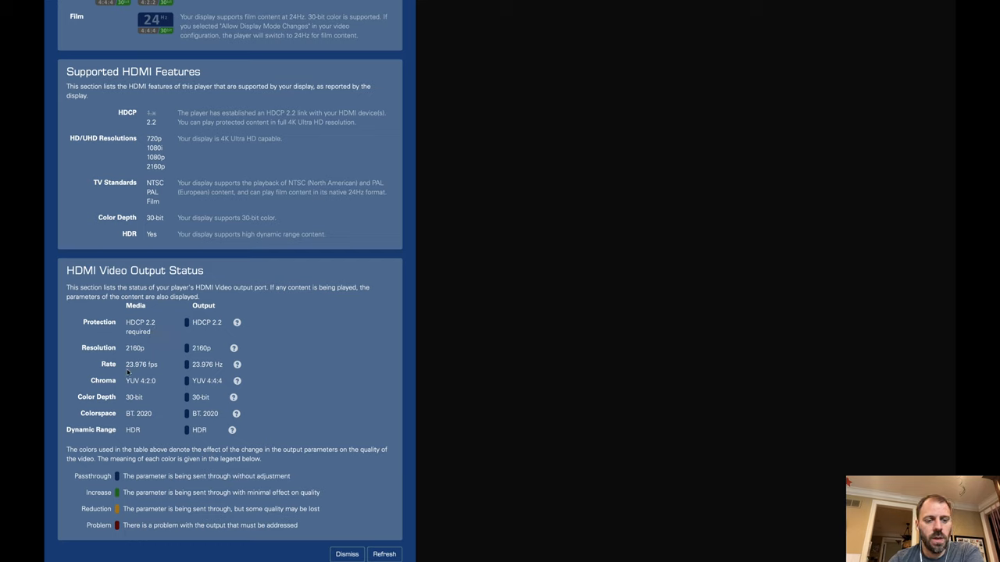
mouse_move(137, 373)
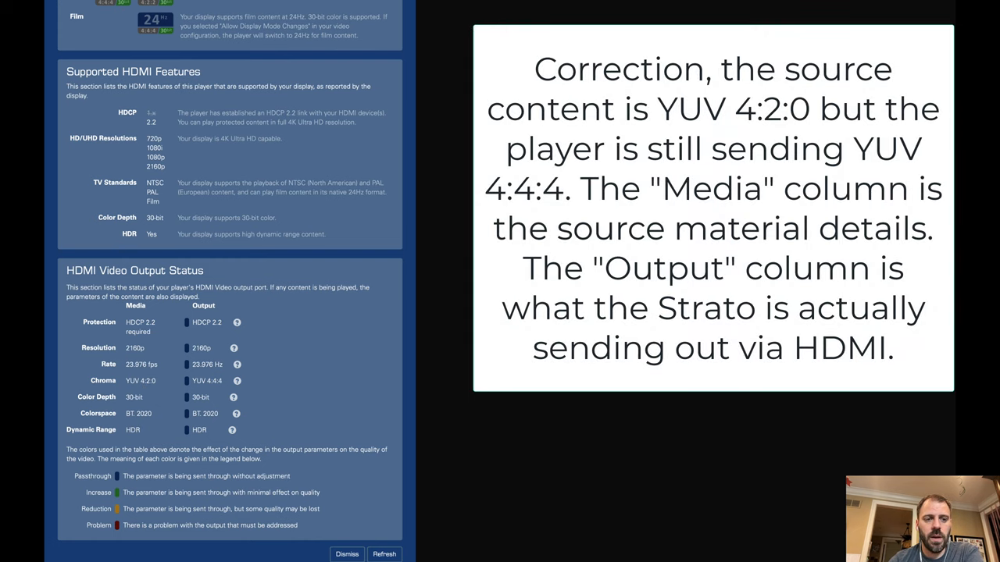
scroll("down", 3)
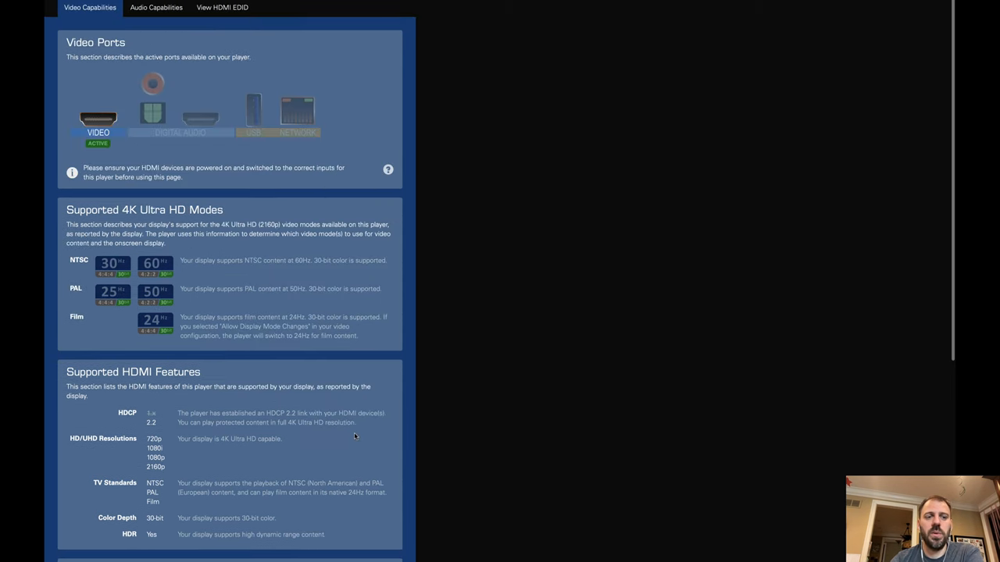
scroll("down", 3)
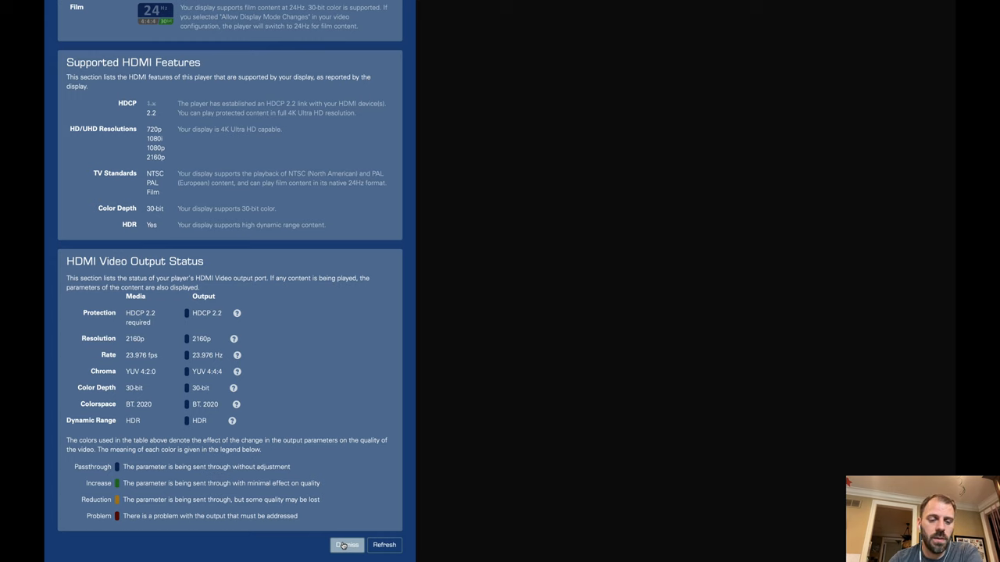
Step: Dismiss the capabilities report and list the Preferred Resolution choices, up to 2160p
left_click(347, 545)
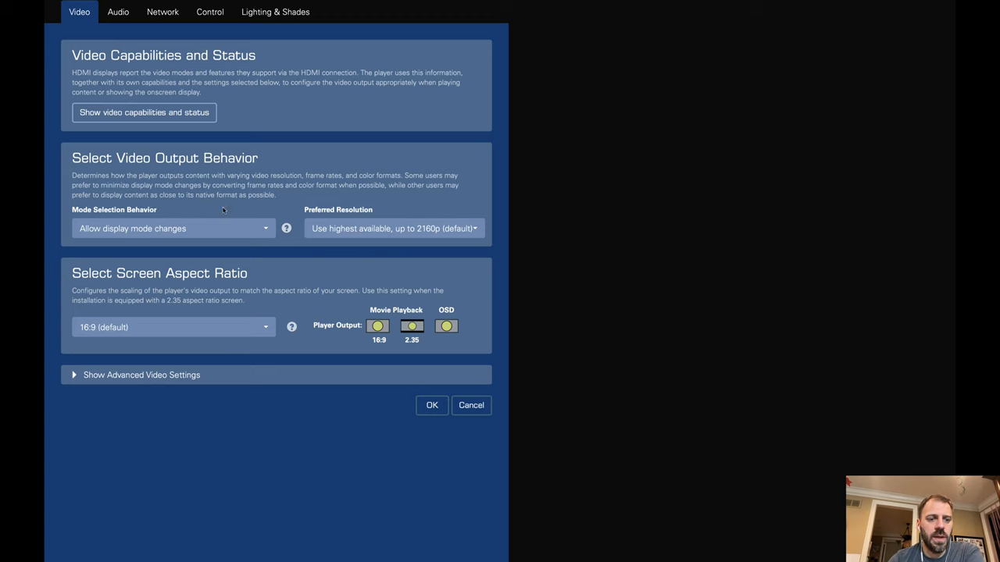
mouse_move(227, 210)
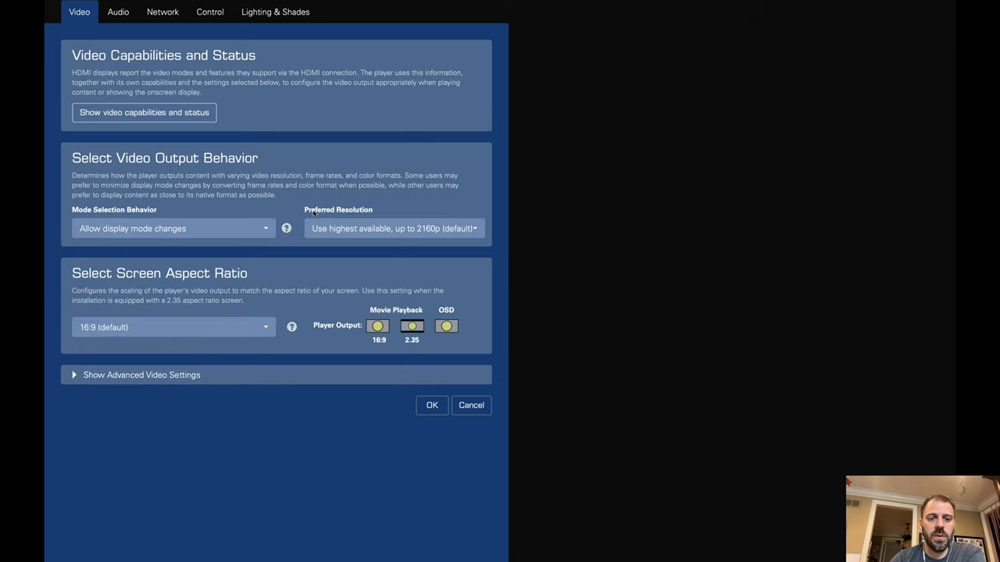
left_click(392, 228)
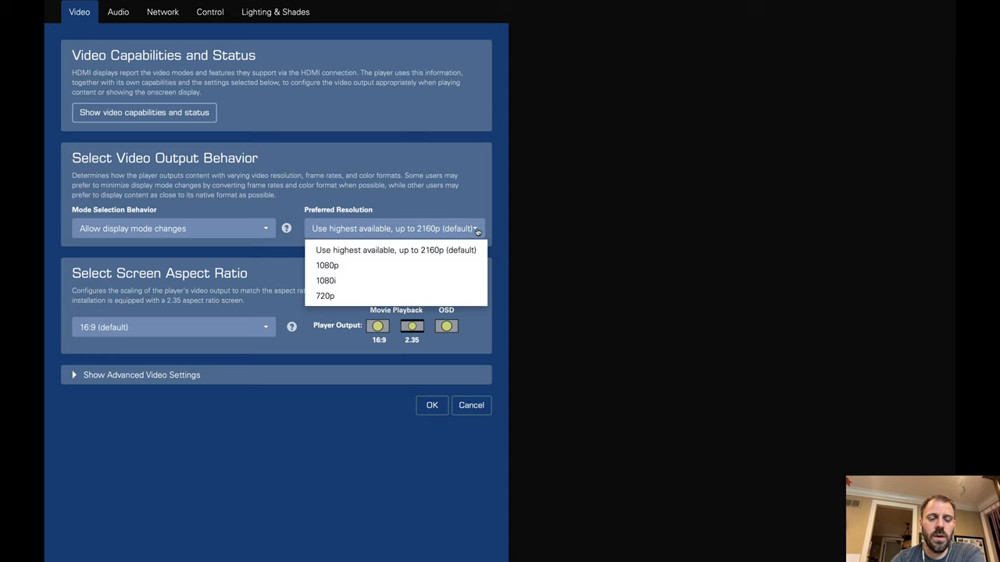
mouse_move(294, 208)
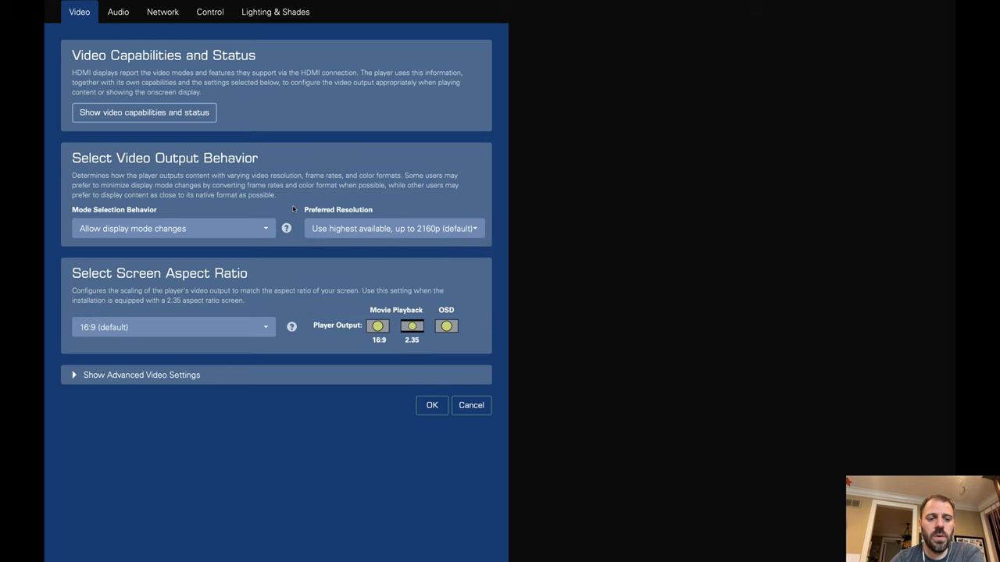
mouse_move(286, 228)
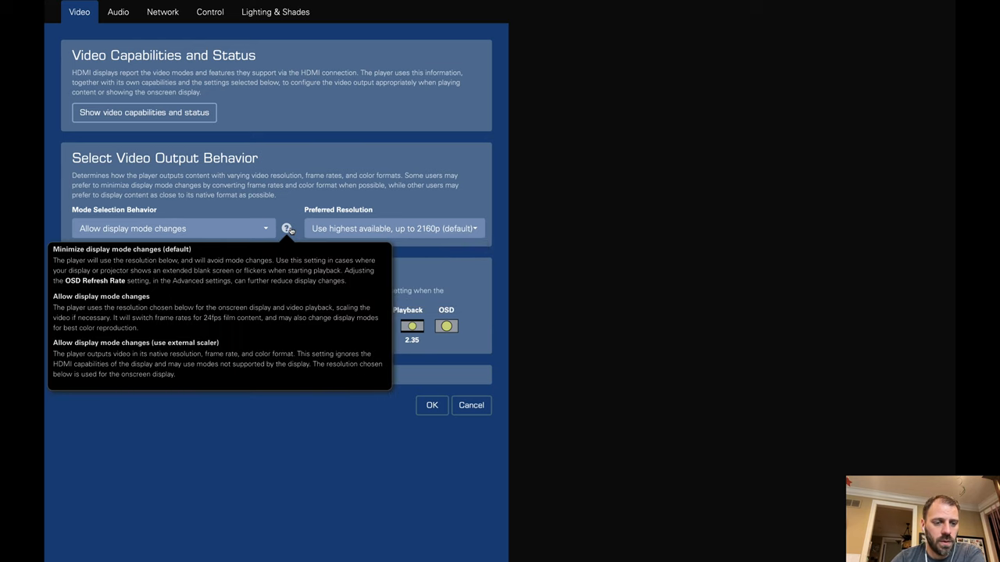
mouse_move(67, 361)
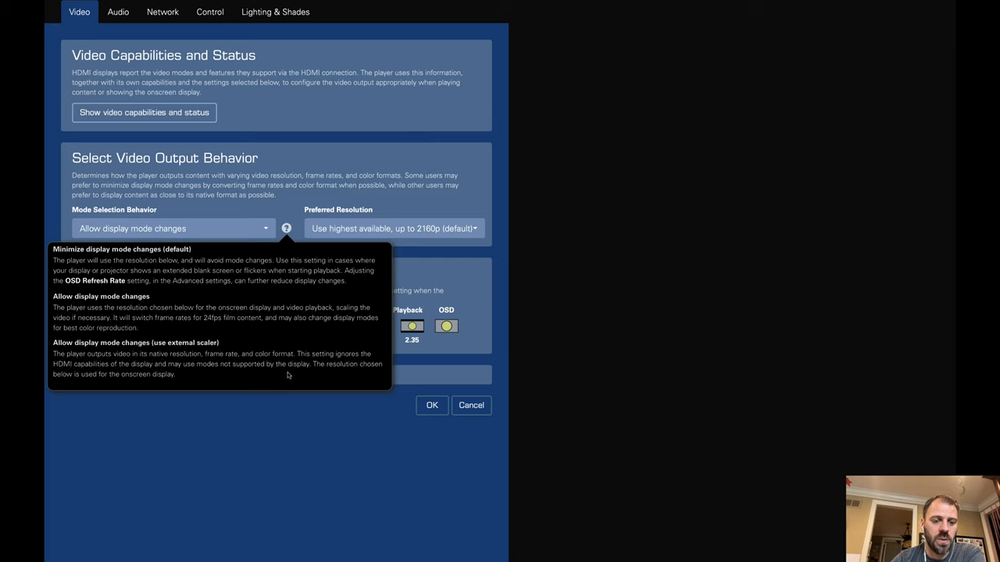
mouse_move(558, 188)
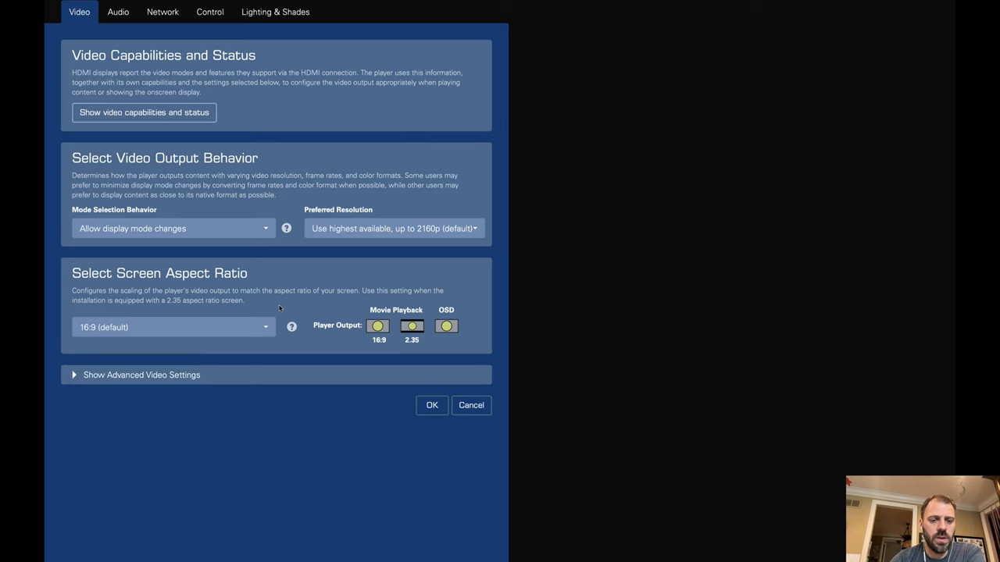
Step: Close the aspect ratio help and expand Show Advanced Video Settings
left_click(291, 326)
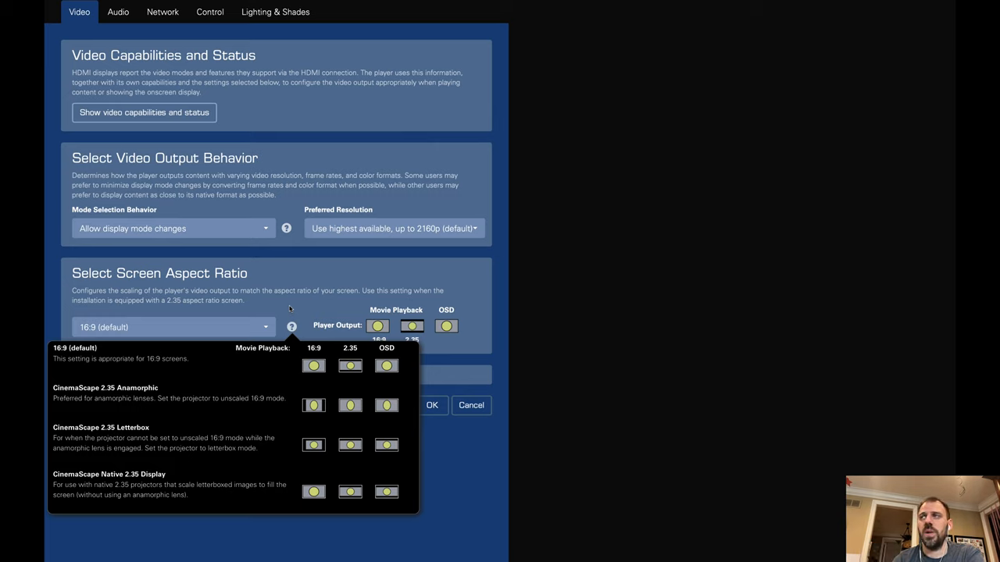
left_click(172, 326)
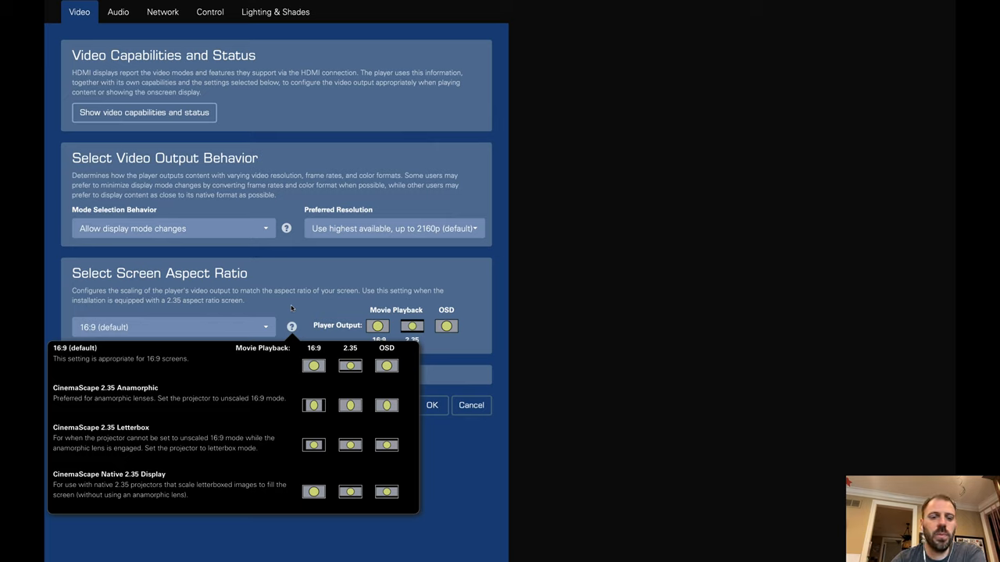
left_click(171, 326)
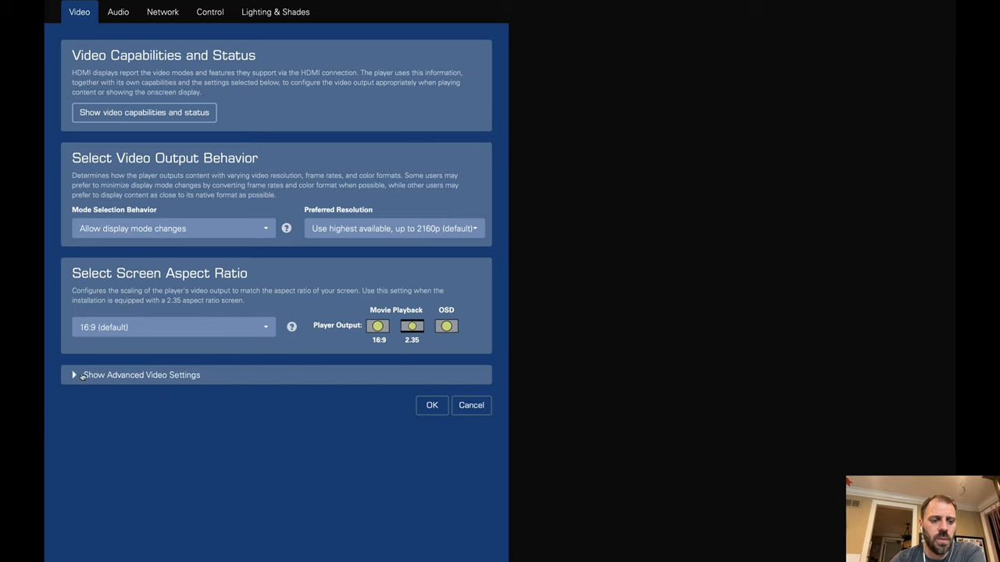
left_click(141, 375)
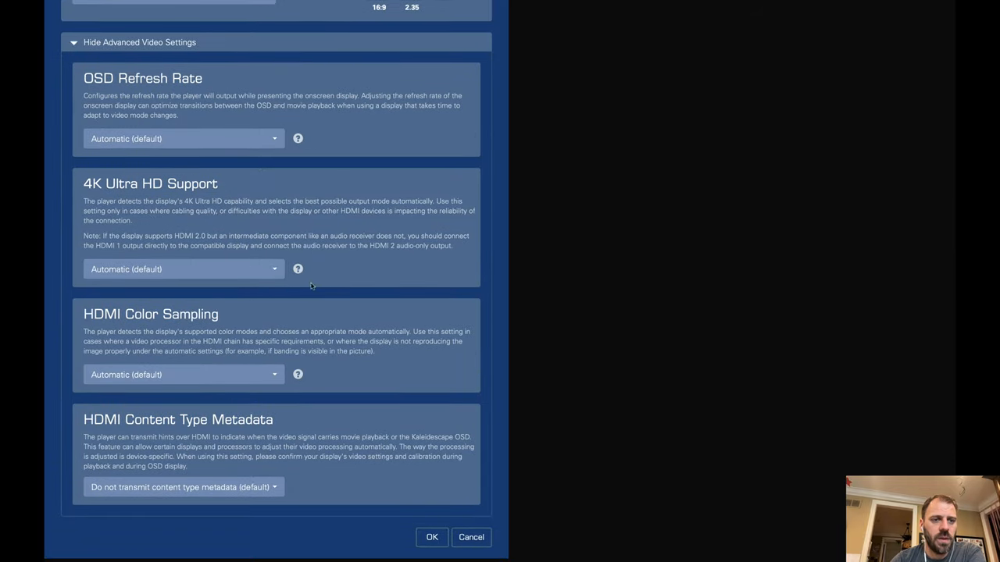
mouse_move(316, 124)
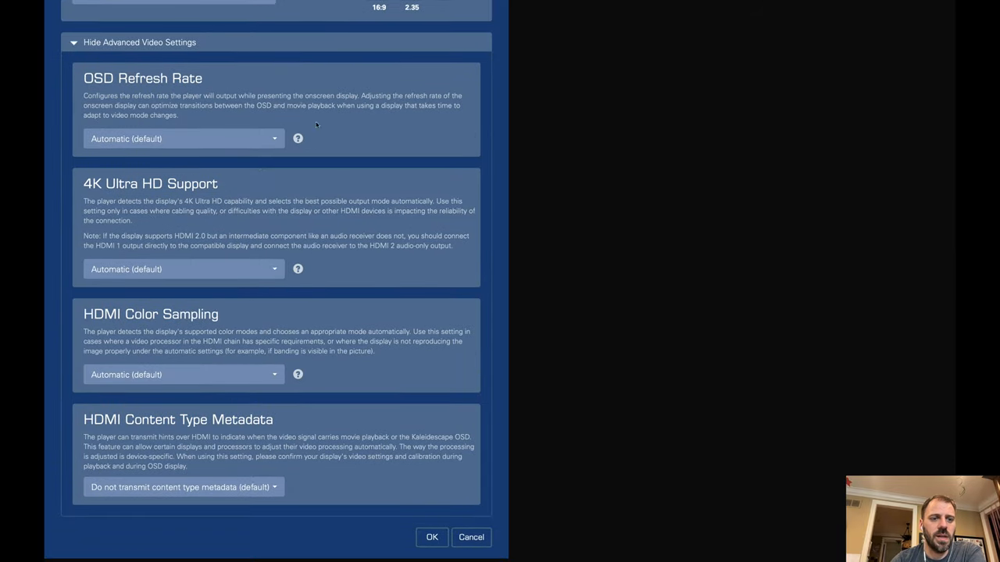
left_click(183, 138)
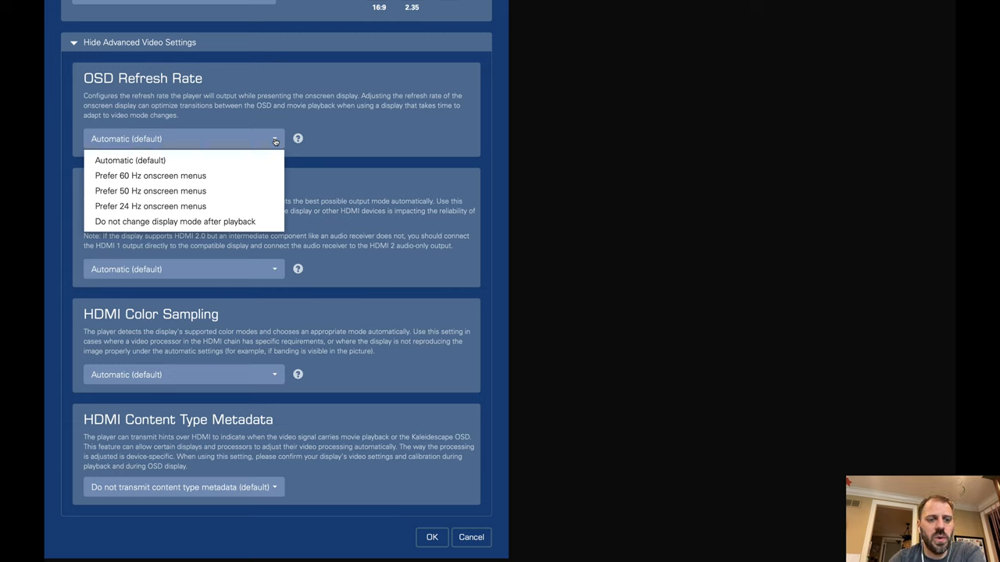
left_click(298, 138)
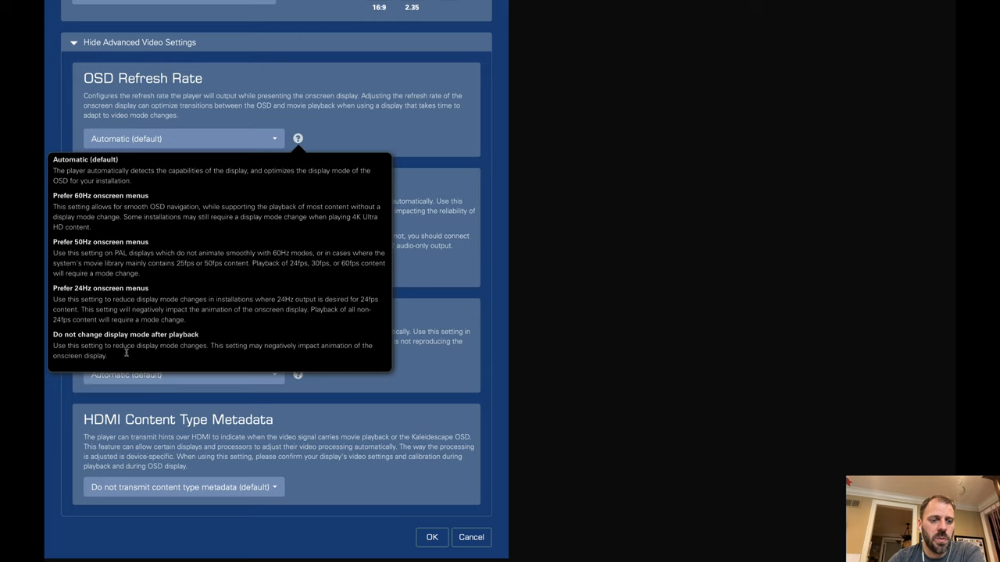
mouse_move(211, 356)
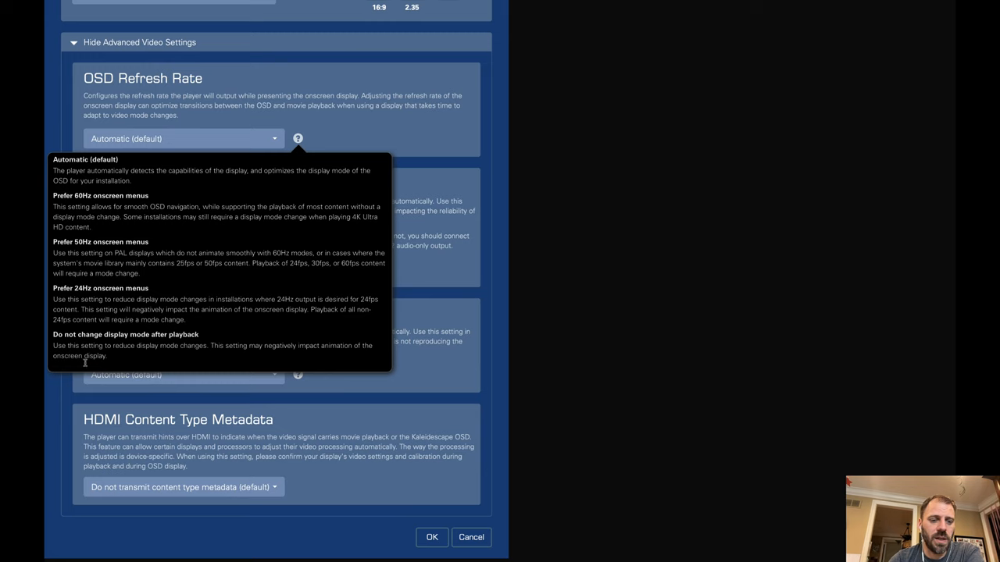
mouse_move(498, 165)
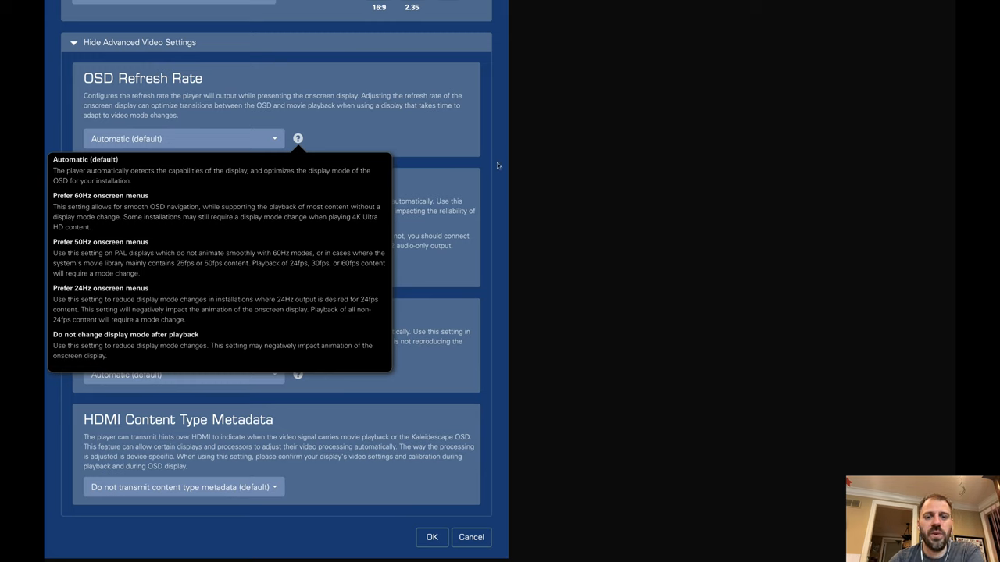
mouse_move(522, 173)
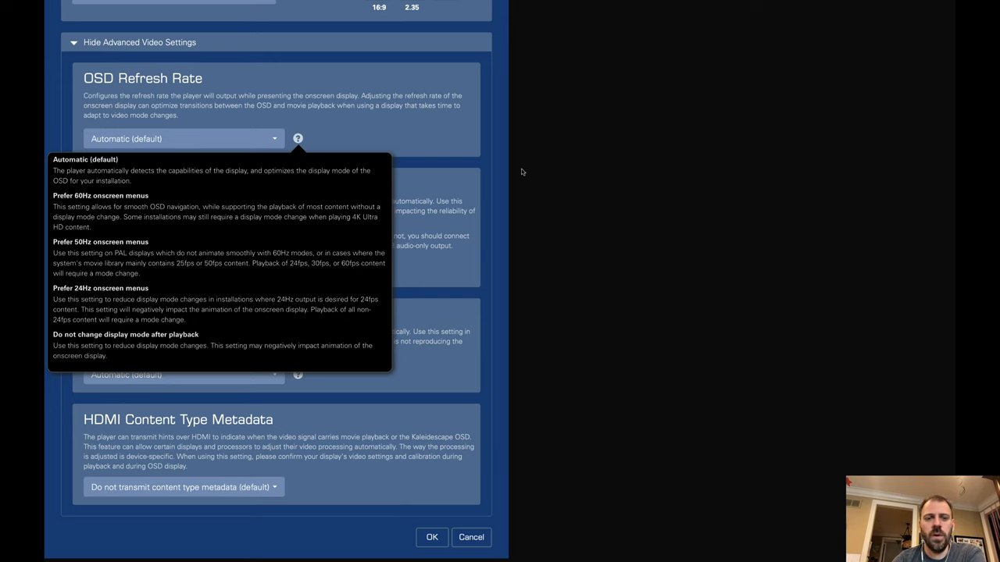
mouse_move(383, 129)
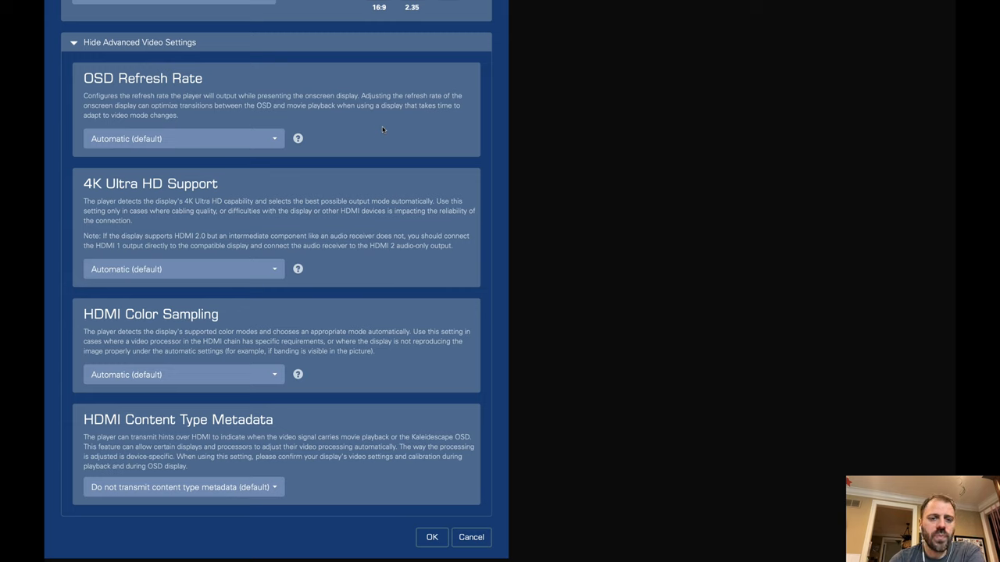
mouse_move(322, 263)
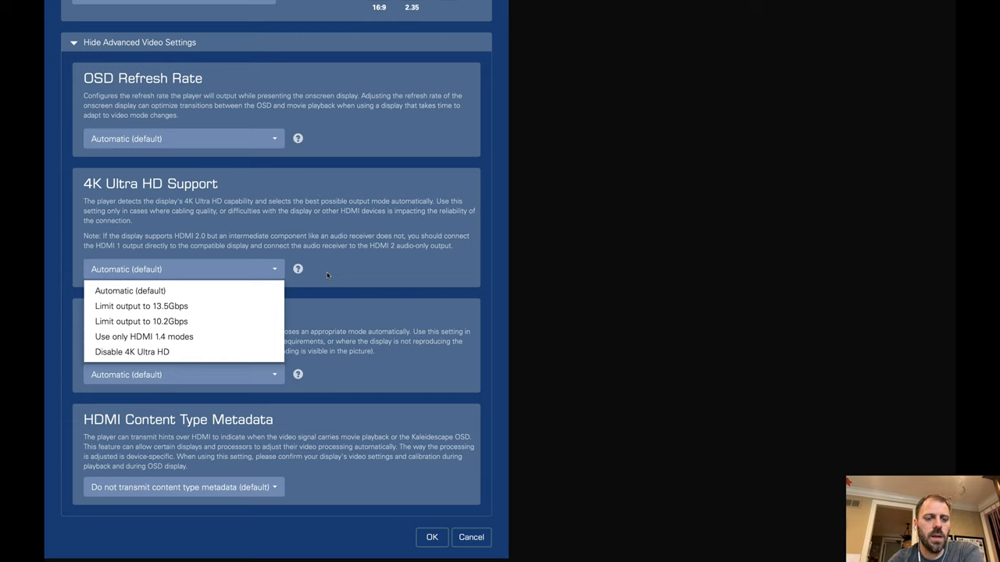
mouse_move(335, 282)
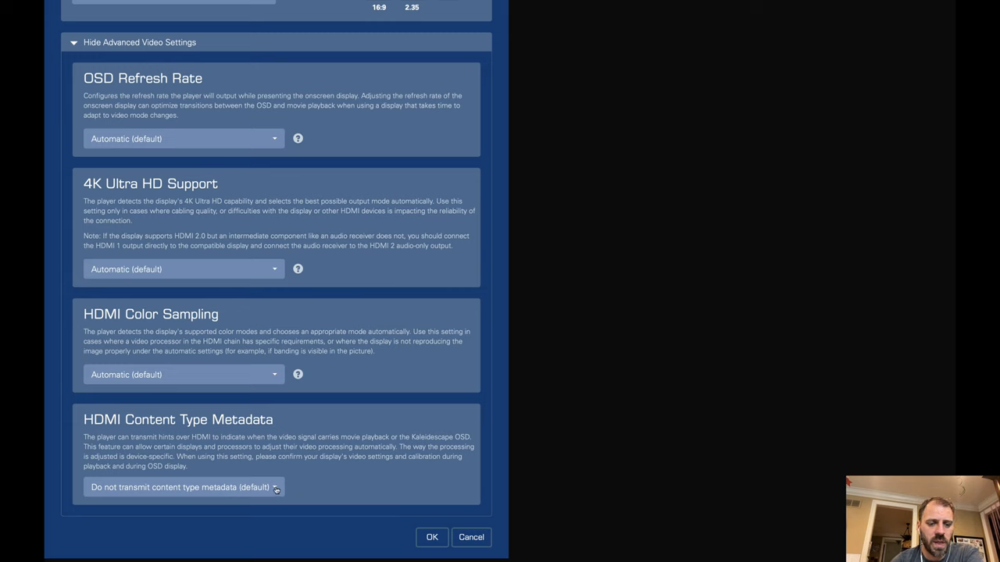
left_click(184, 487)
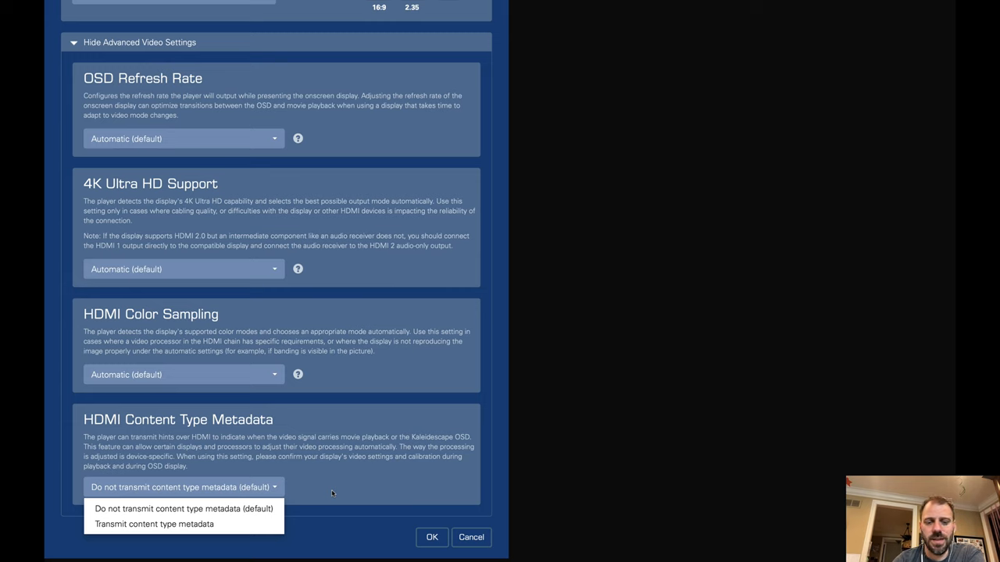
mouse_move(314, 483)
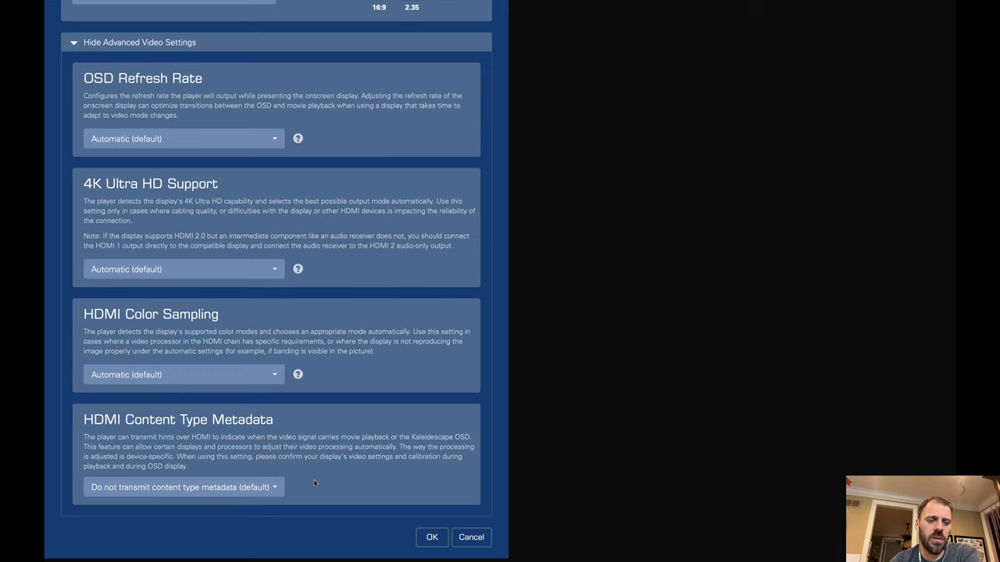
mouse_move(316, 484)
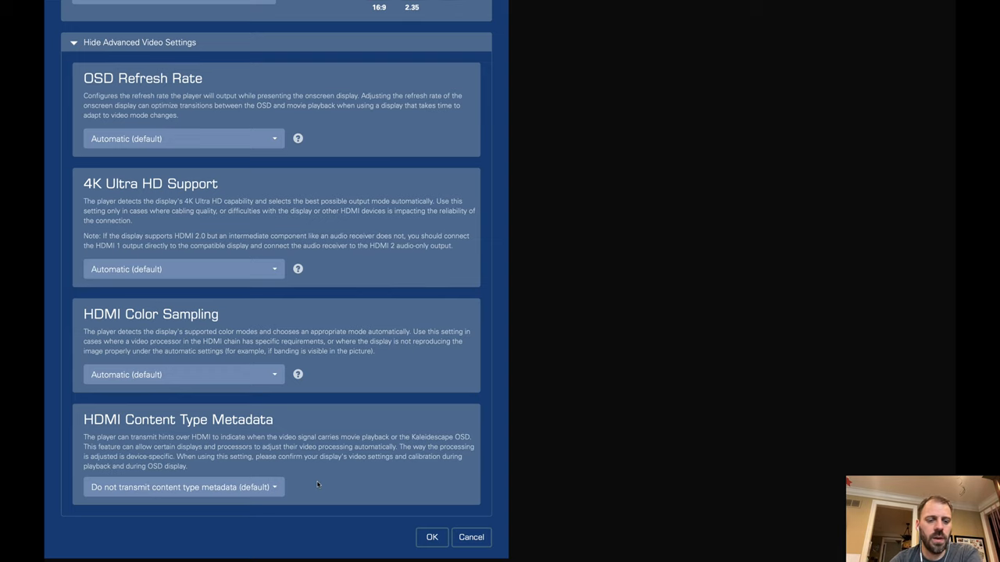
scroll("up", 3)
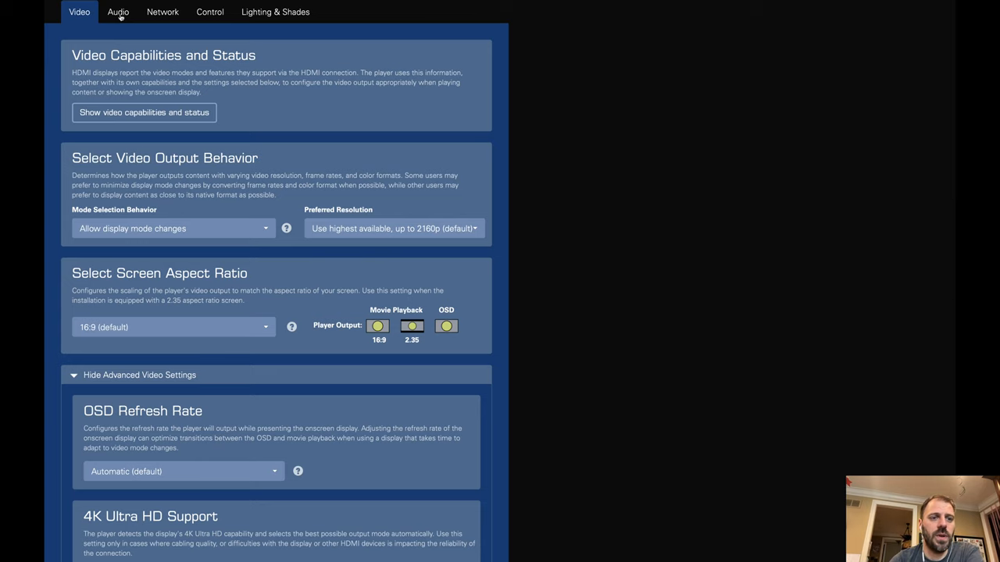
left_click(118, 12)
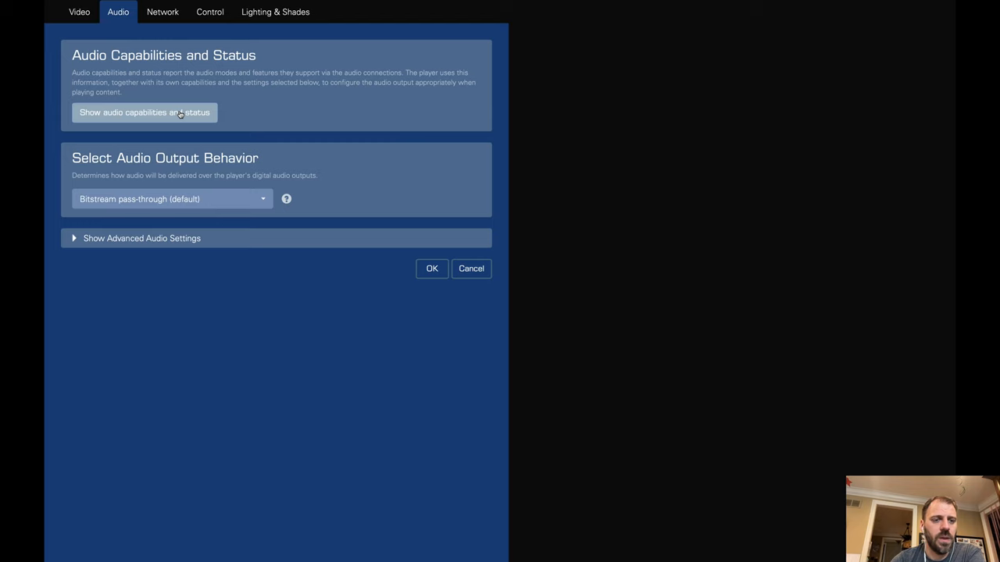
Step: Open 'Show audio capabilities and status' and scroll through the HDMI port details
left_click(143, 111)
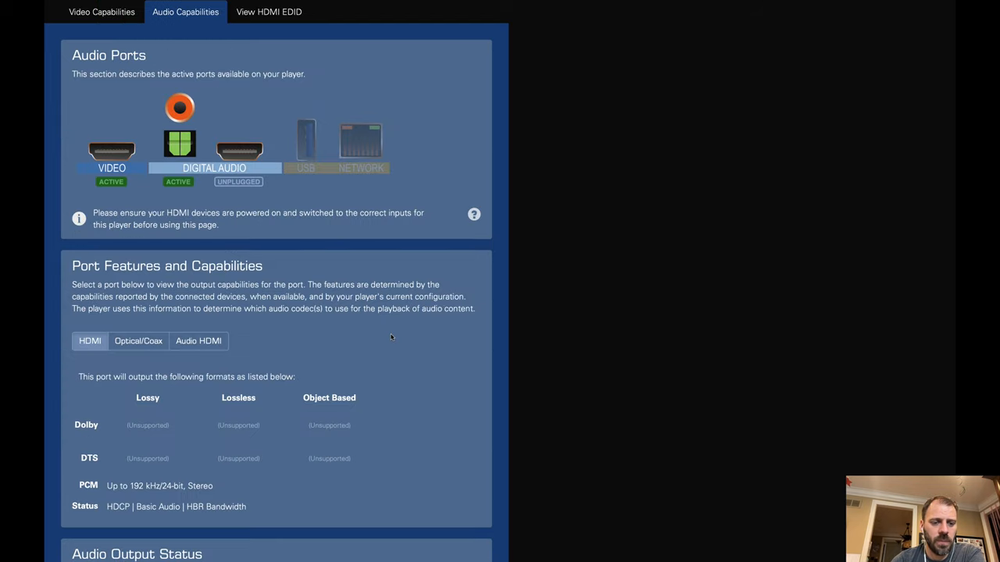
scroll("down", 3)
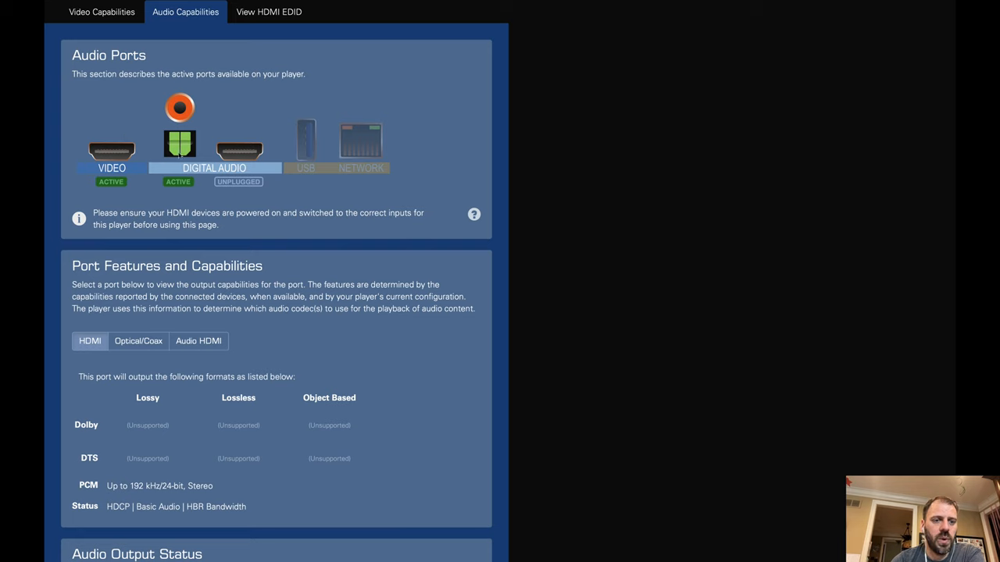
mouse_move(178, 183)
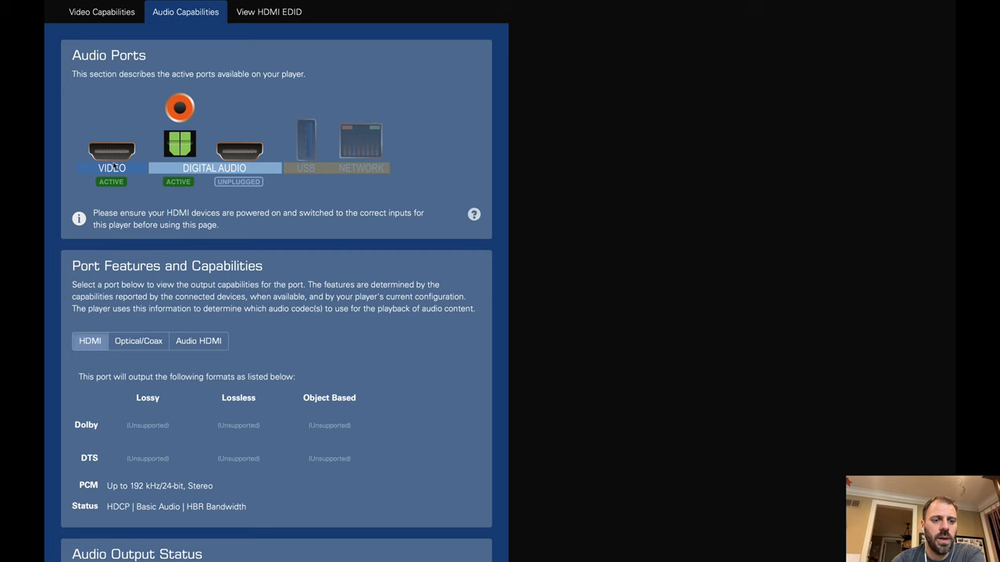
scroll("down", 3)
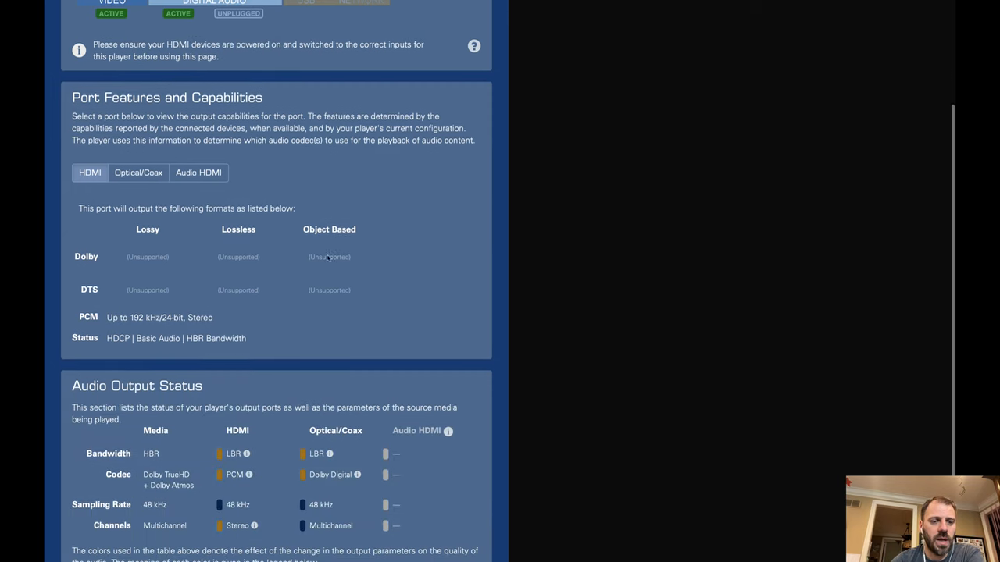
Step: Scroll through the Port Features and Audio Output Status sections of the audio report
scroll("down", 3)
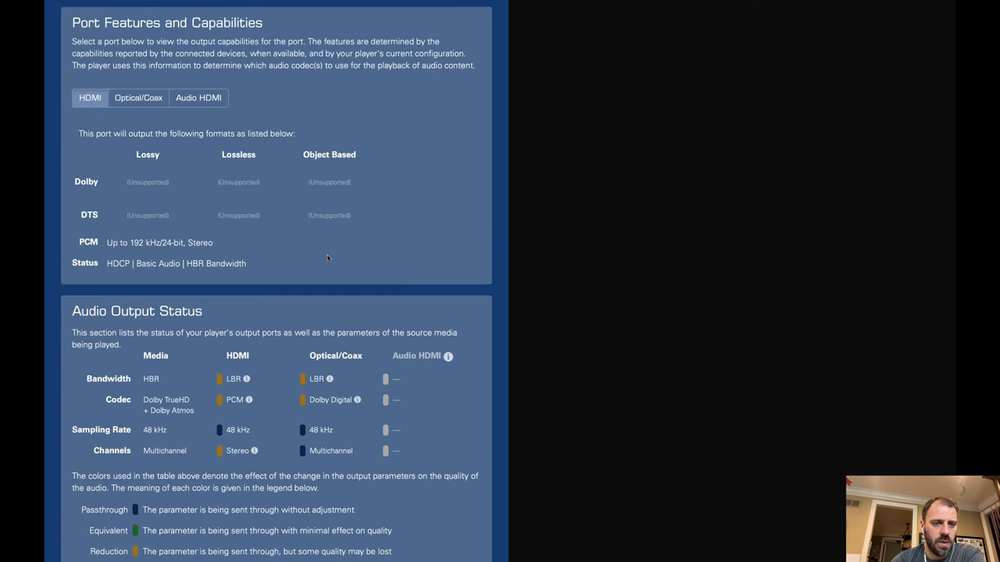
mouse_move(123, 256)
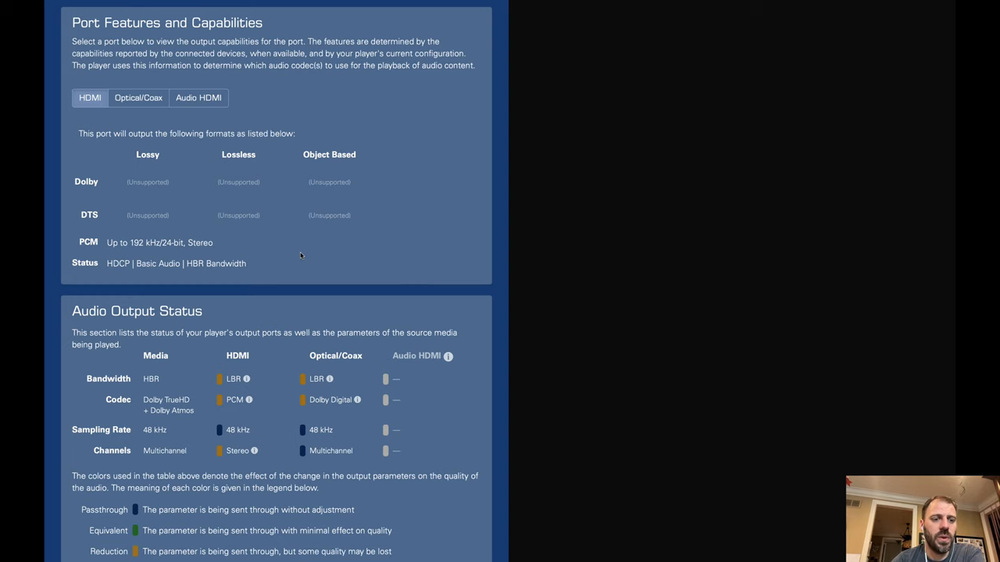
scroll("down", 3)
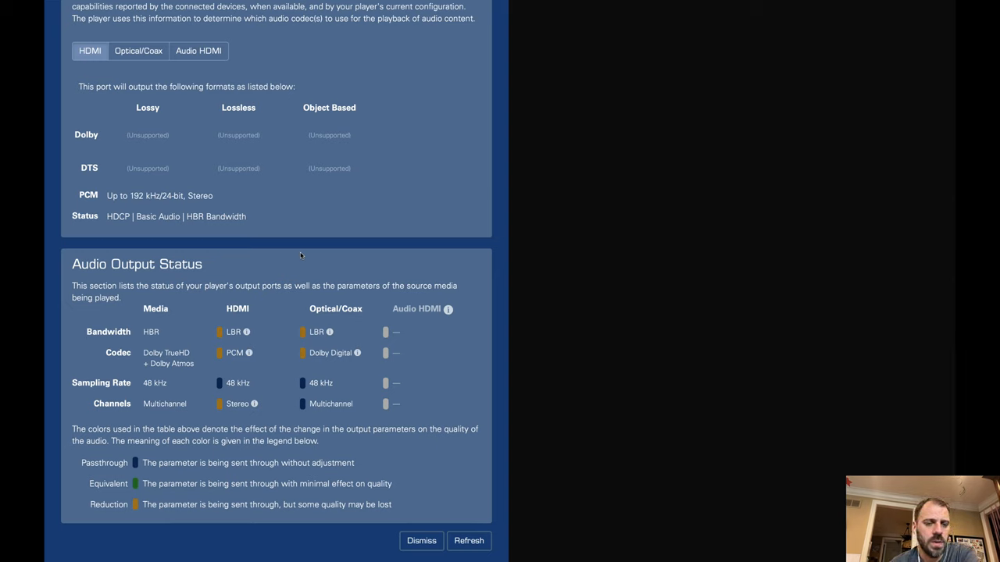
mouse_move(324, 241)
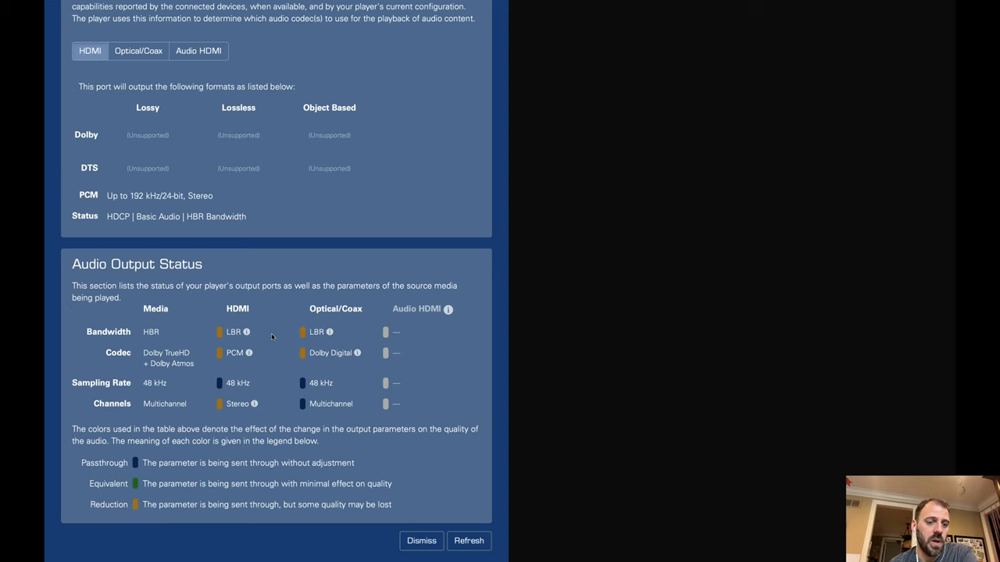
mouse_move(145, 355)
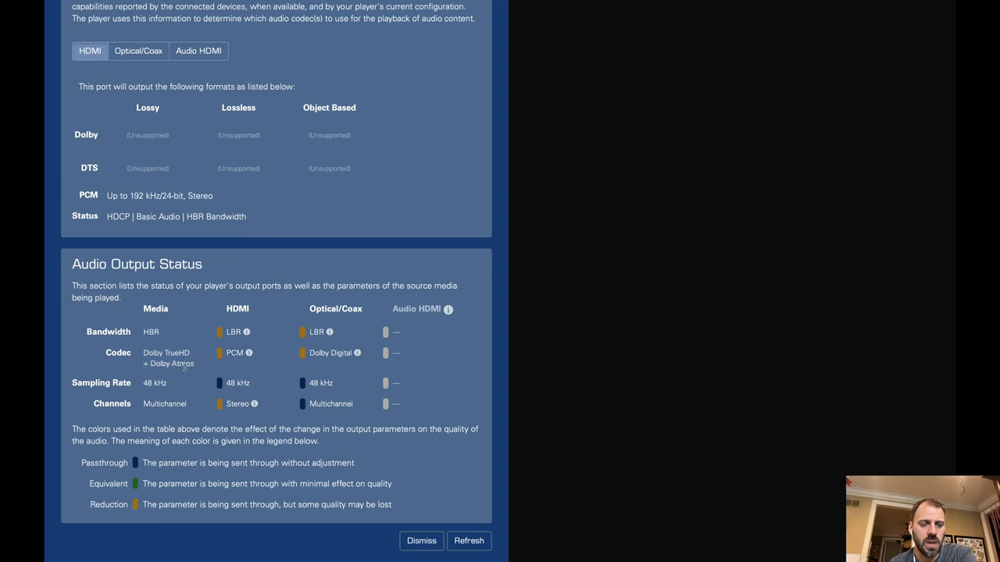
mouse_move(267, 358)
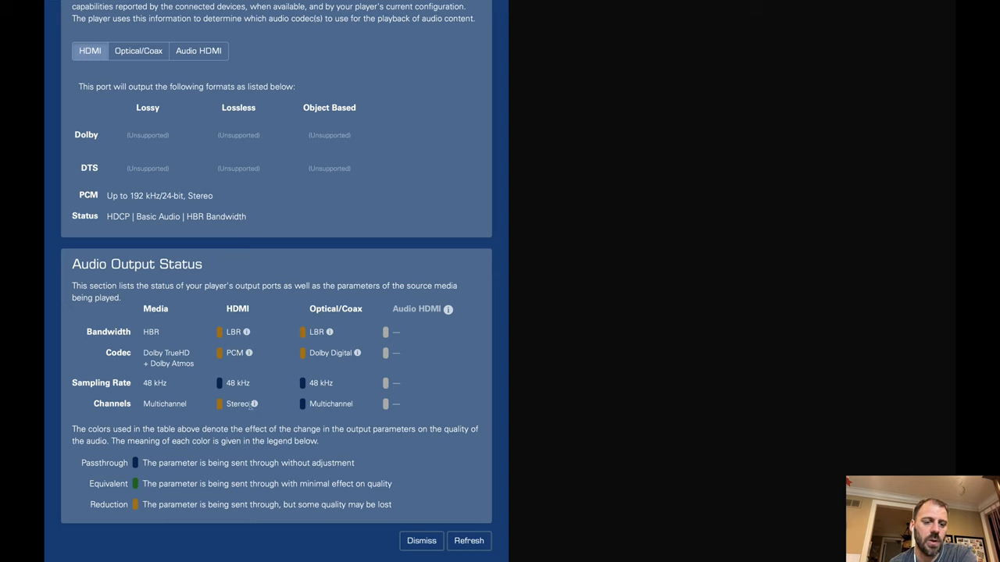
mouse_move(275, 420)
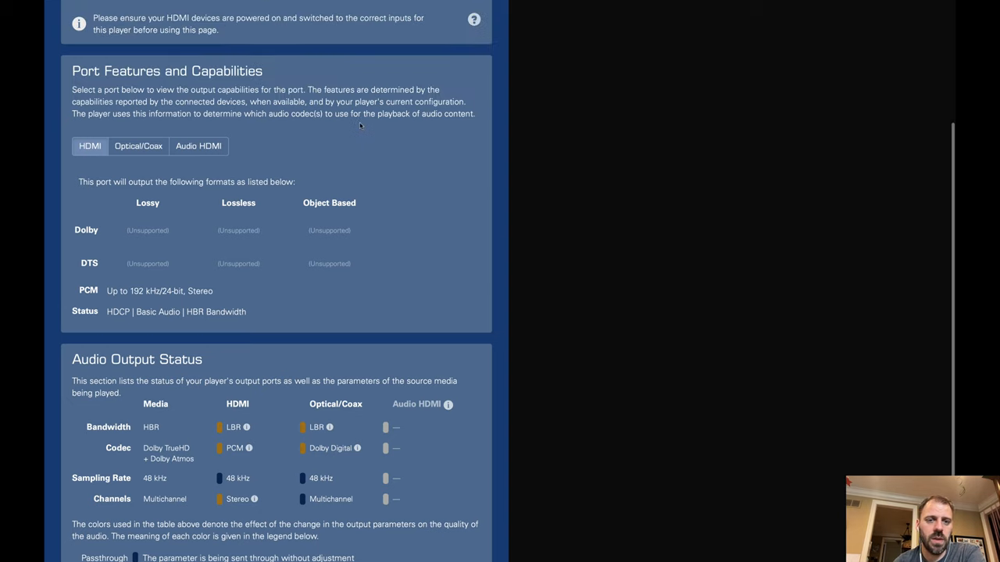
scroll("down", 3)
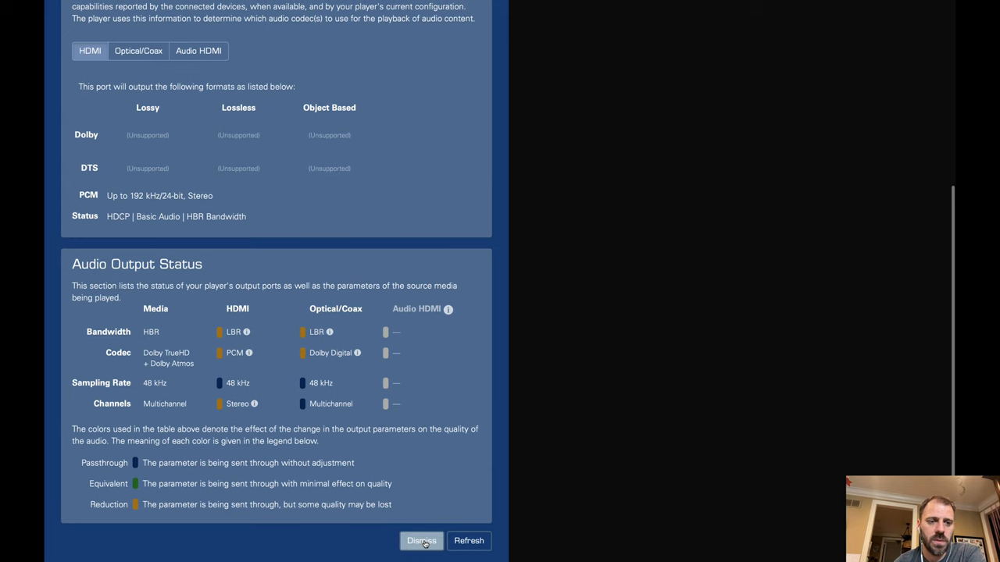
Step: Dismiss the audio report, view Audio Output Behavior options, and expand Advanced Audio Settings
left_click(422, 541)
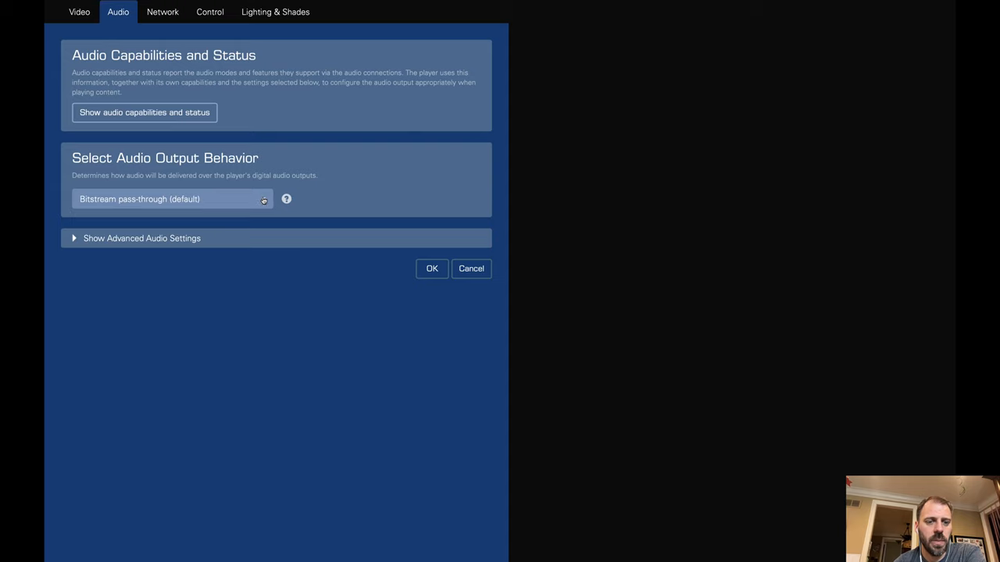
left_click(172, 198)
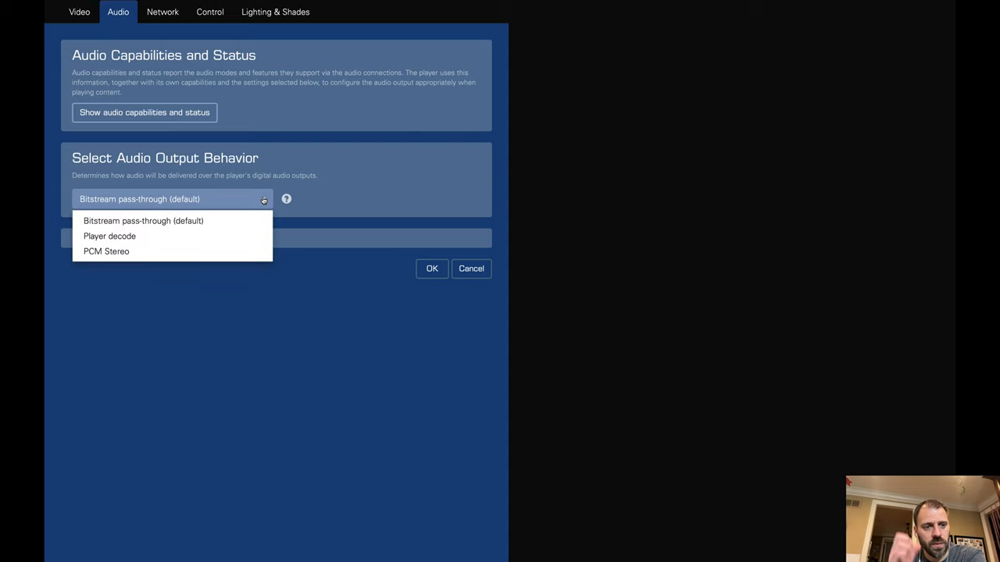
mouse_move(342, 188)
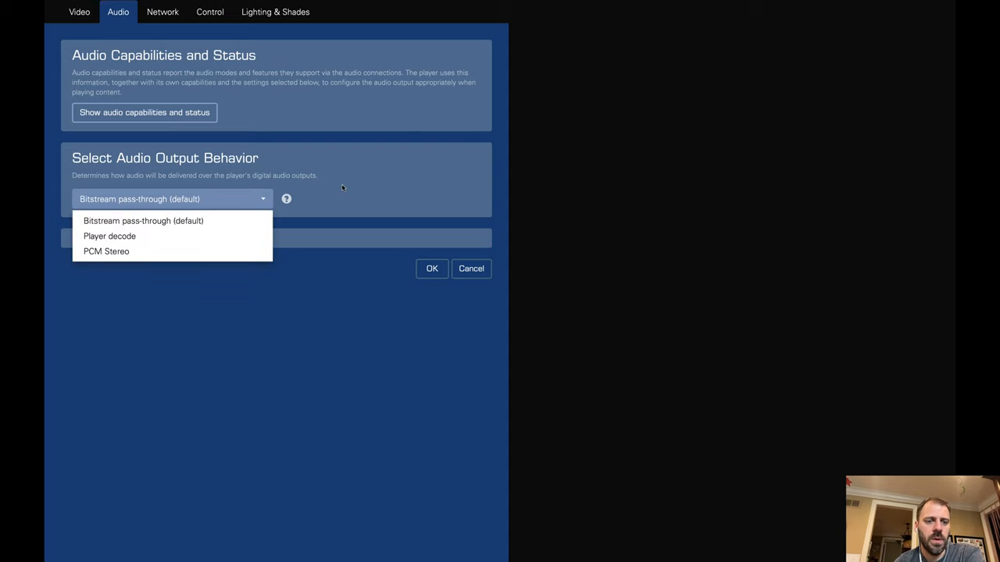
left_click(141, 238)
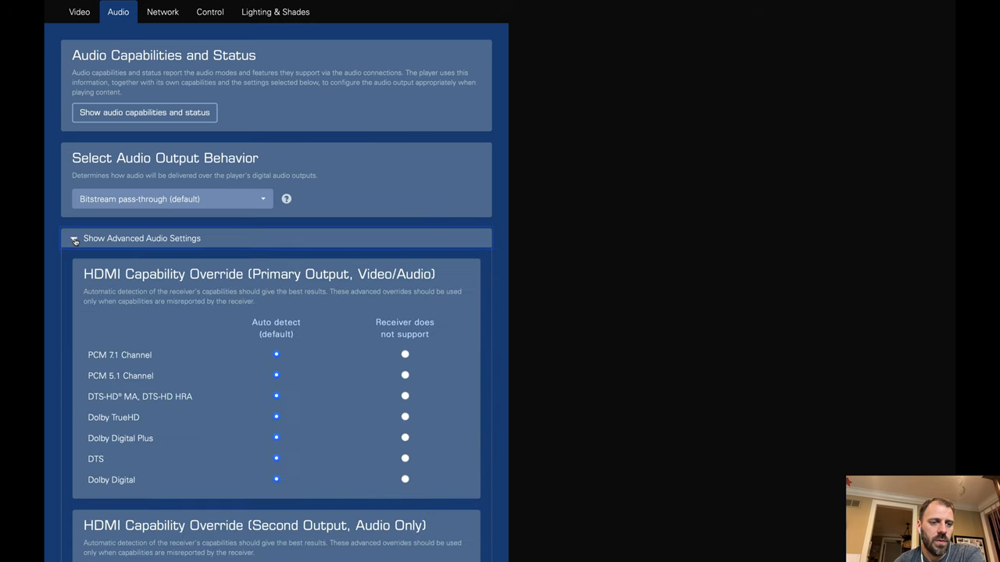
scroll("down", 3)
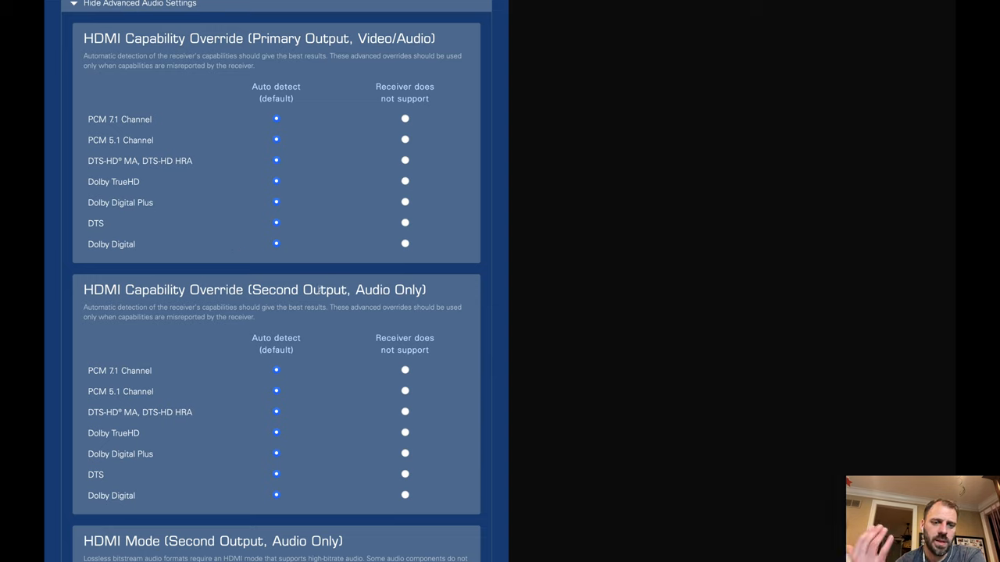
mouse_move(479, 292)
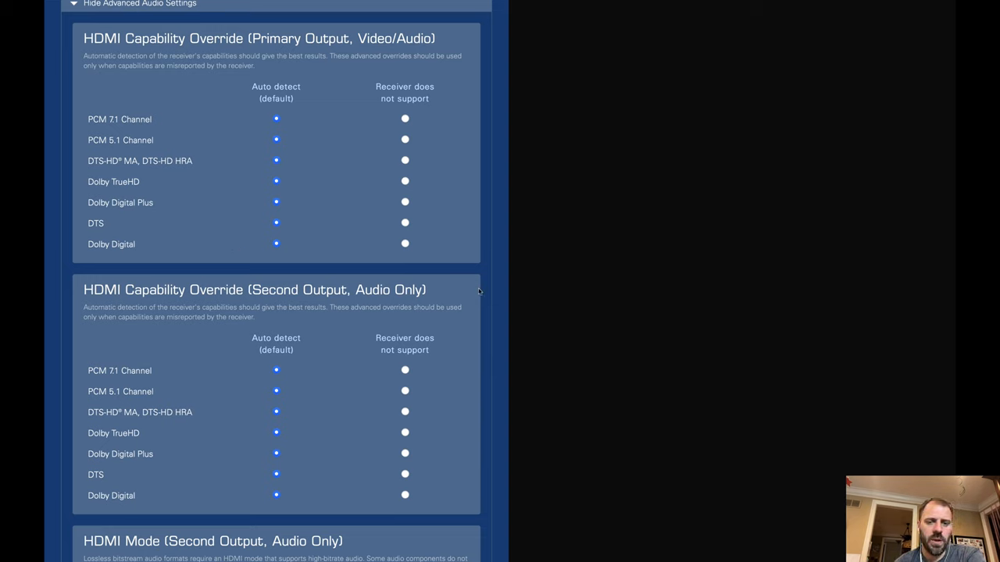
scroll("down", 3)
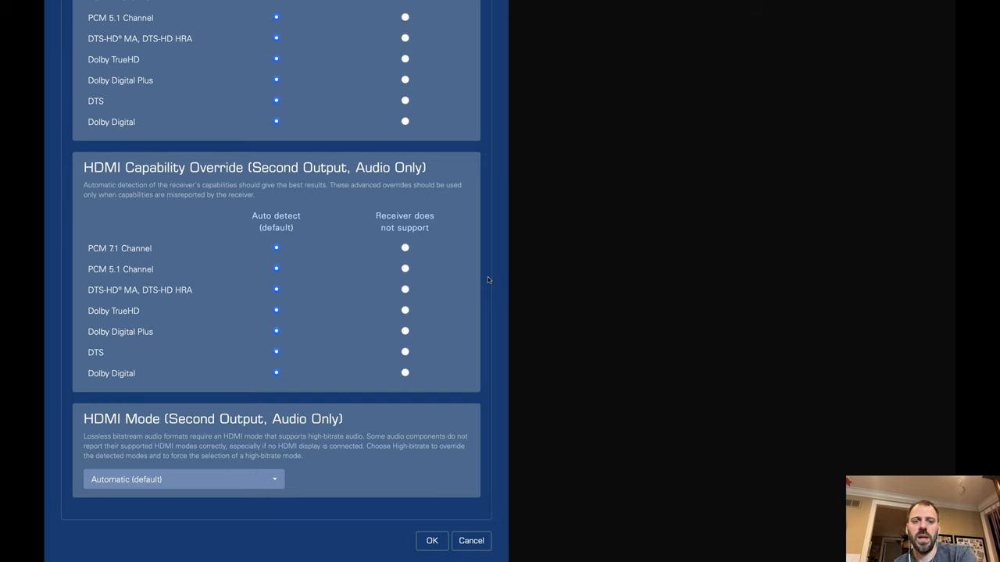
mouse_move(303, 532)
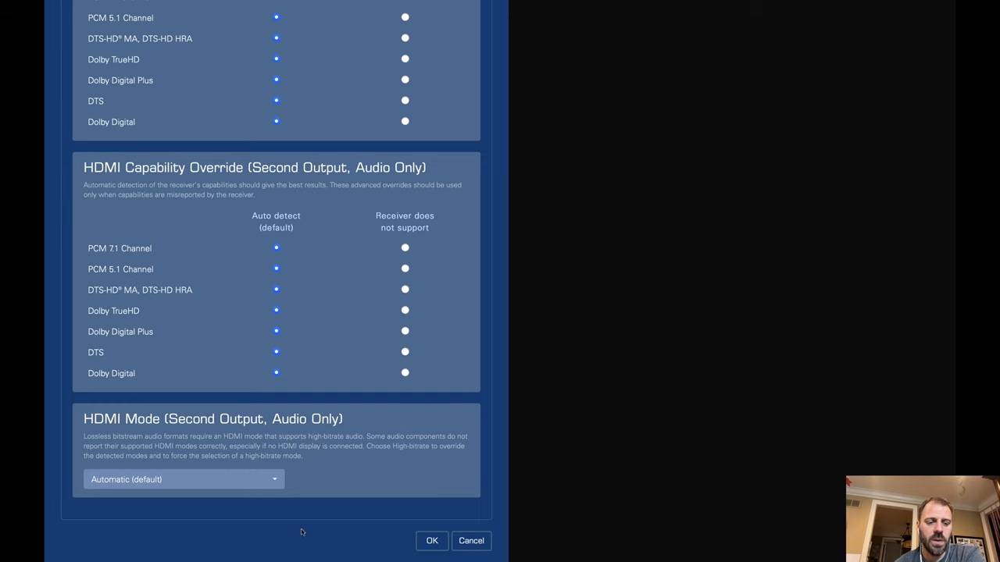
mouse_move(282, 482)
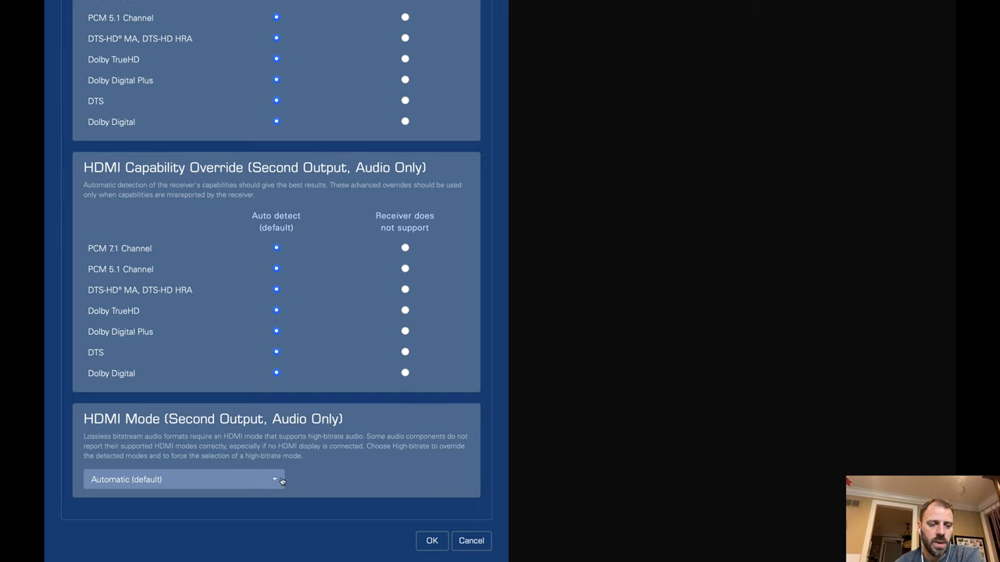
left_click(184, 479)
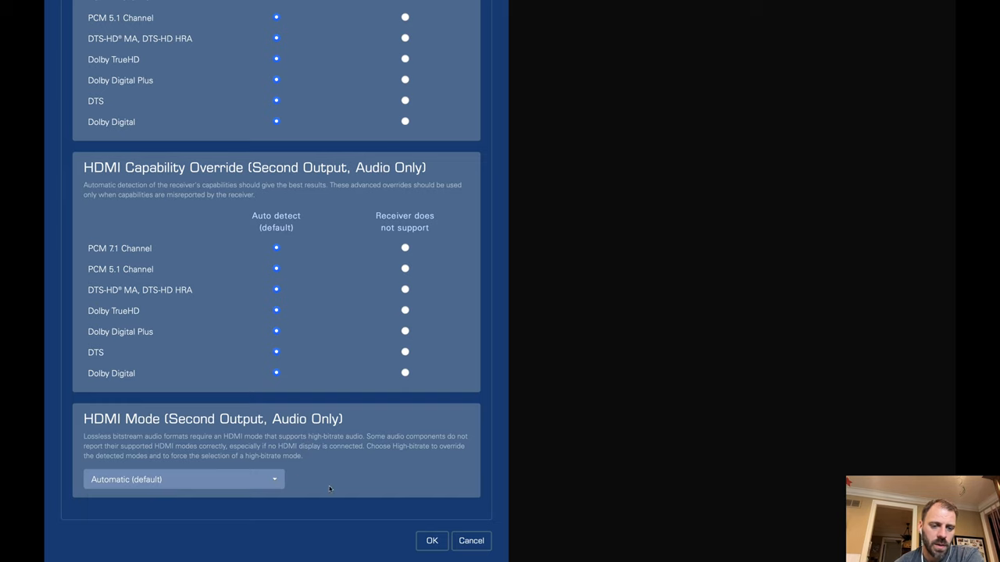
mouse_move(307, 483)
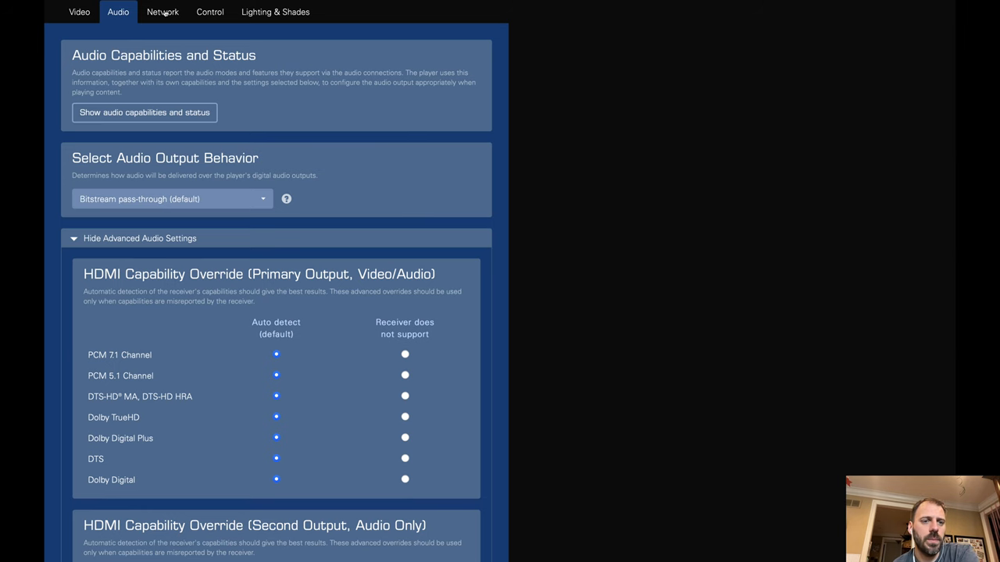
Step: Switch to the Network tab to view the player's static IP settings
left_click(162, 12)
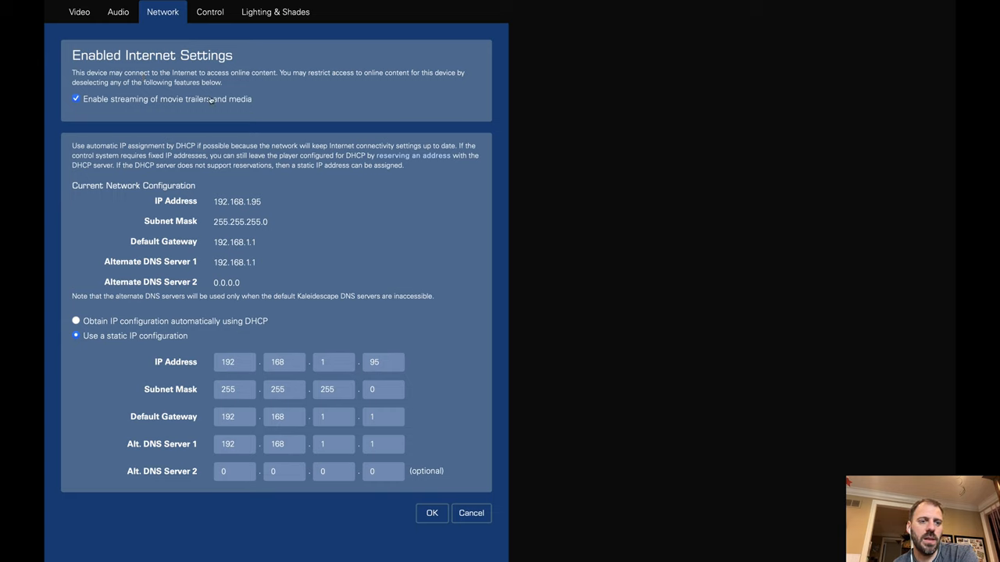
mouse_move(268, 93)
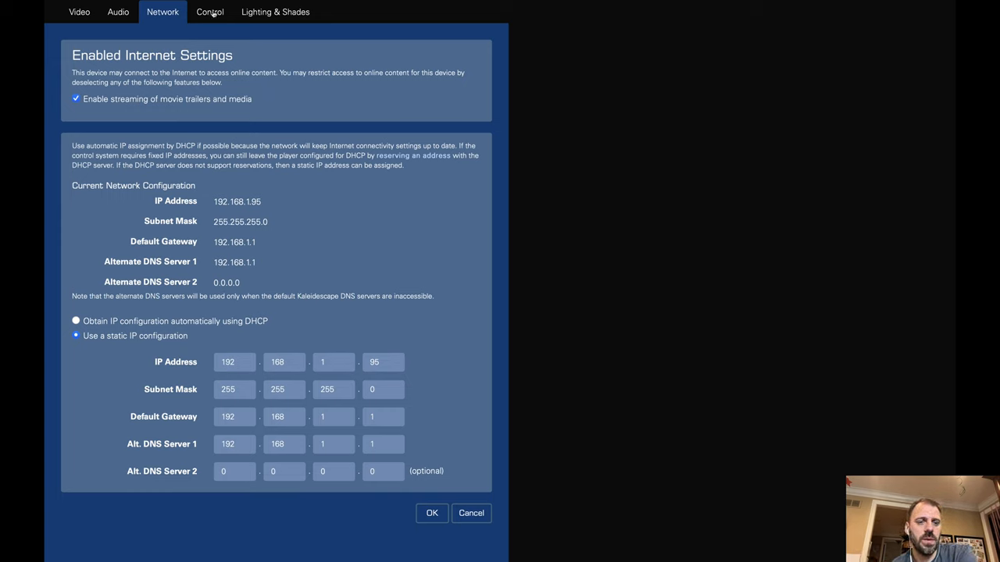
Step: Switch to the Control tab and view the Control Protocol Device ID choices
left_click(209, 12)
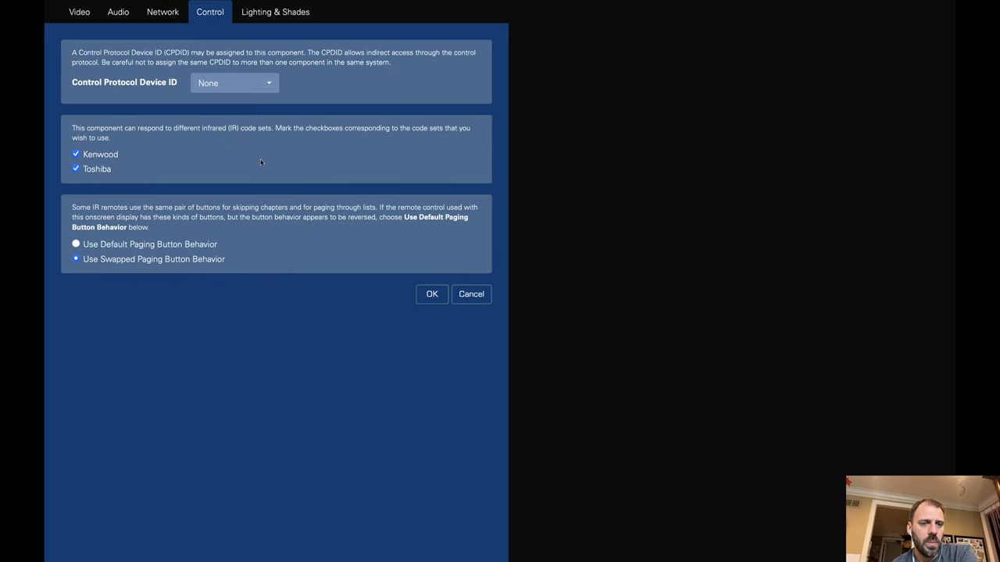
mouse_move(270, 112)
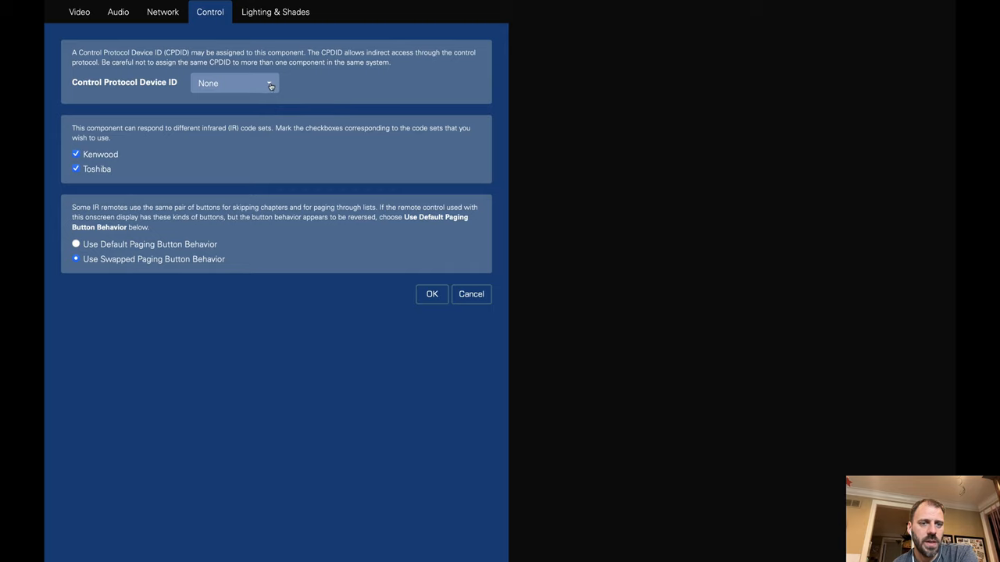
left_click(234, 83)
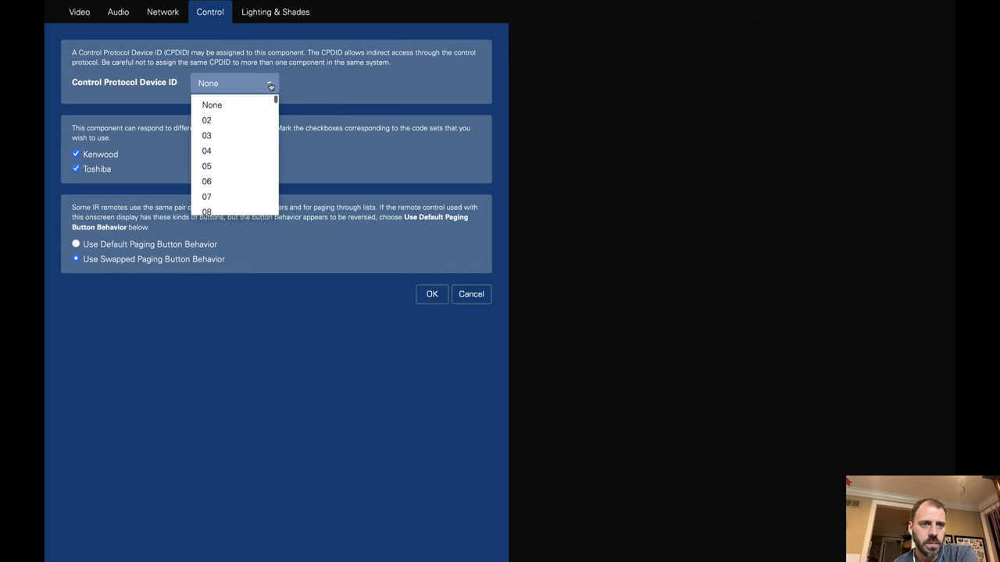
mouse_move(316, 89)
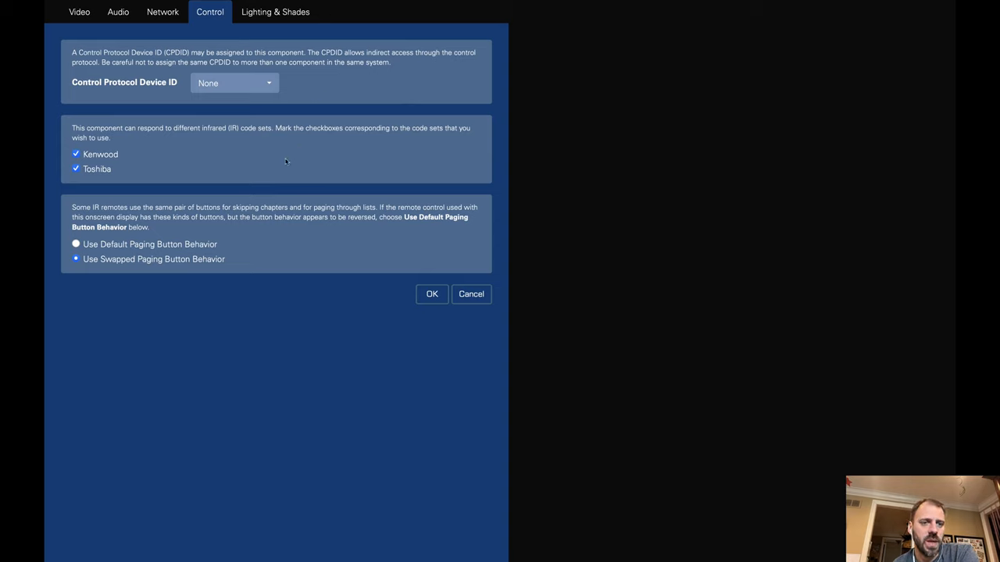
mouse_move(271, 161)
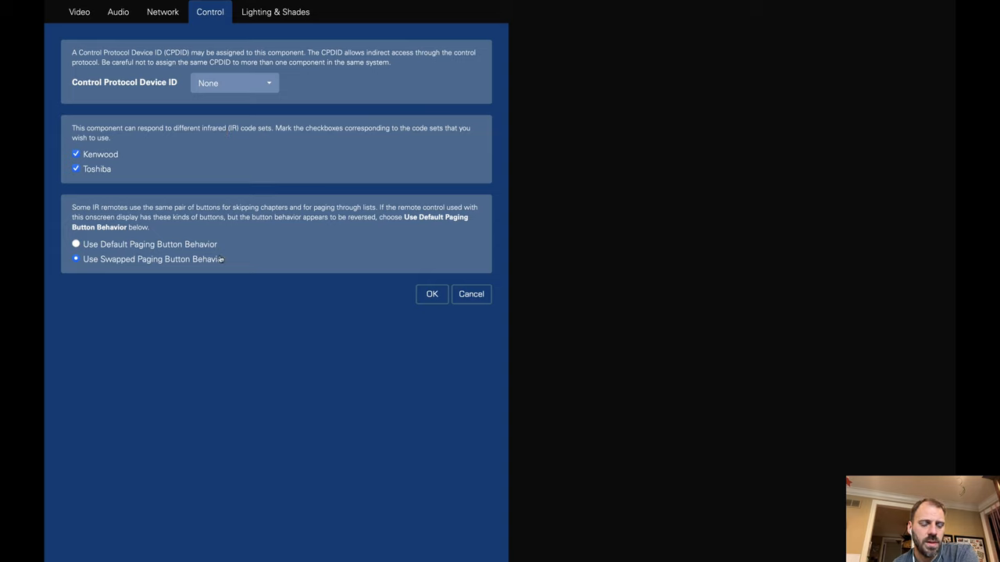
mouse_move(254, 288)
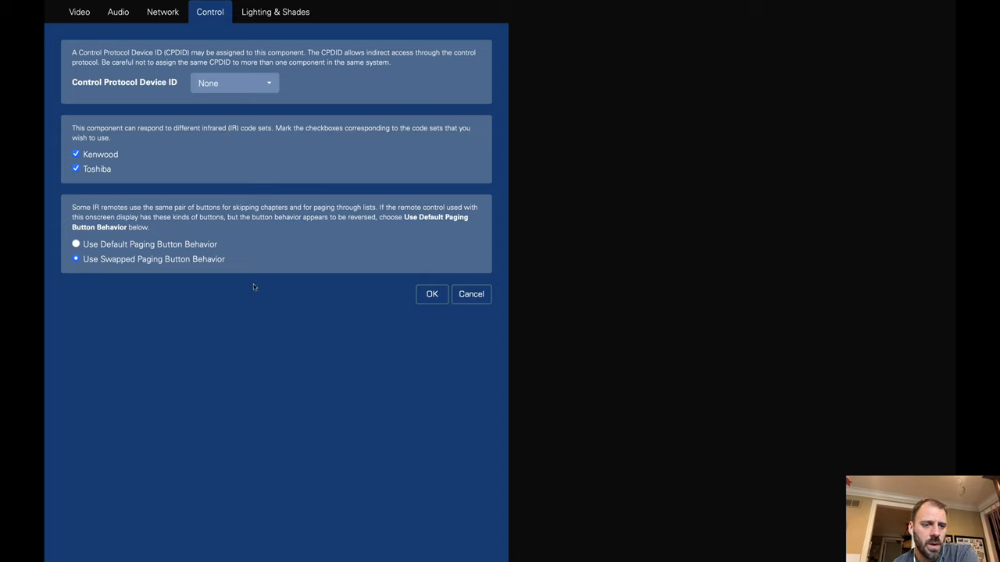
mouse_move(155, 226)
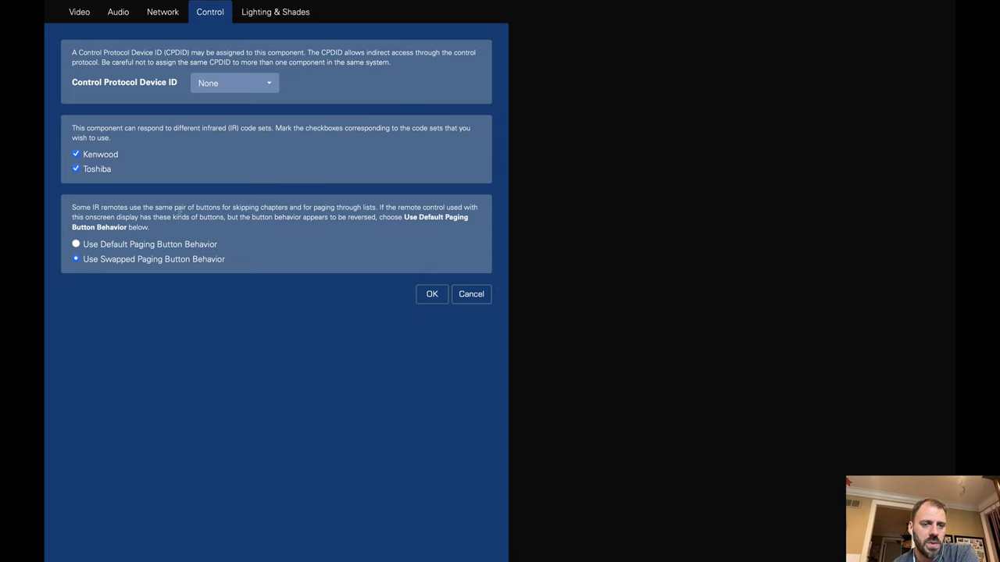
mouse_move(313, 268)
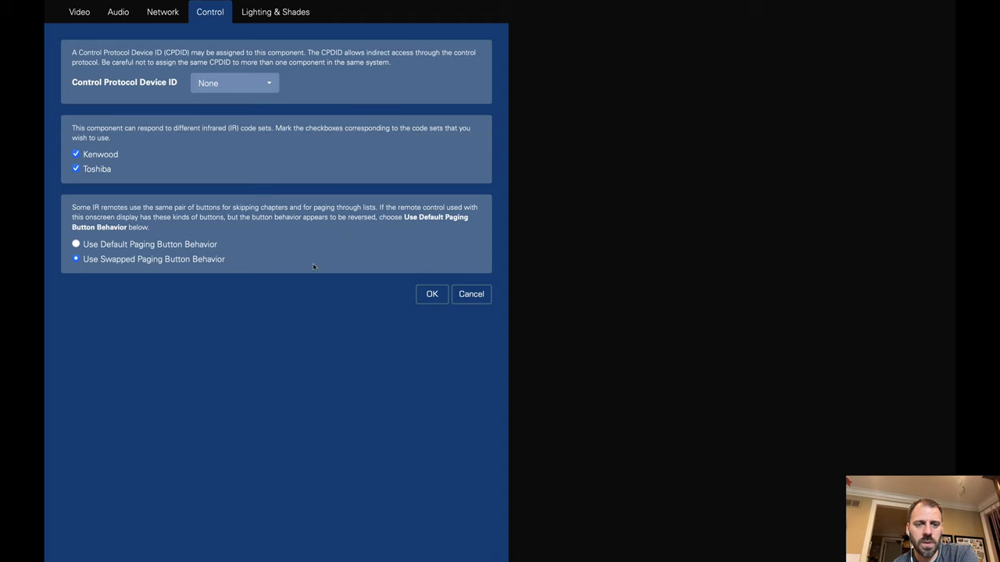
mouse_move(290, 232)
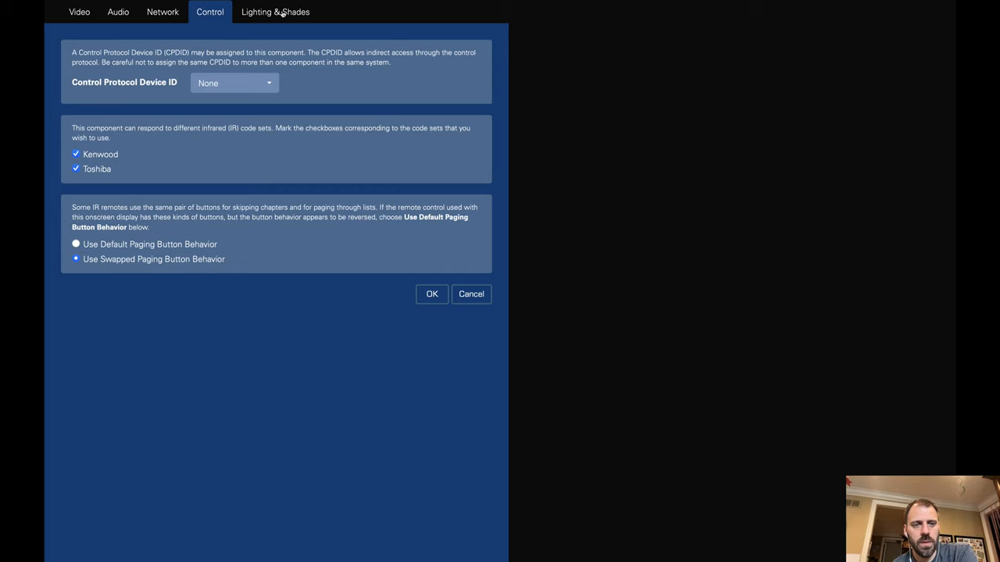
Step: Switch to the Lighting & Shades tab showing Lutron status Not Paired
left_click(275, 12)
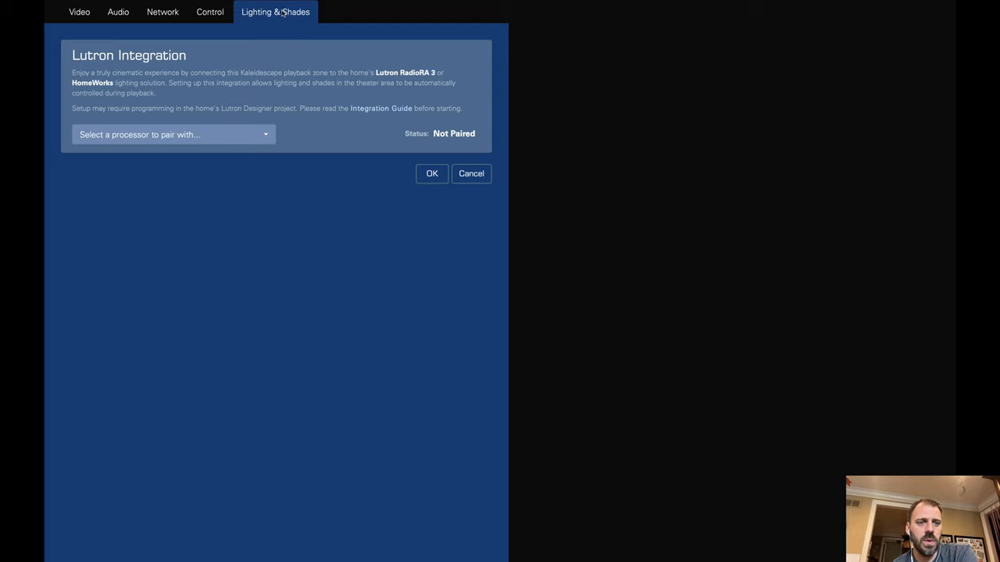
mouse_move(310, 137)
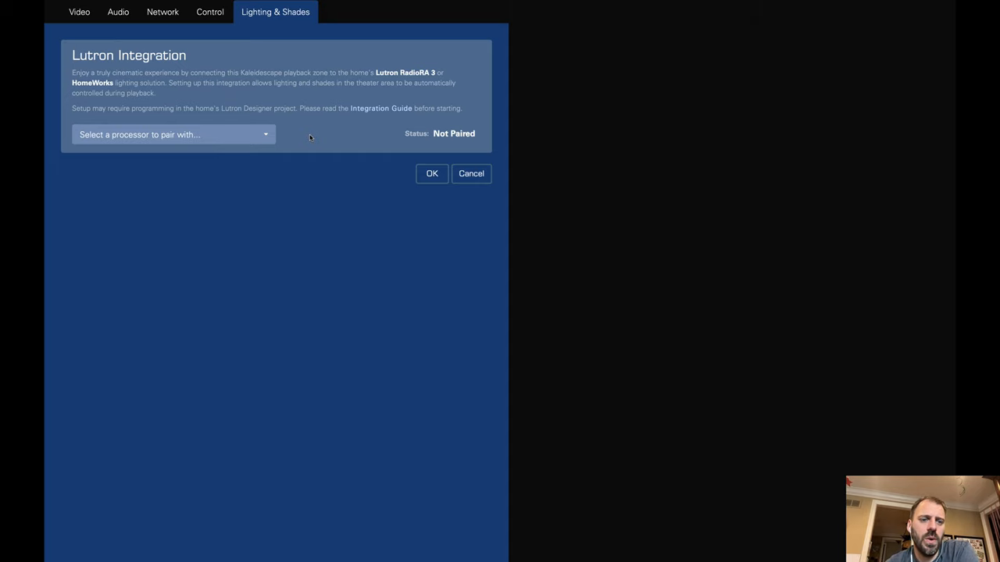
mouse_move(275, 135)
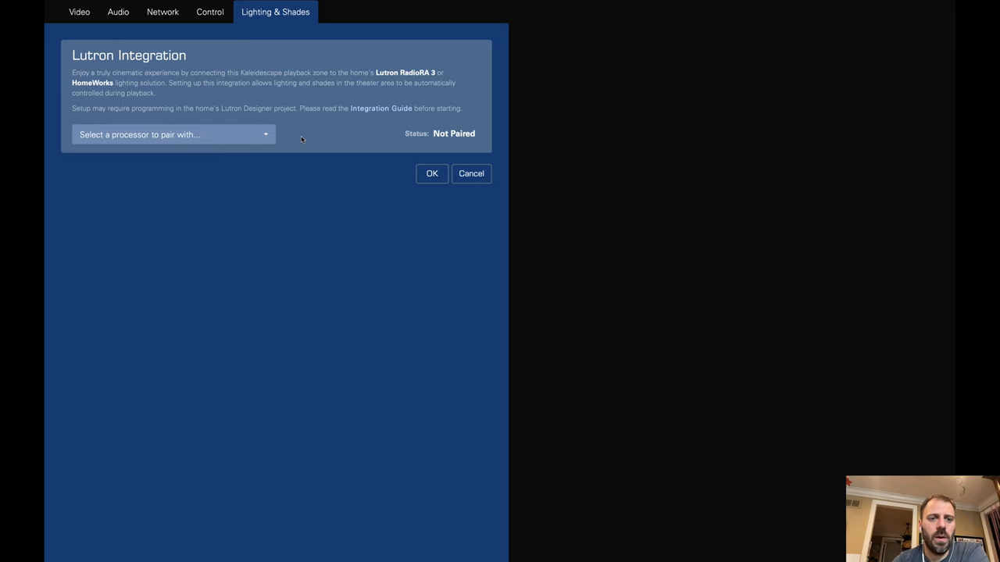
mouse_move(311, 133)
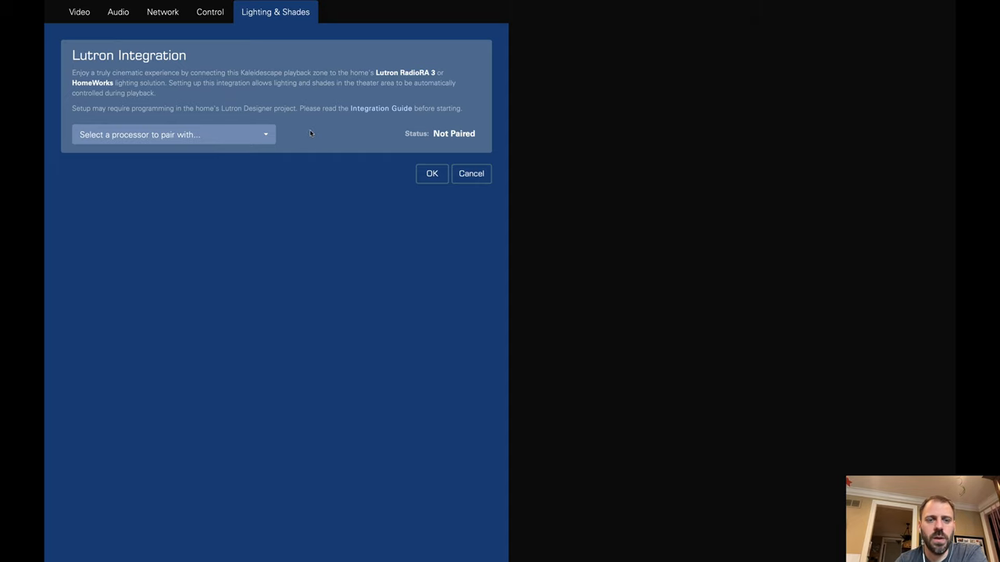